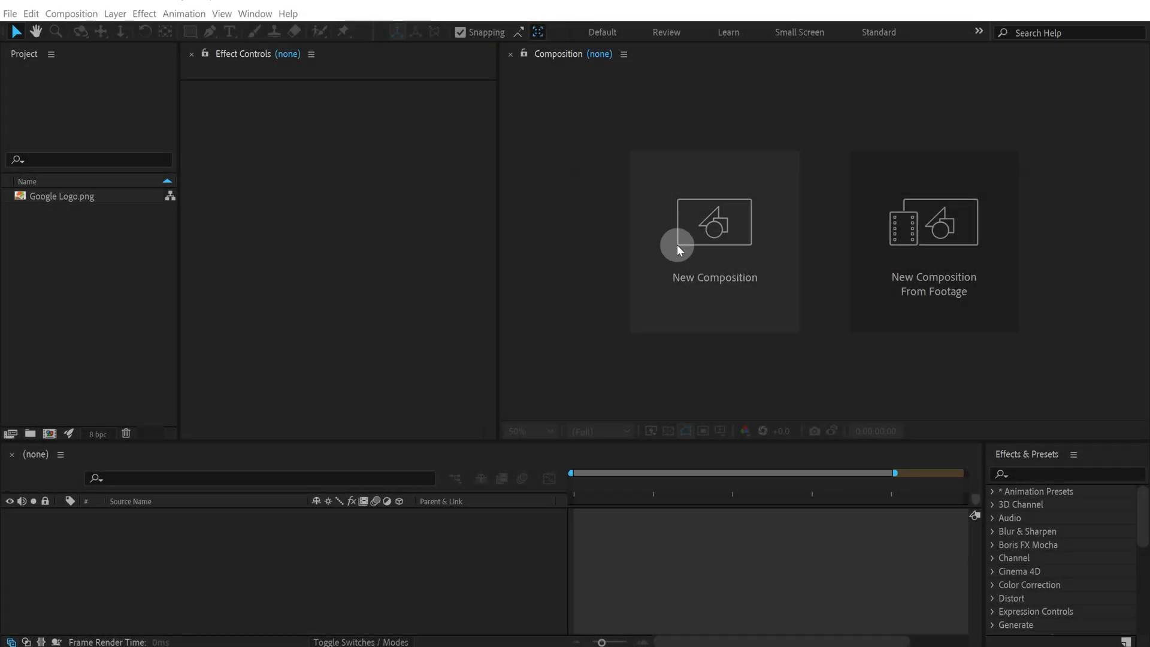
pyautogui.moveTo(658, 251)
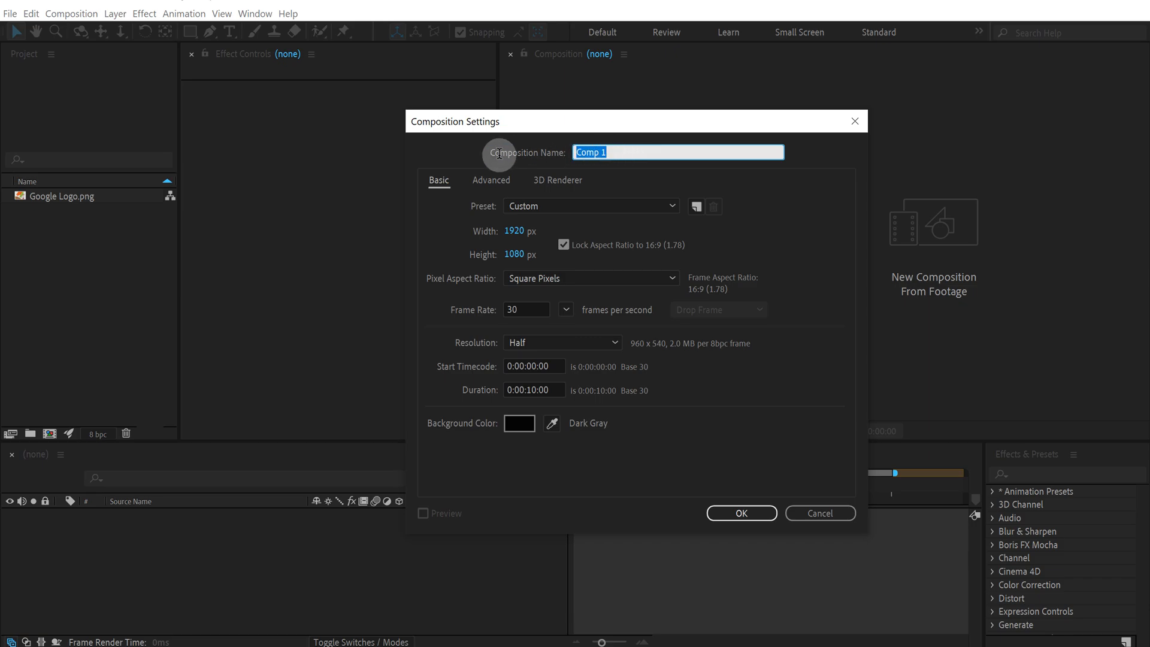
# Step: Create two new compositions, first named Render and then Logo
pyautogui.write('Render')
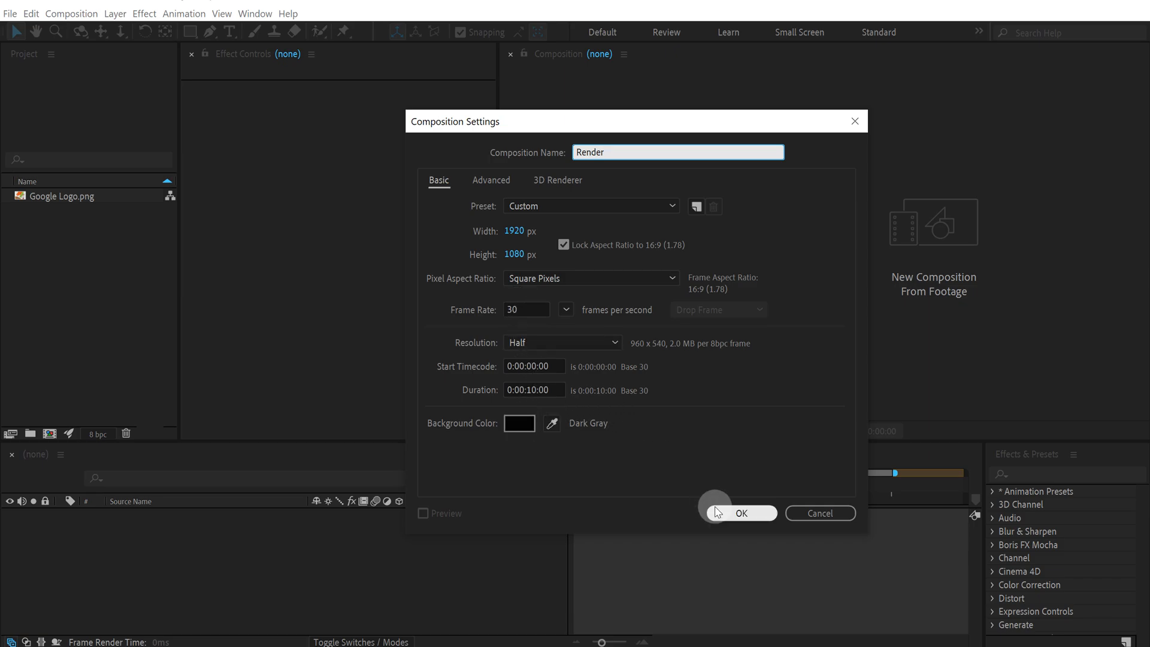
pyautogui.click(741, 513)
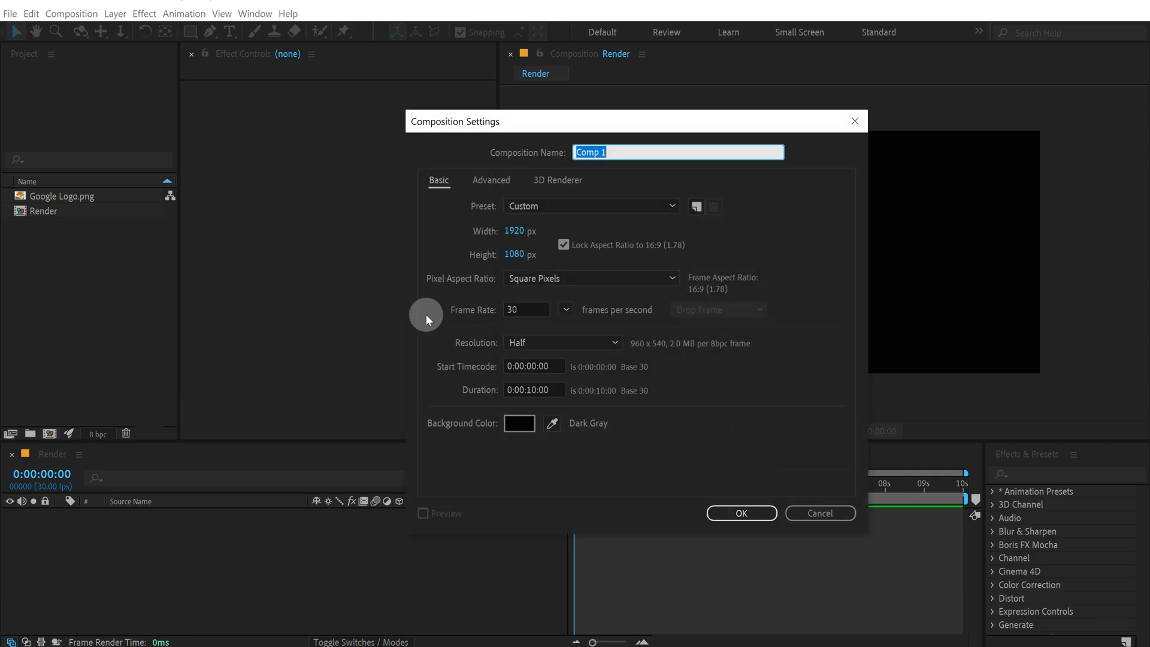
pyautogui.write('Logo')
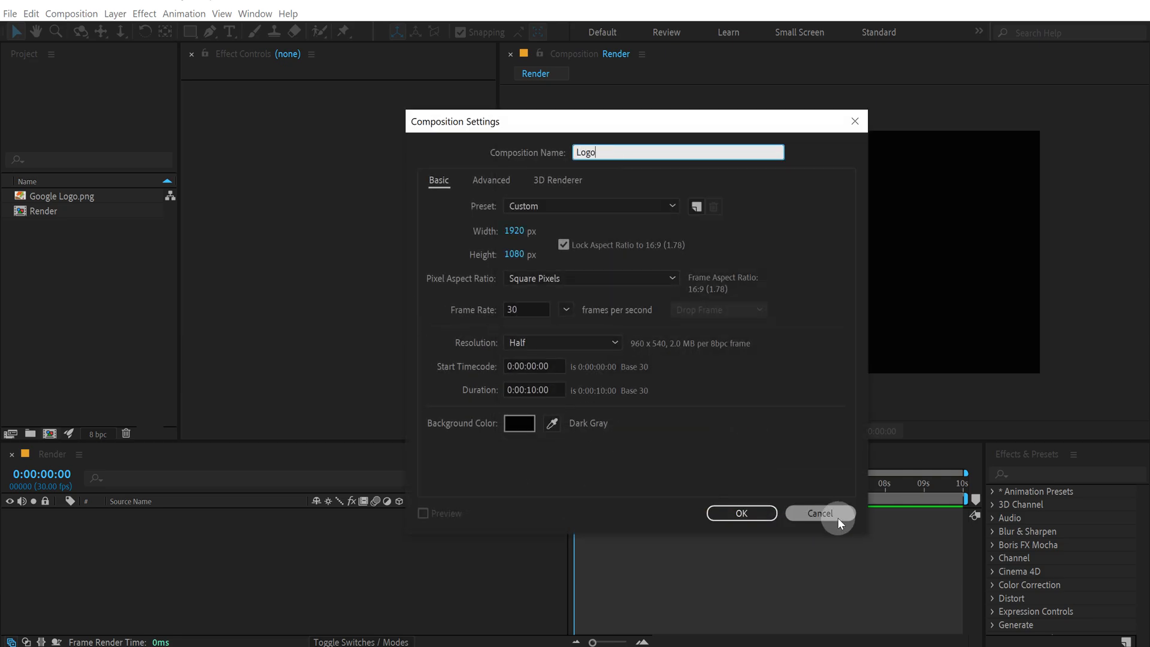
pyautogui.click(740, 513)
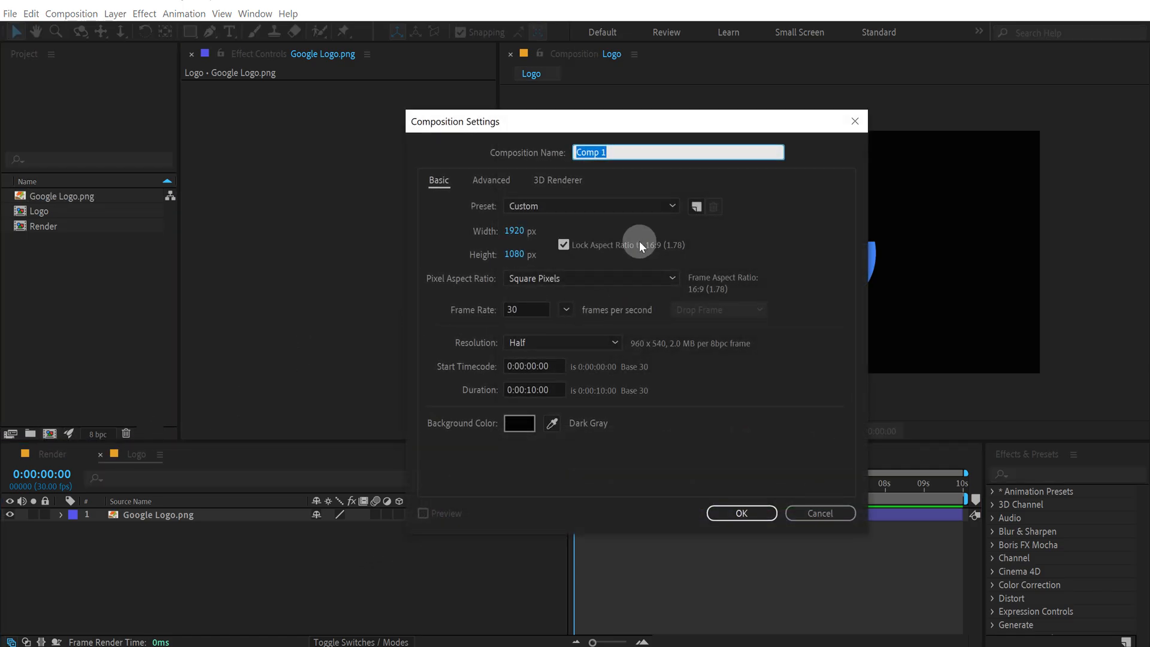
# Step: Nest the Logo comp in a new composition named Logo Reveal
pyautogui.write('Logo R')
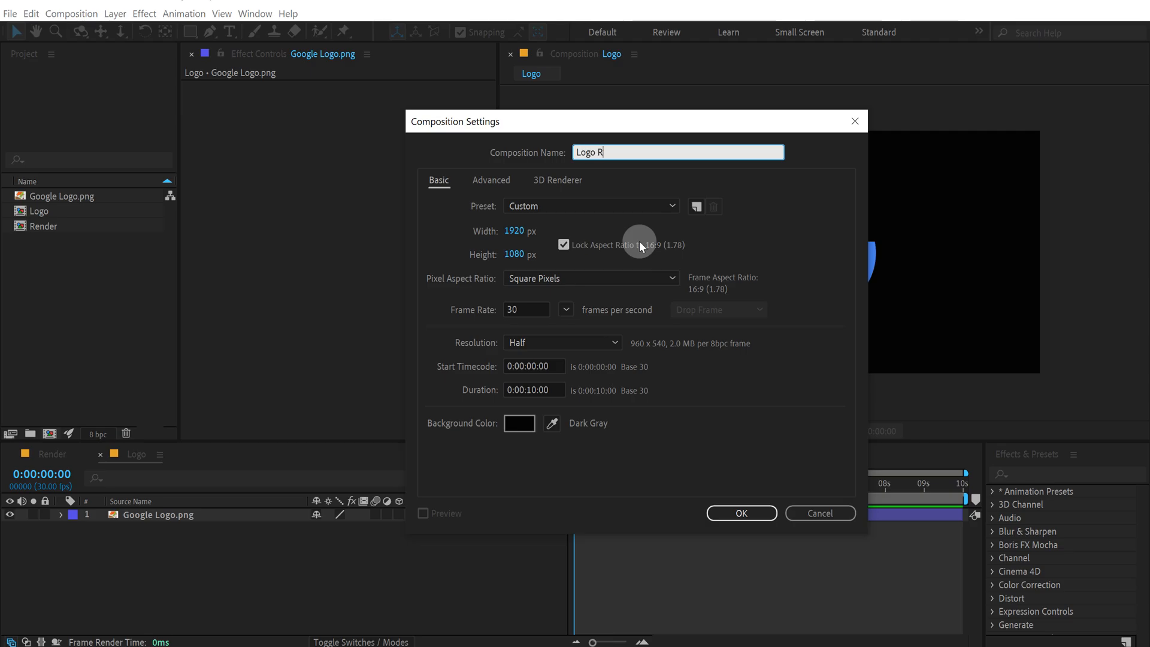
pyautogui.click(741, 513)
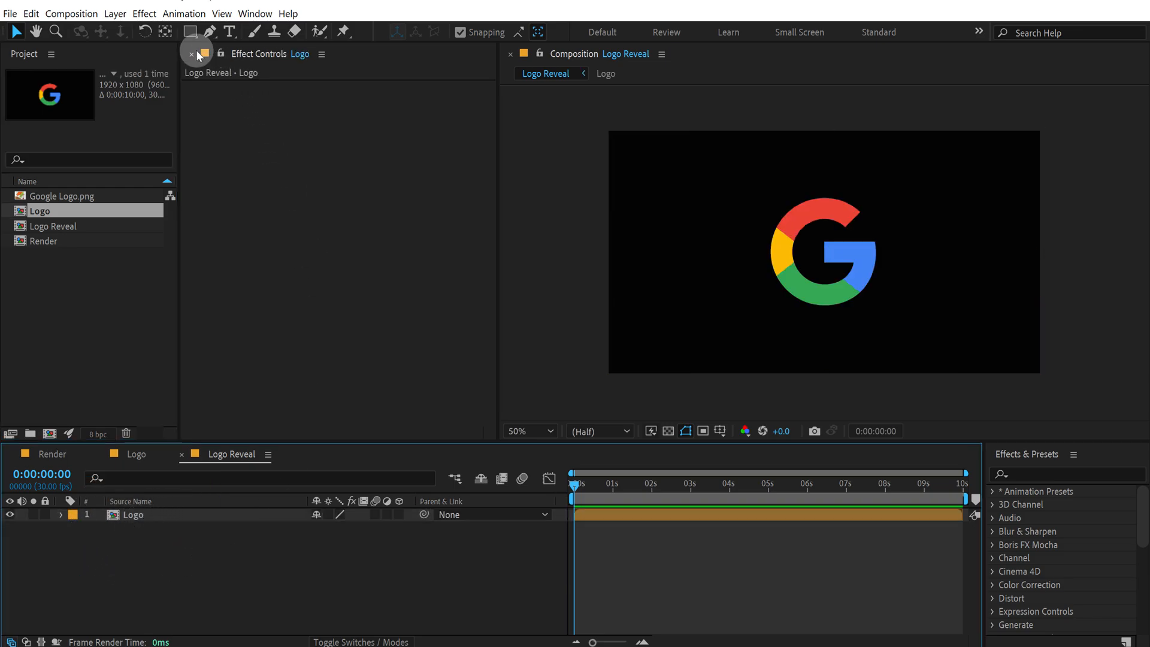
# Step: Add a full-frame rectangle shape layer and rename it Reveal
pyautogui.click(190, 31)
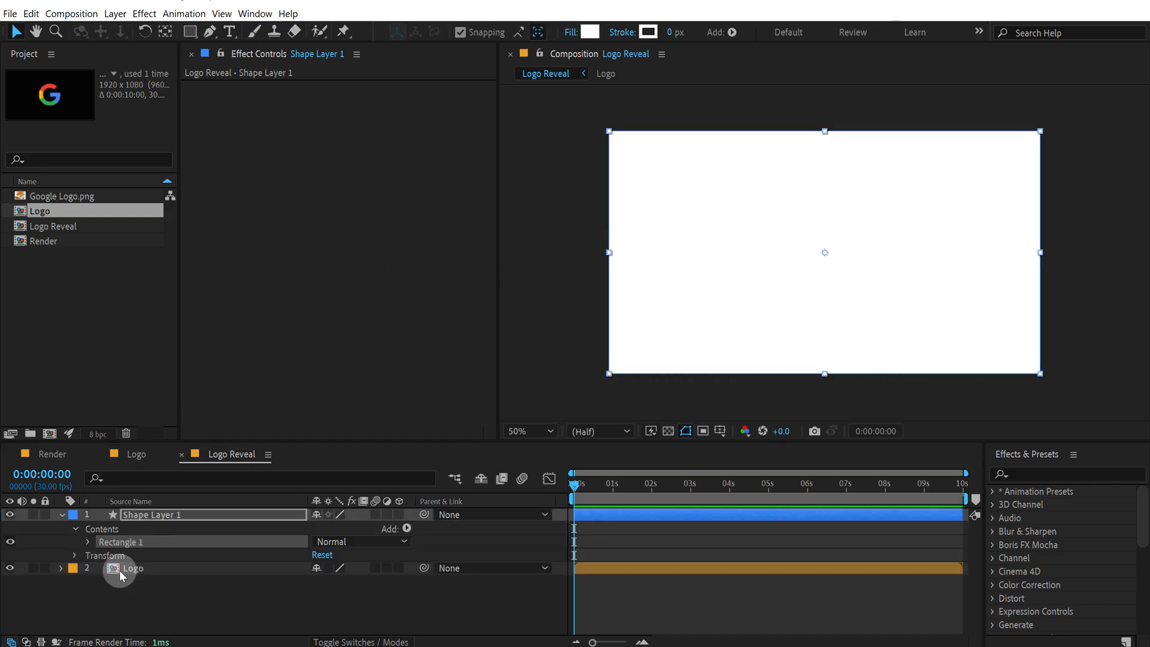
pyautogui.doubleClick(152, 514)
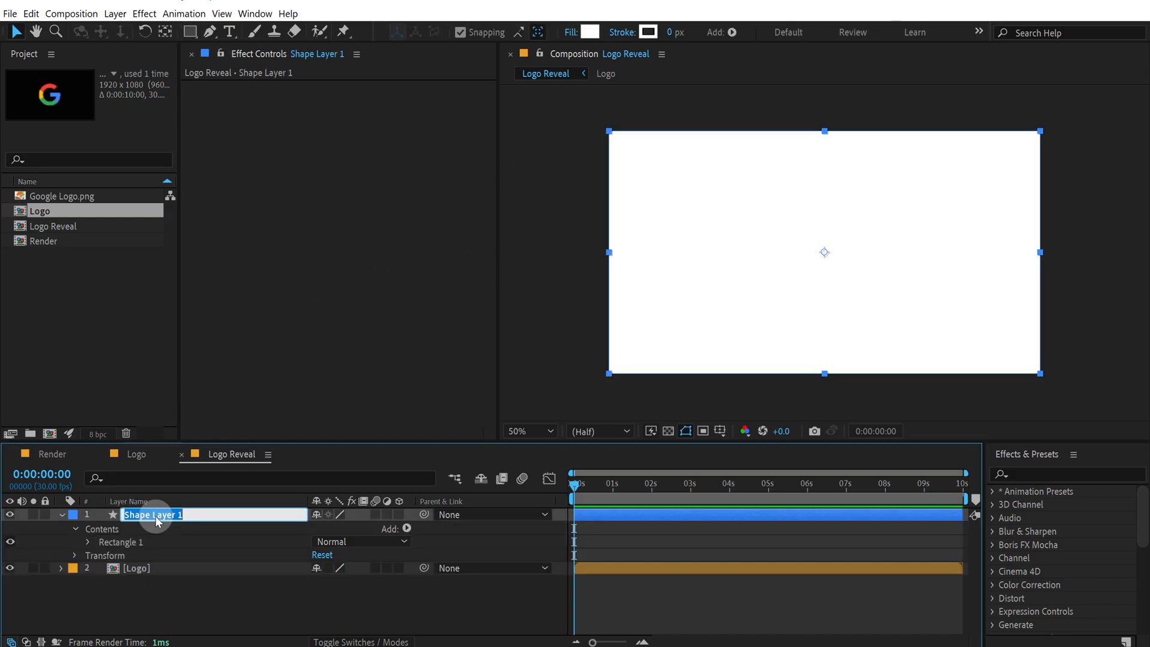
pyautogui.write('Reveal')
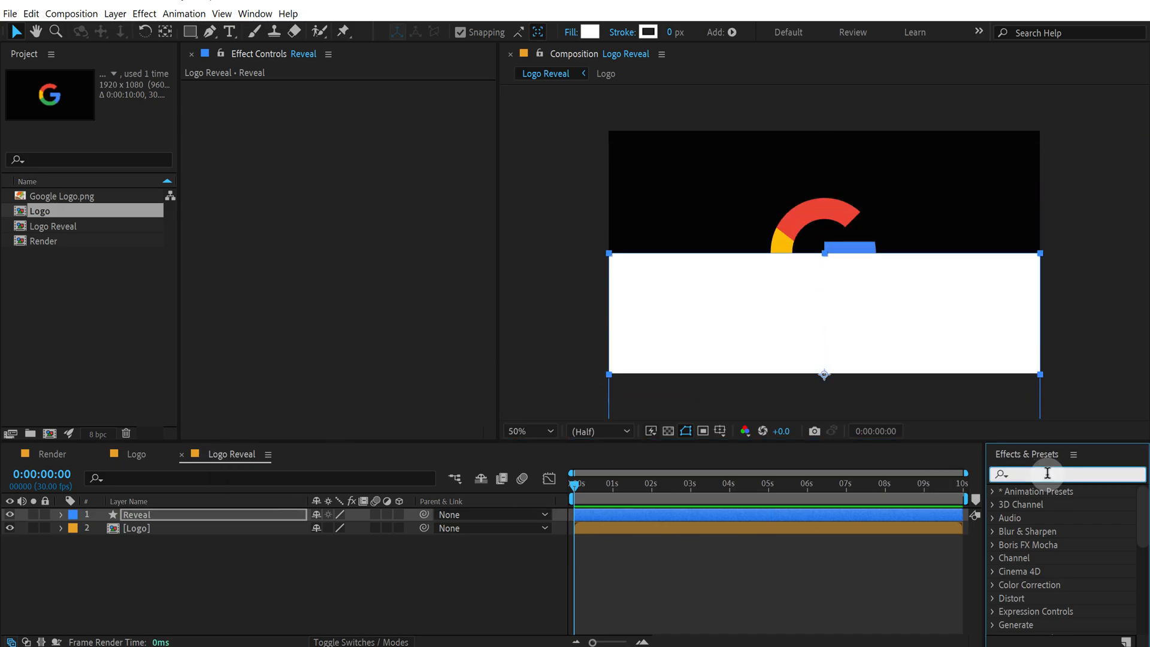
# Step: Apply Turbulent Displace to the Reveal rectangle with Complexity 10
pyautogui.write('turbu')
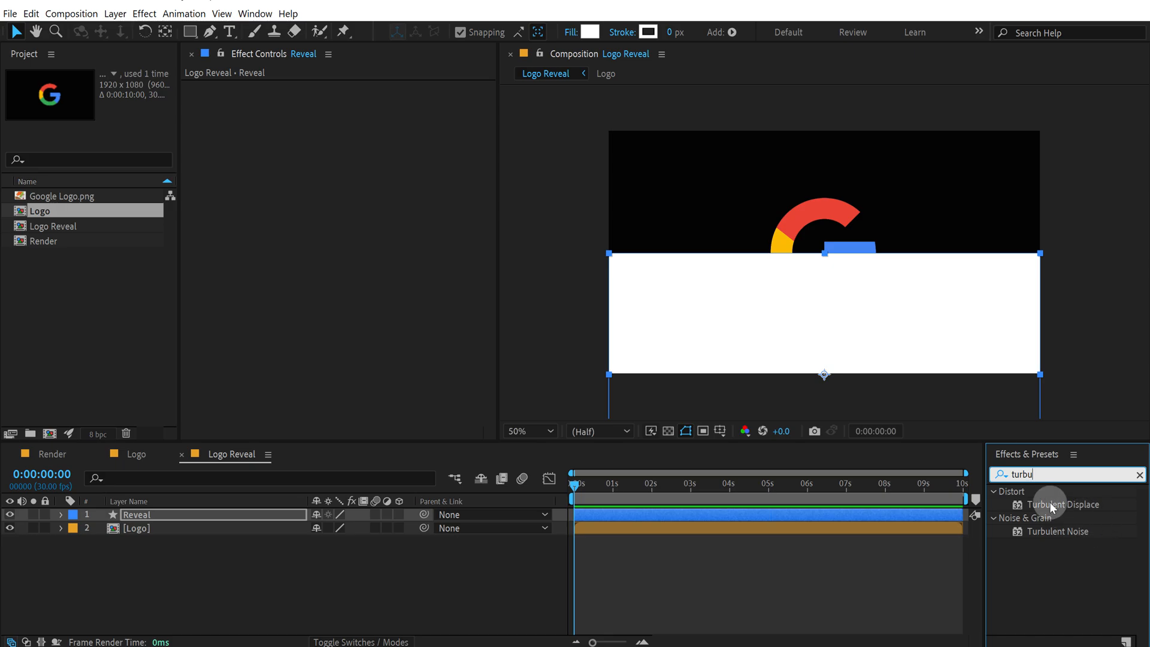
pyautogui.doubleClick(1062, 504)
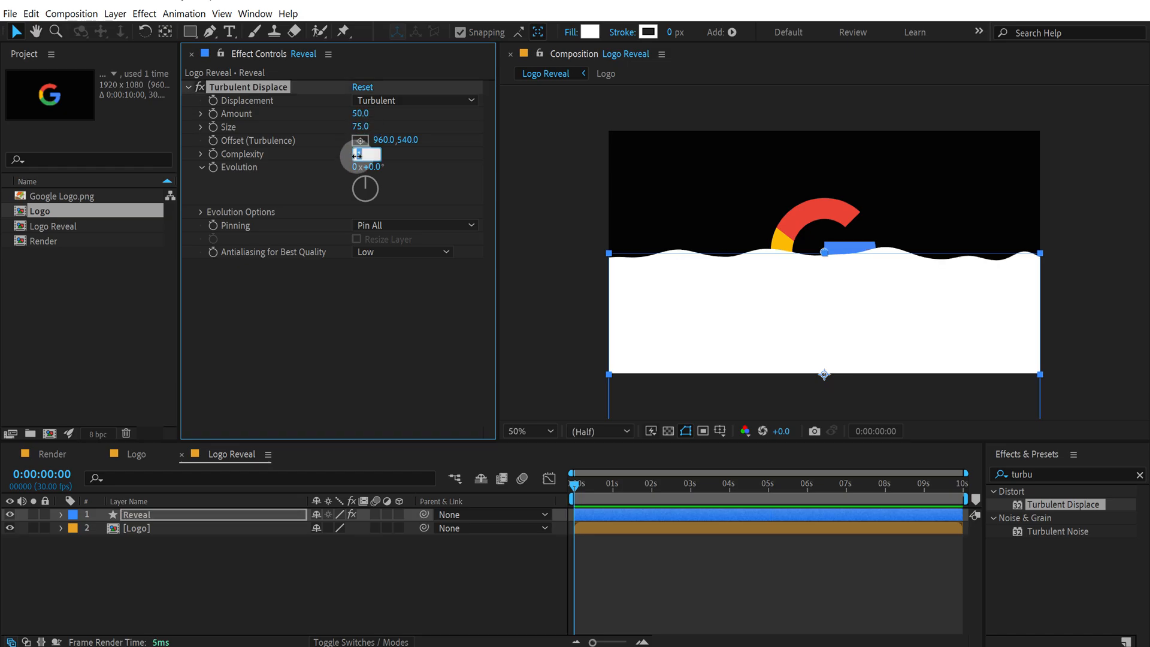
pyautogui.write('10.0')
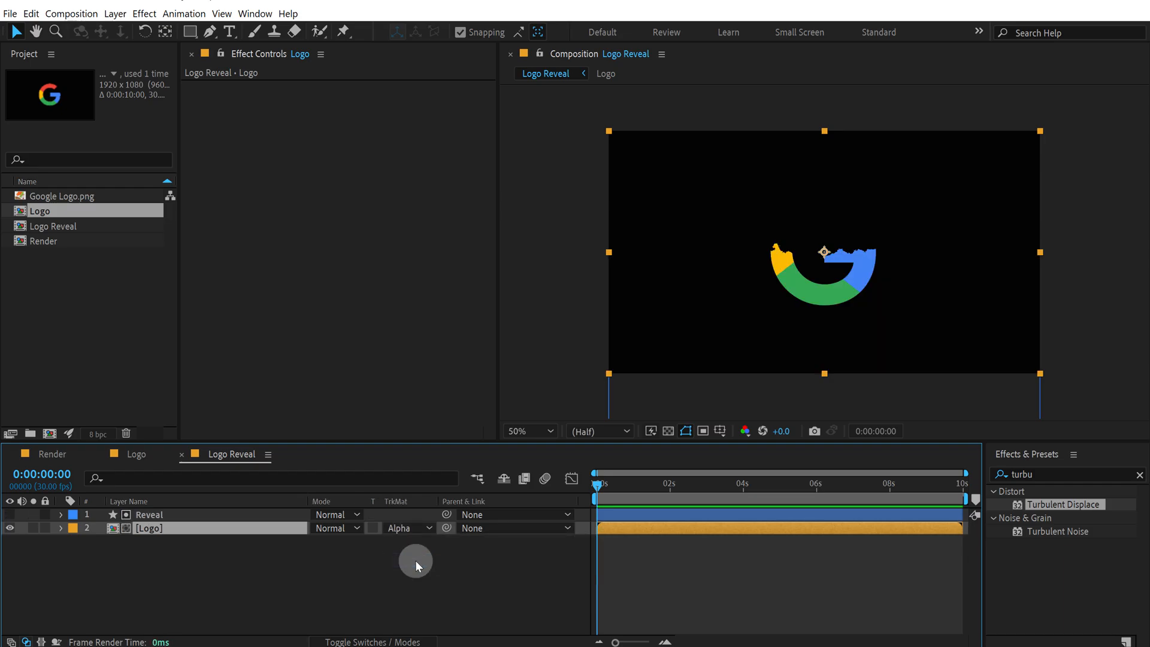
# Step: Keyframe Reveal's position below frame, then raise it at 5 seconds to uncover the logo
pyautogui.click(150, 514)
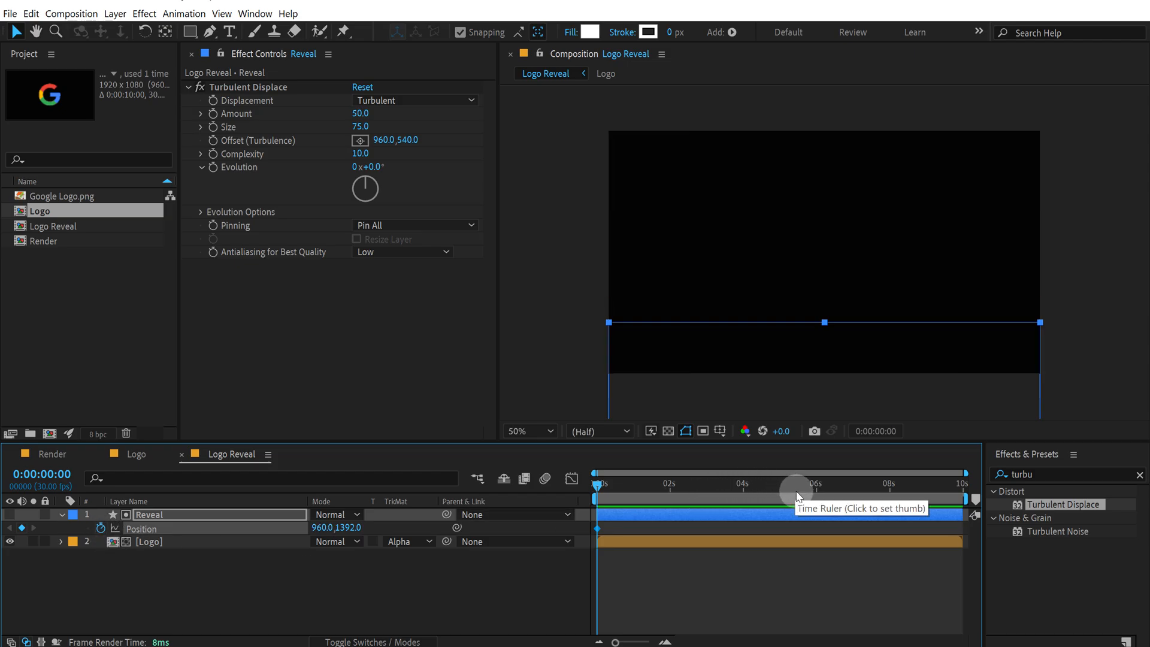
pyautogui.click(780, 483)
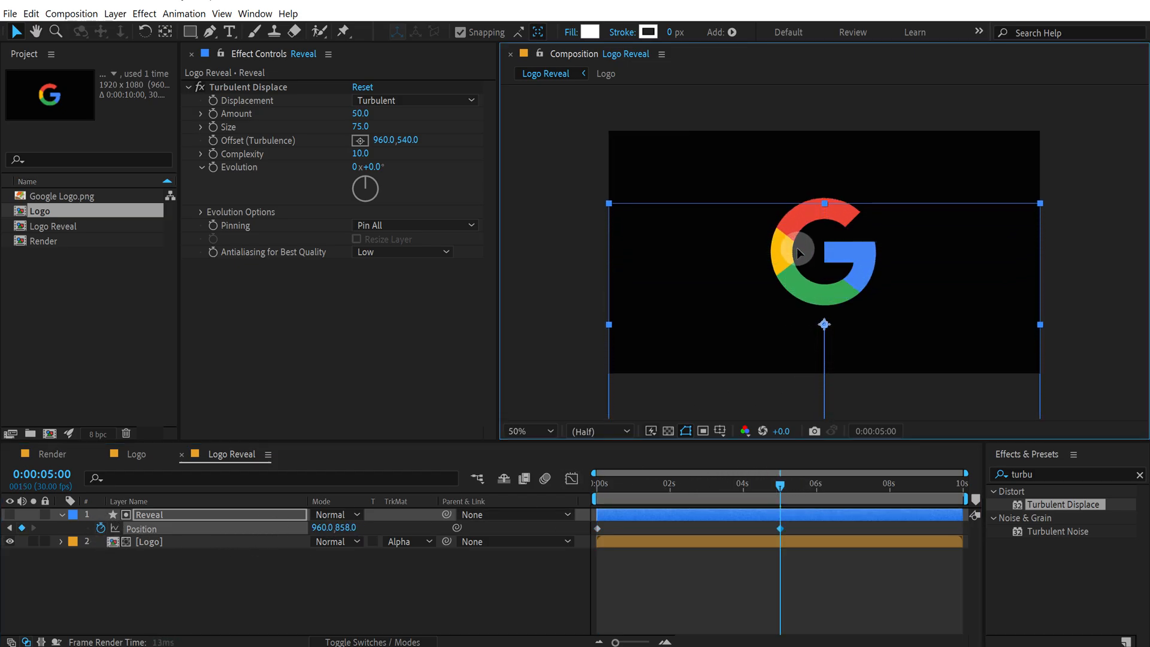
pyautogui.moveTo(780, 528); pyautogui.dragTo(800, 528)
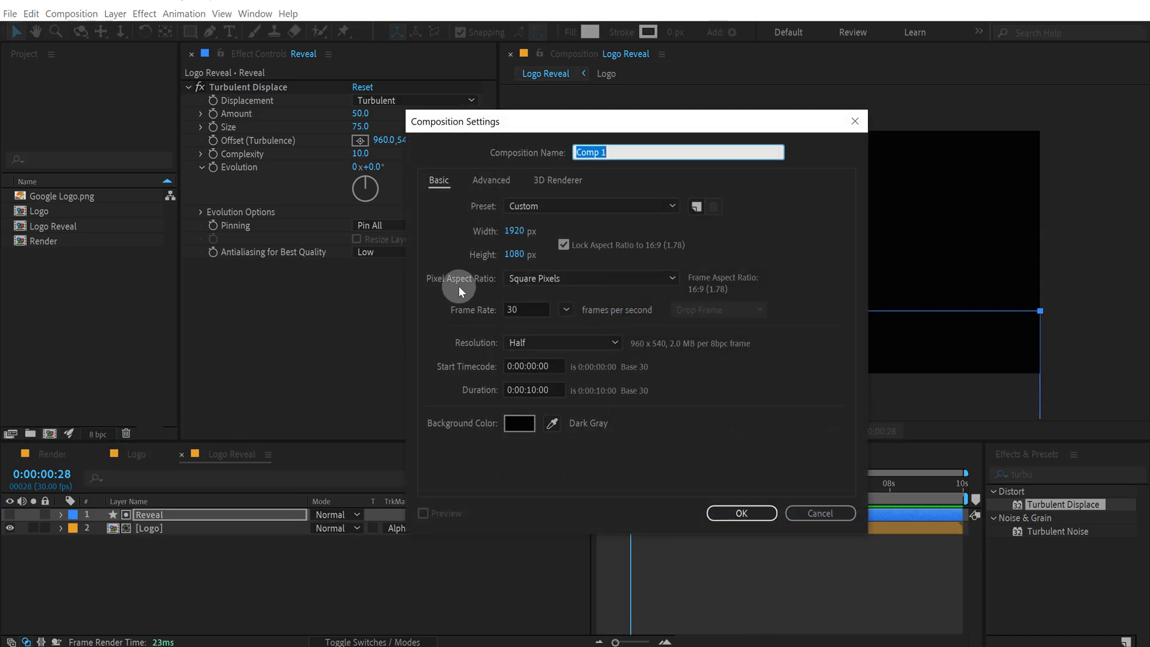
# Step: Create the Logo Emitter comp and delay the top Logo Reveal copy by a few frames
pyautogui.write('Logo Emi')
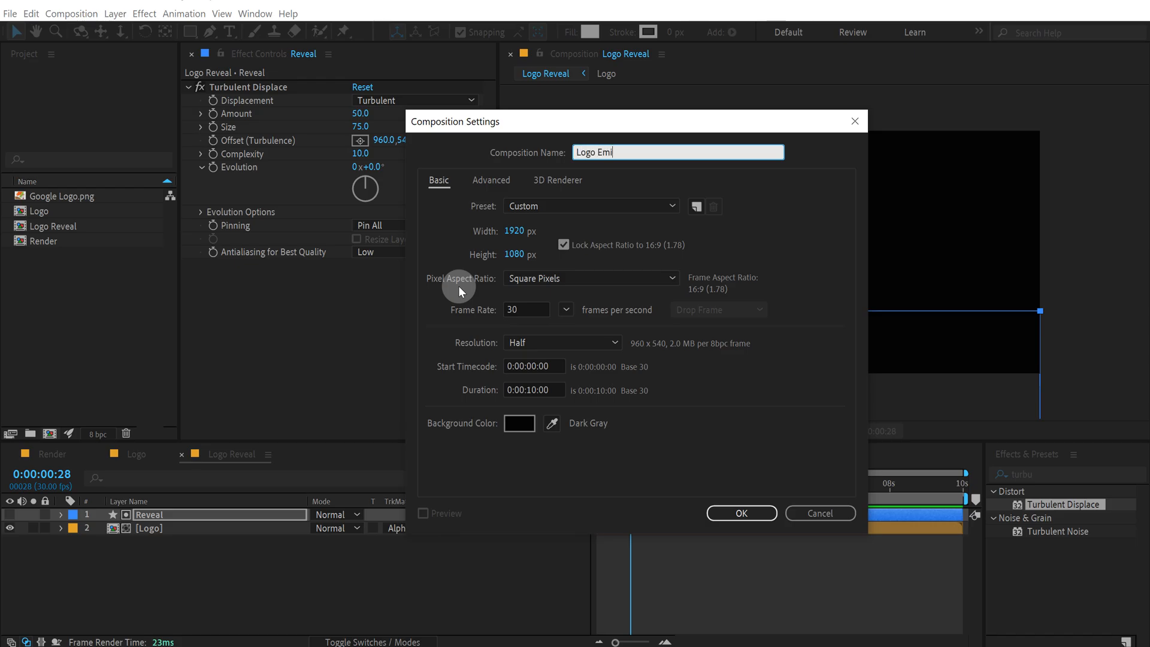
pyautogui.click(740, 512)
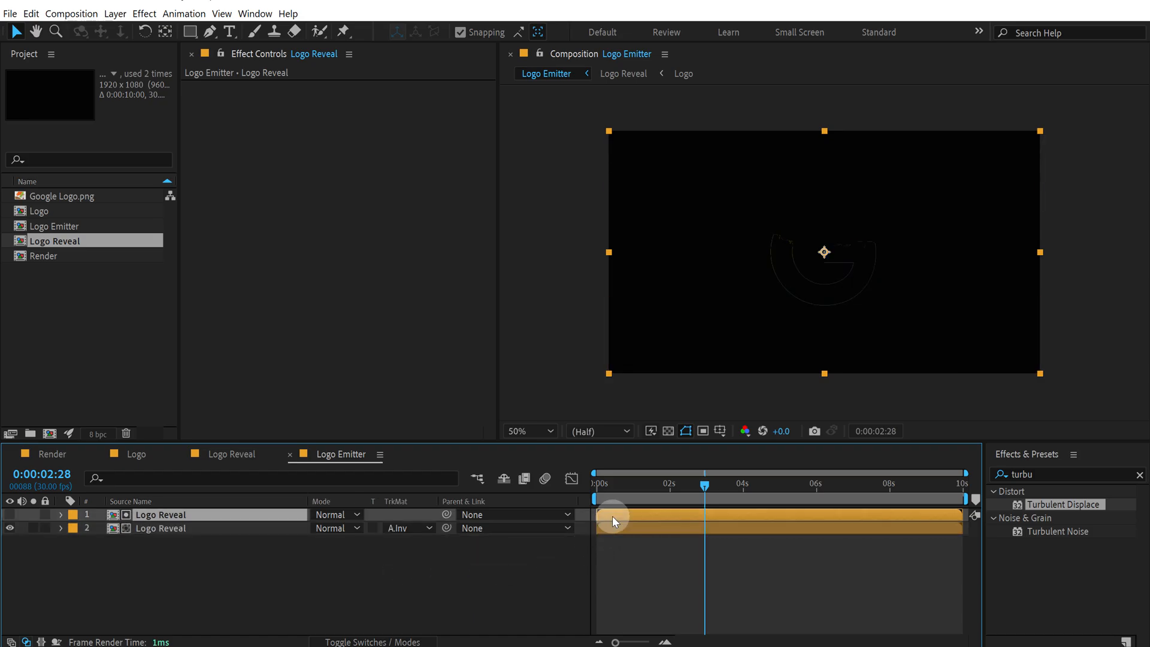
pyautogui.moveTo(704, 487); pyautogui.dragTo(594, 487)
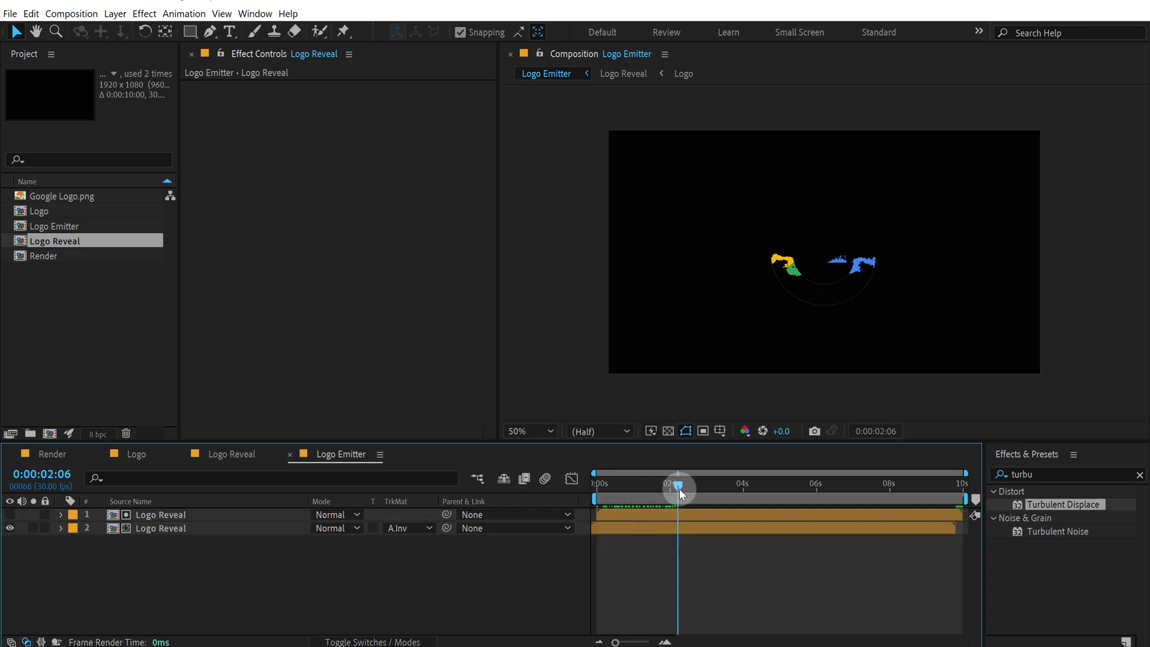
pyautogui.moveTo(679, 487); pyautogui.dragTo(710, 487)
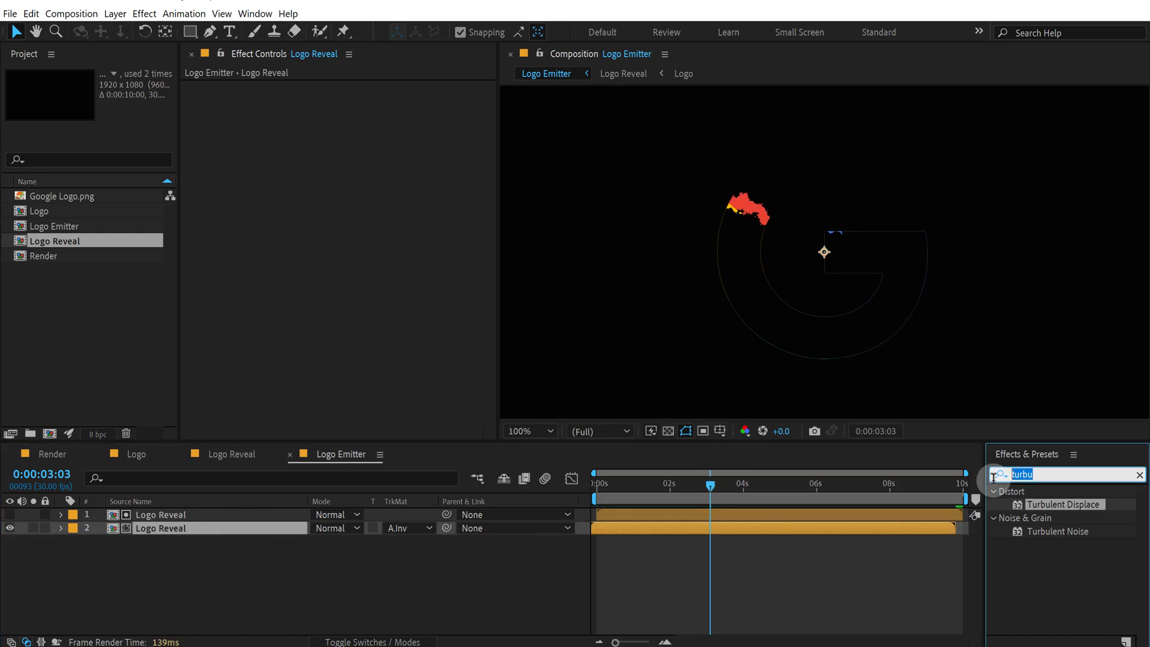
pyautogui.moveTo(937, 485)
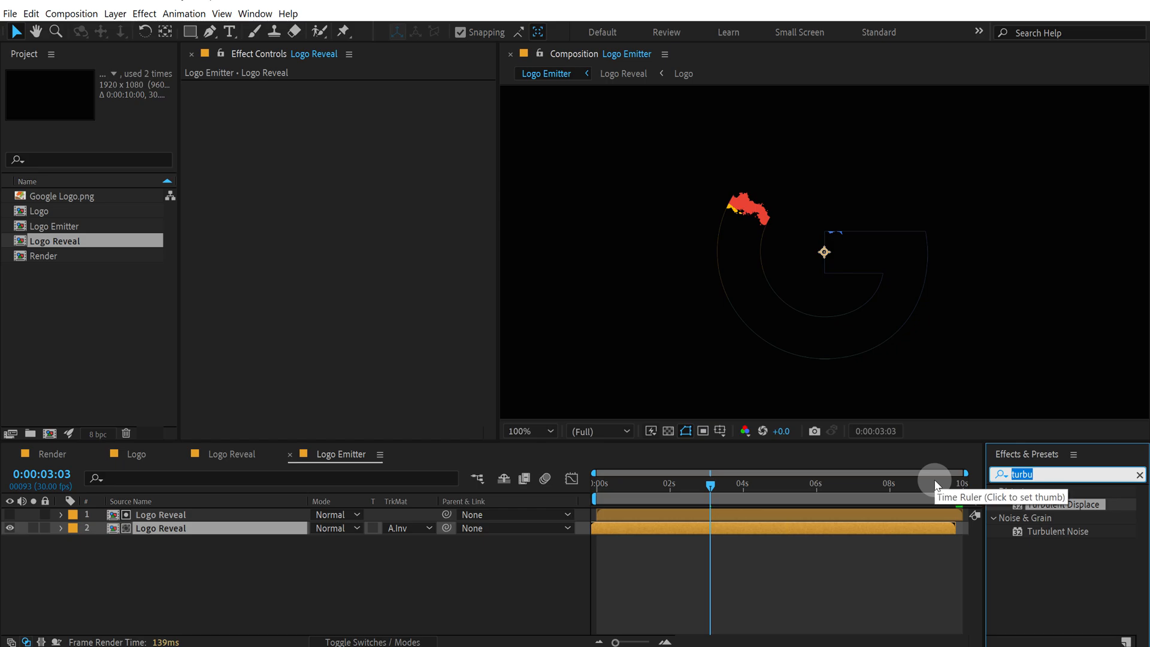
# Step: Apply Simple Choker with Choke Matte 2 to the lower Logo Reveal layer and scrub to check
pyautogui.write('simple')
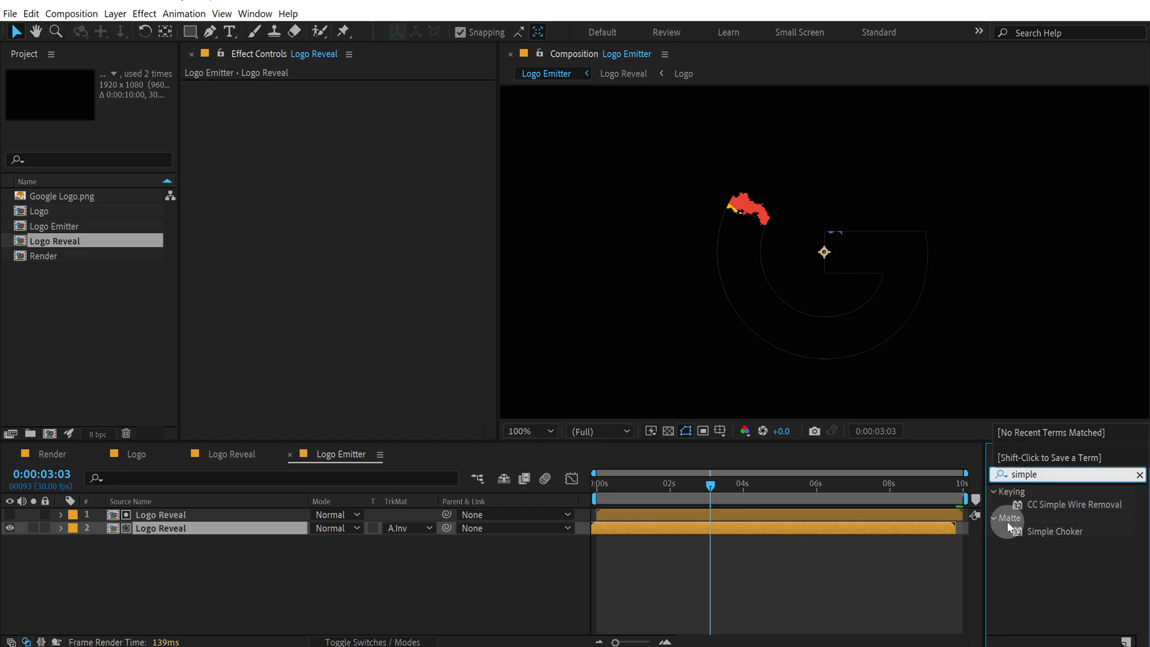
pyautogui.doubleClick(1060, 532)
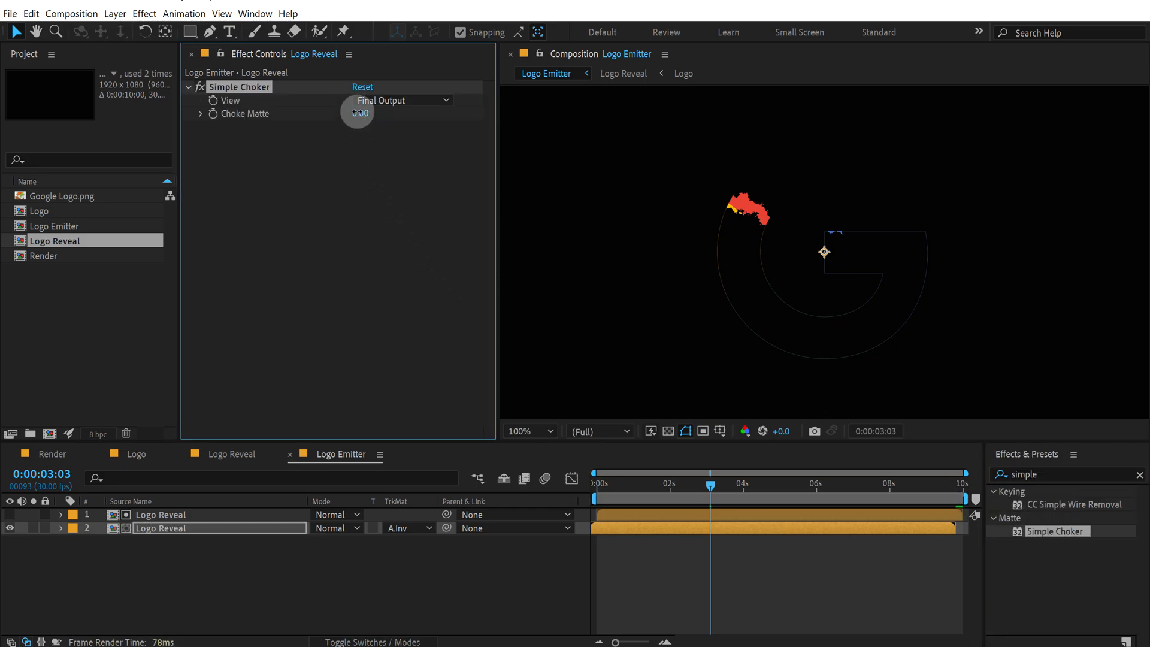
pyautogui.moveTo(686, 486); pyautogui.dragTo(621, 486)
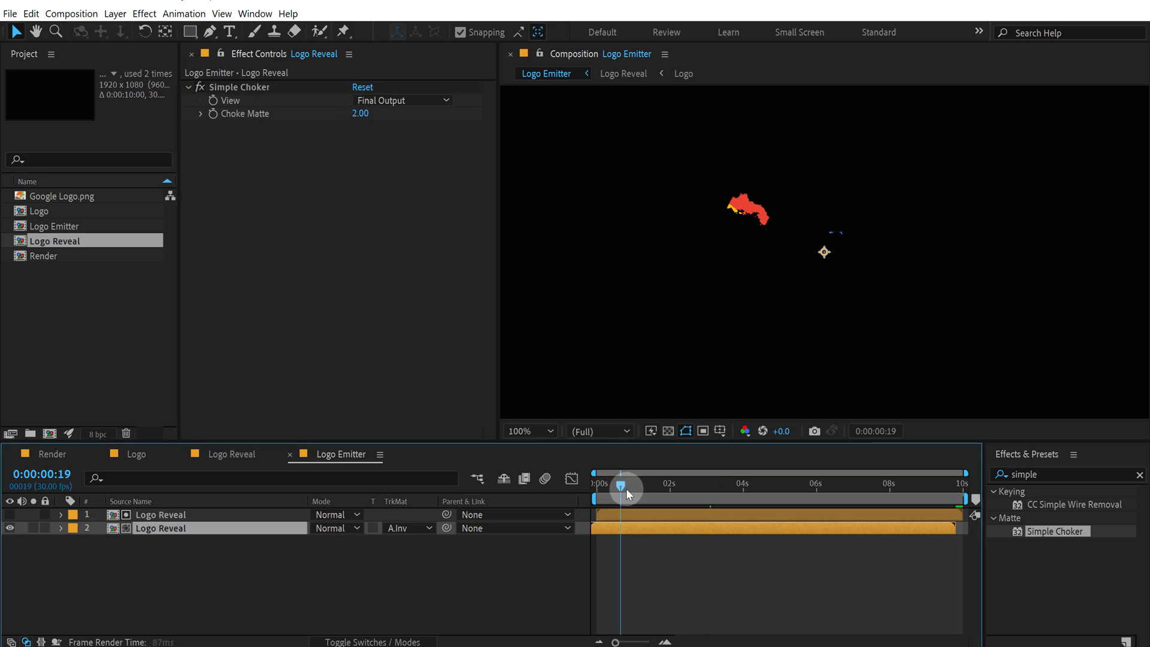
pyautogui.moveTo(622, 489); pyautogui.dragTo(698, 488)
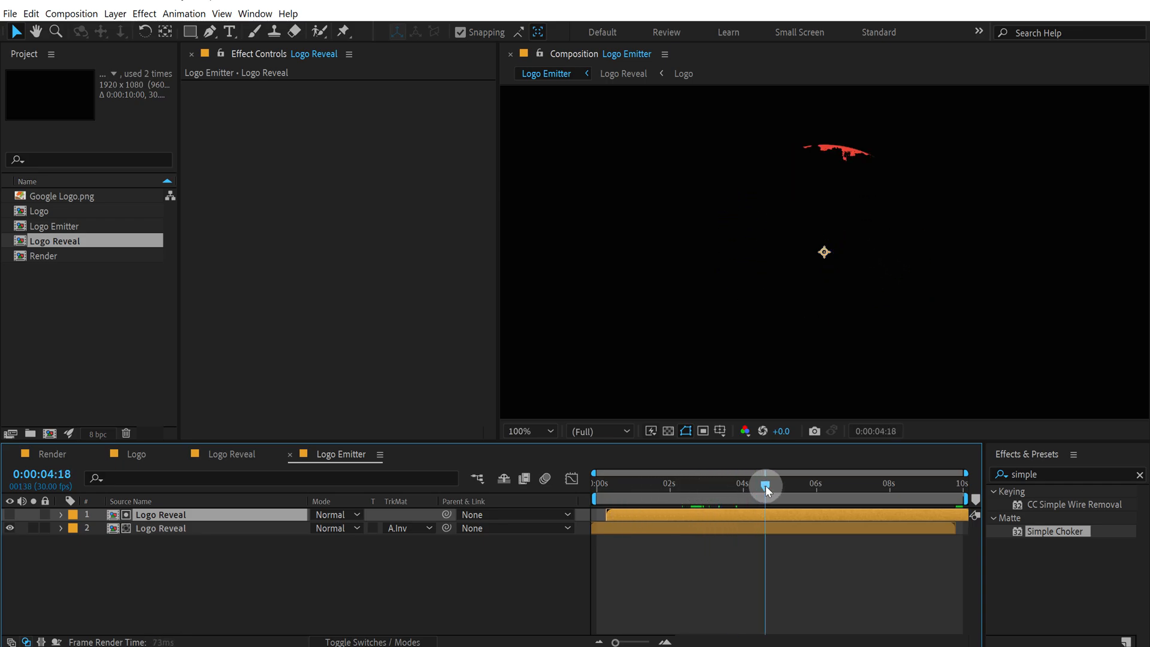
pyautogui.moveTo(765, 484); pyautogui.dragTo(683, 484)
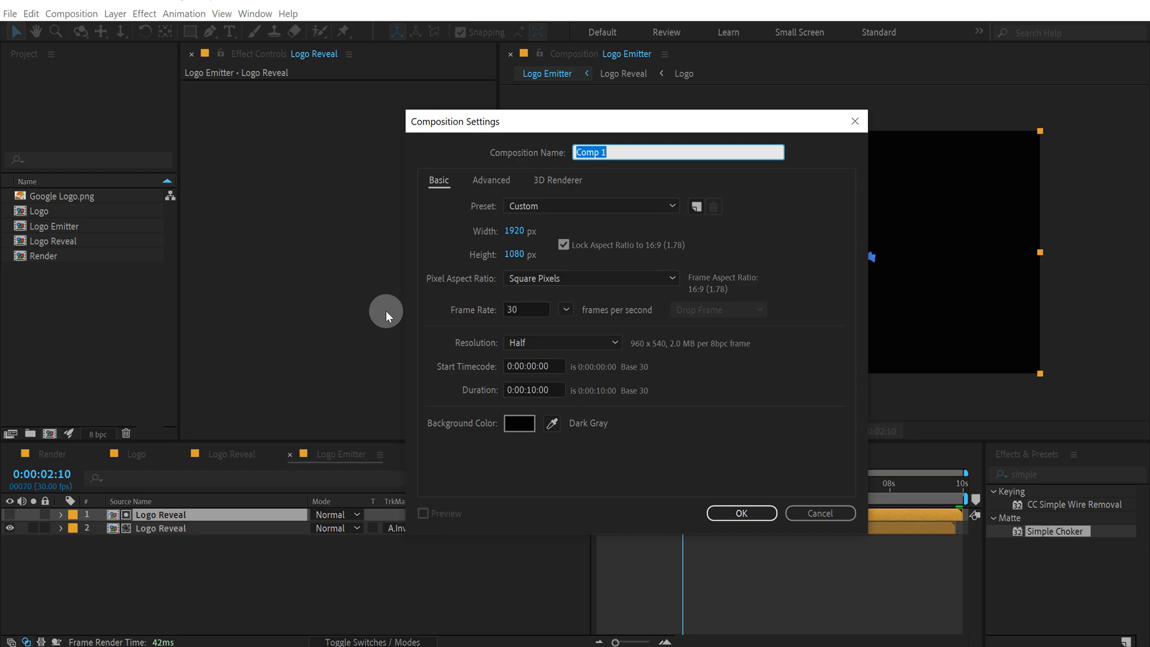
# Step: Create the Particles composition and add a white full-frame solid named Particle
pyautogui.write('Particl')
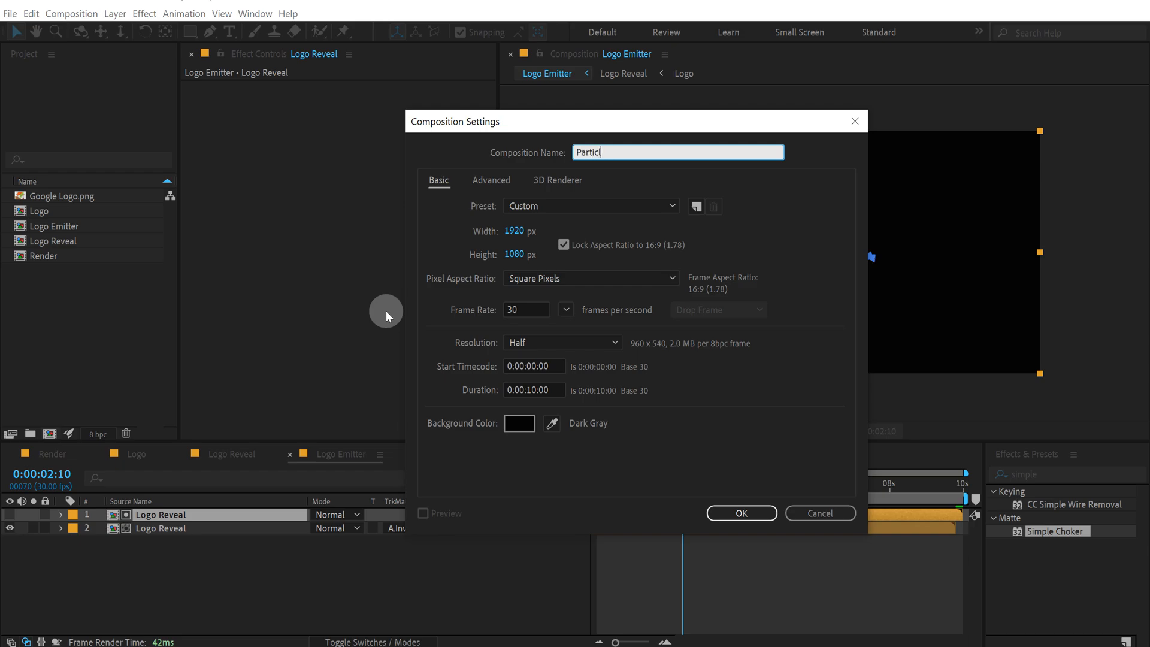
pyautogui.click(740, 513)
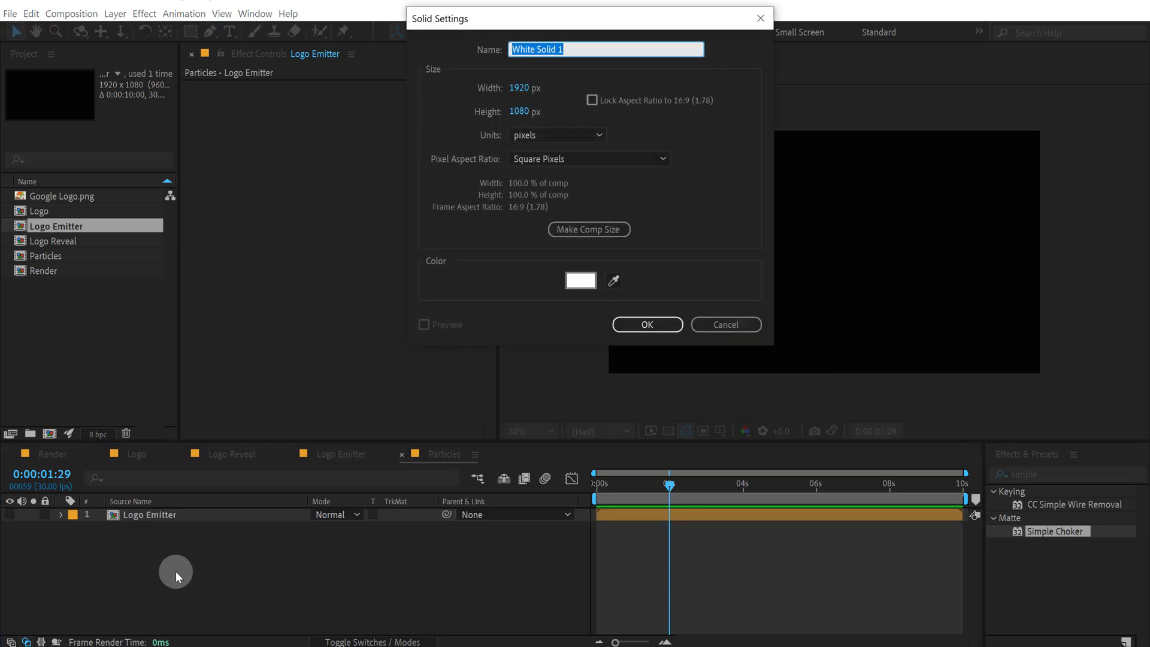
pyautogui.write('Particle')
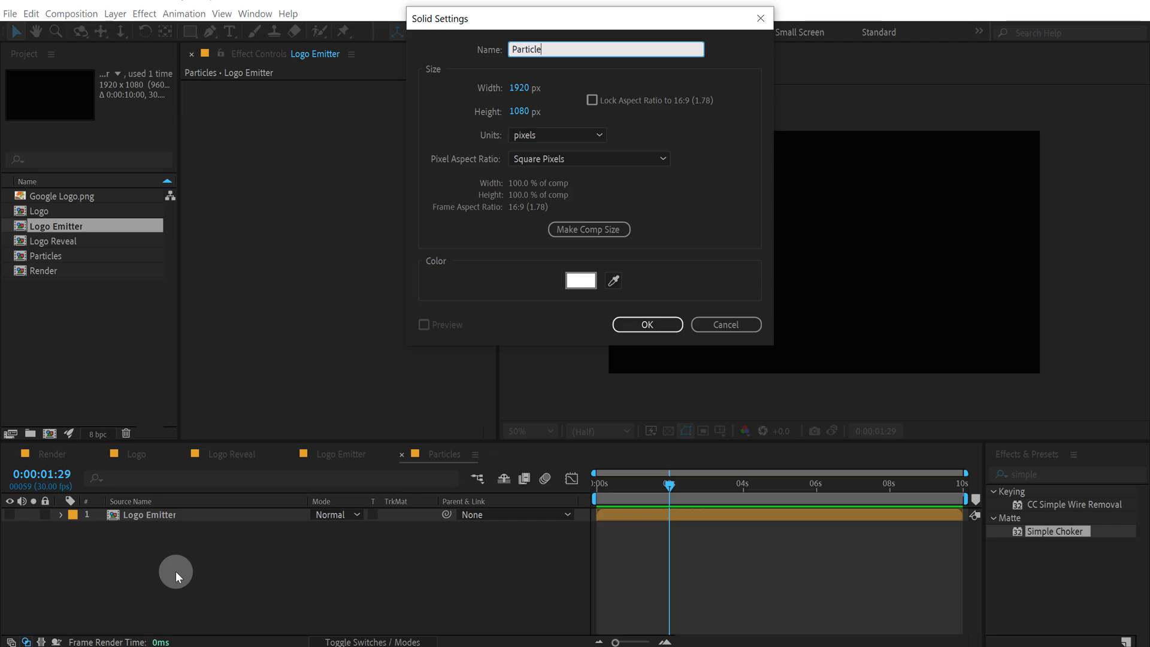
pyautogui.click(646, 324)
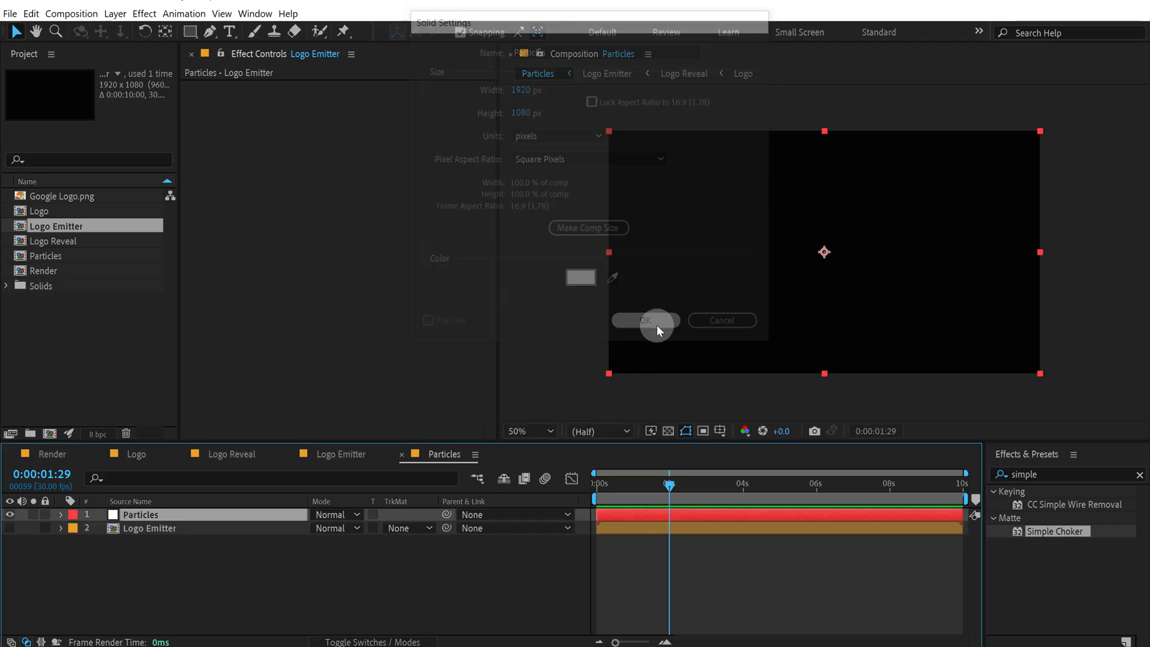
pyautogui.click(645, 321)
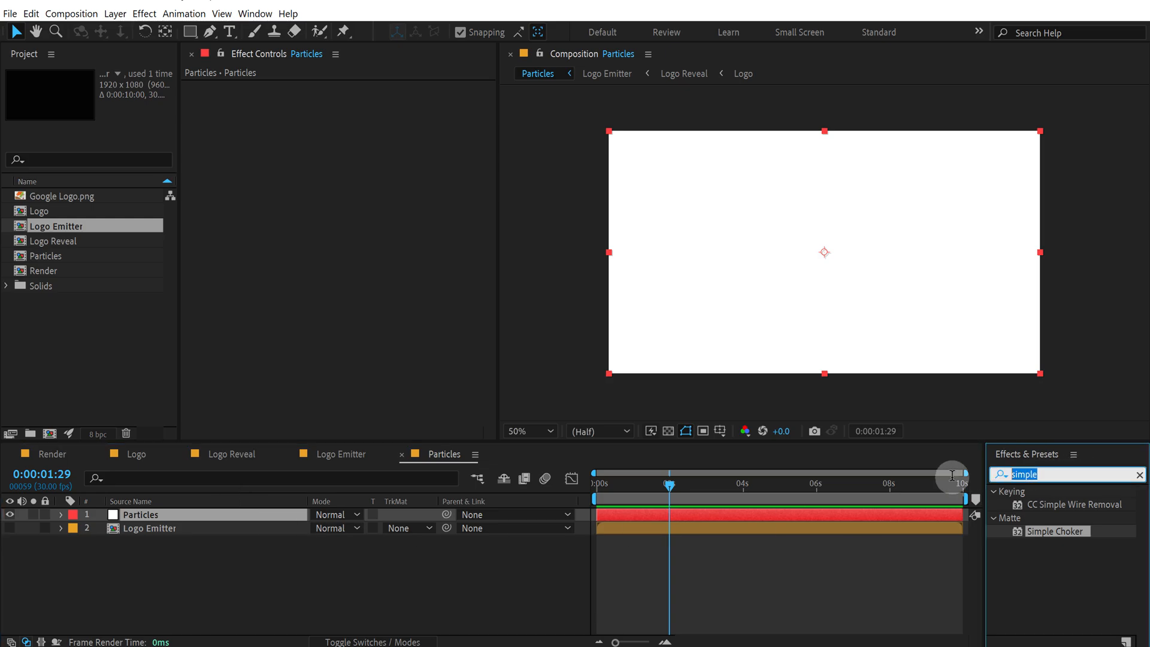
# Step: Search 'part' and apply Trapcode Particular to the white solid
pyautogui.write('parti')
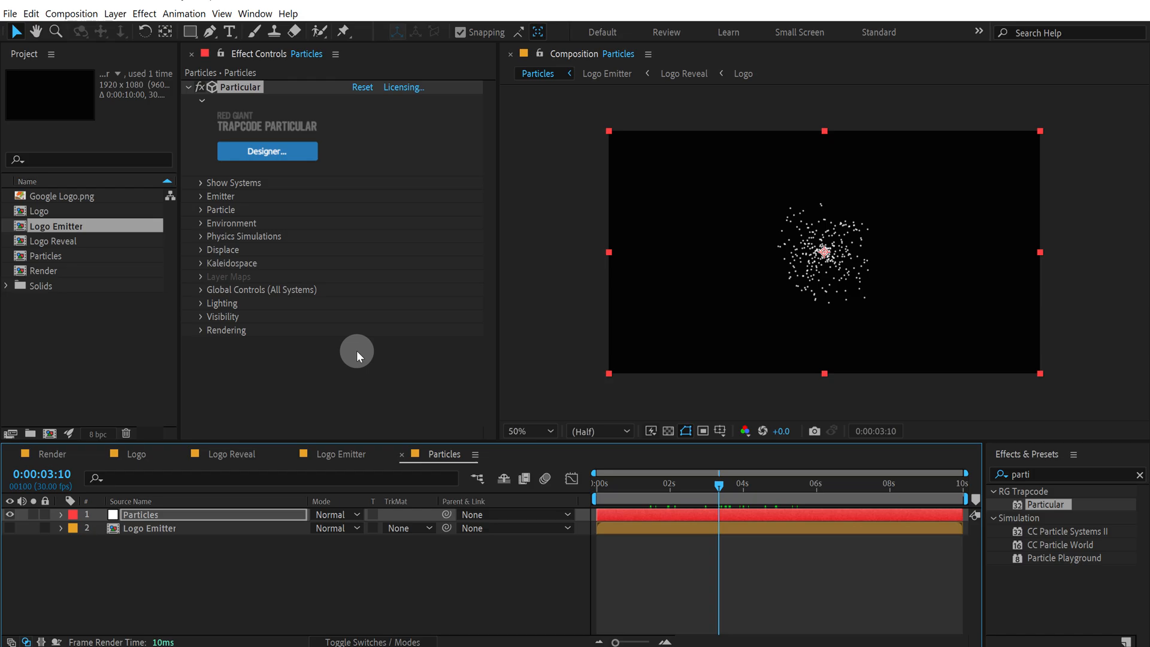
pyautogui.moveTo(165, 204)
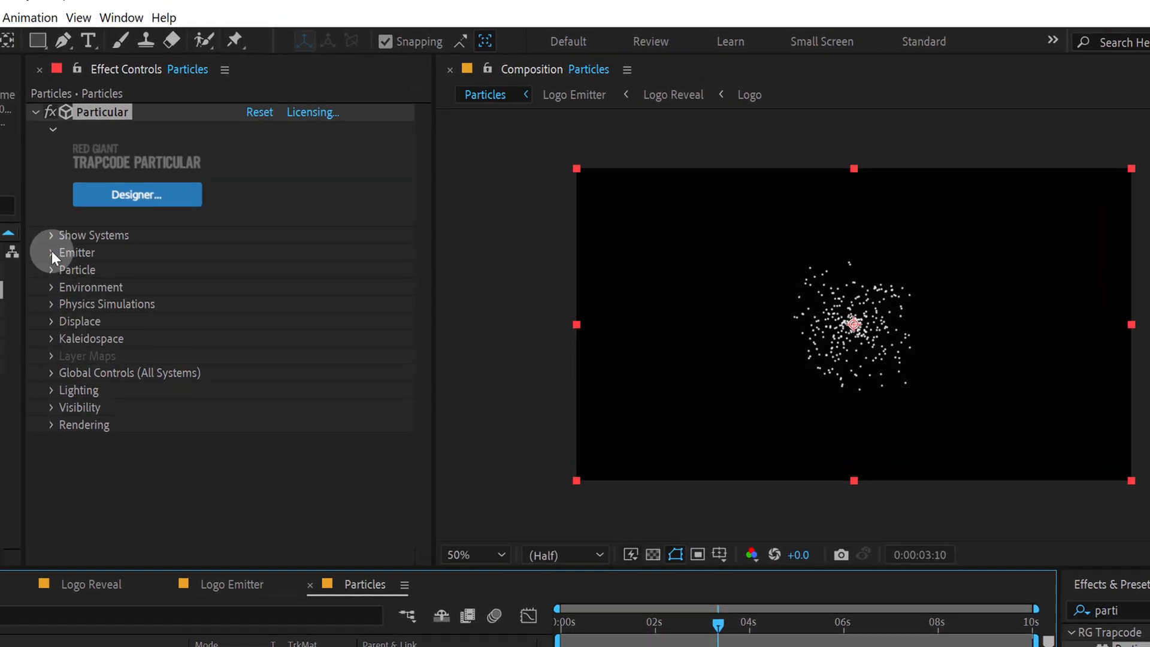
# Step: Set Particular's Emitter Type to Layer, emitting from 2. Logo Emitter
pyautogui.click(51, 252)
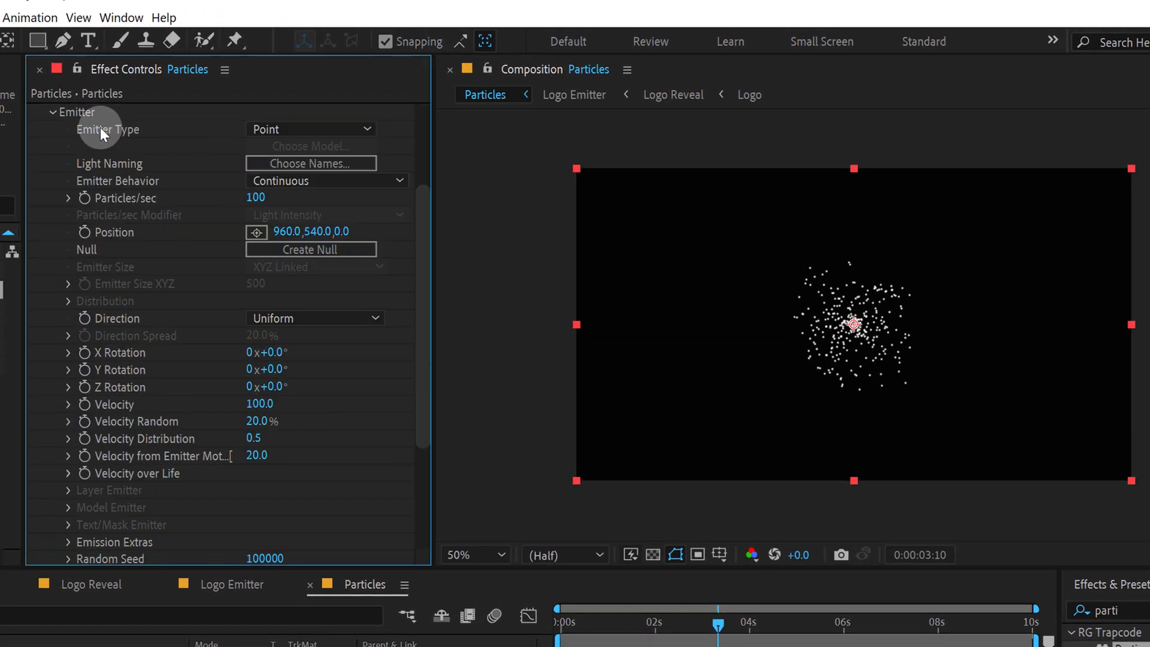
pyautogui.click(309, 128)
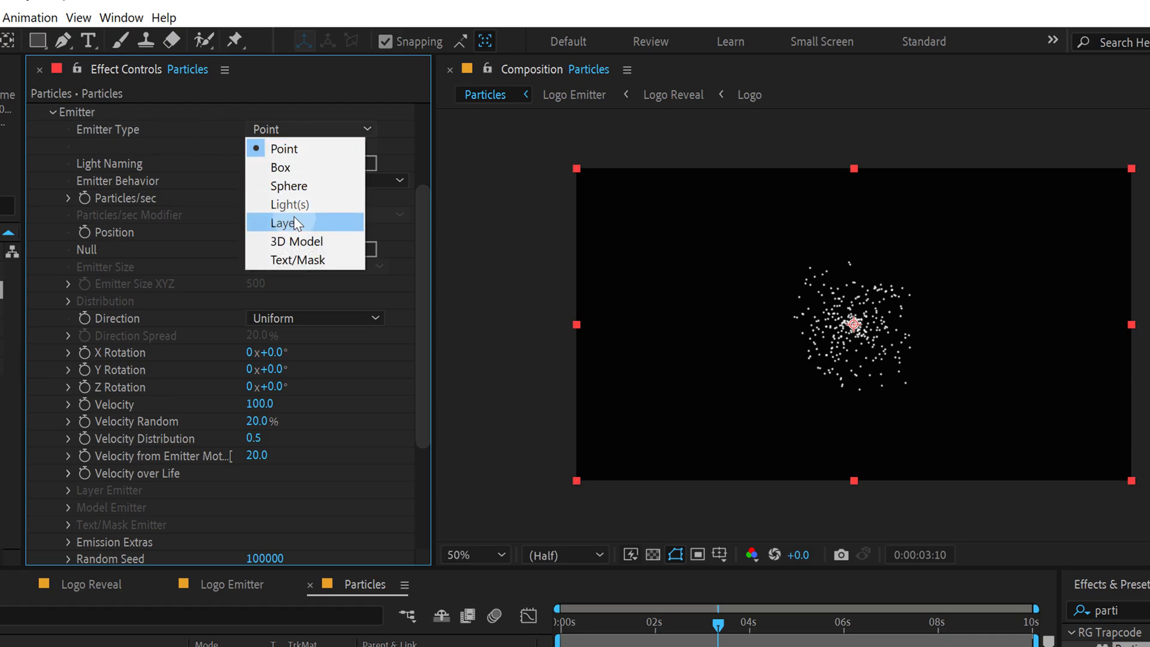
pyautogui.click(282, 222)
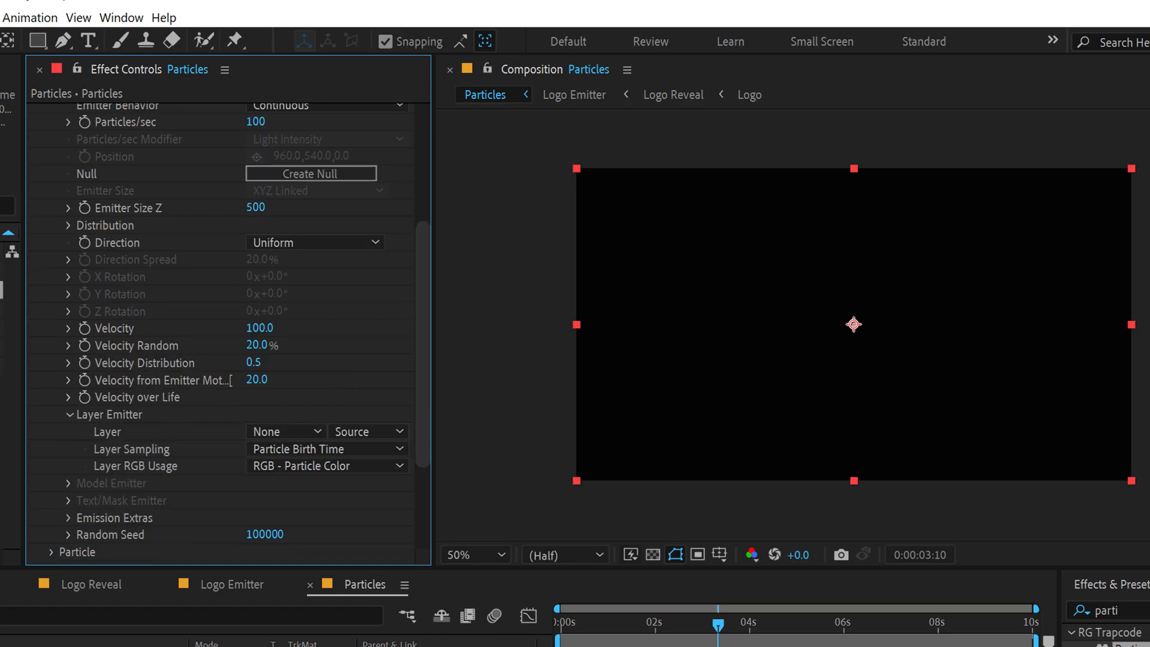
pyautogui.click(318, 492)
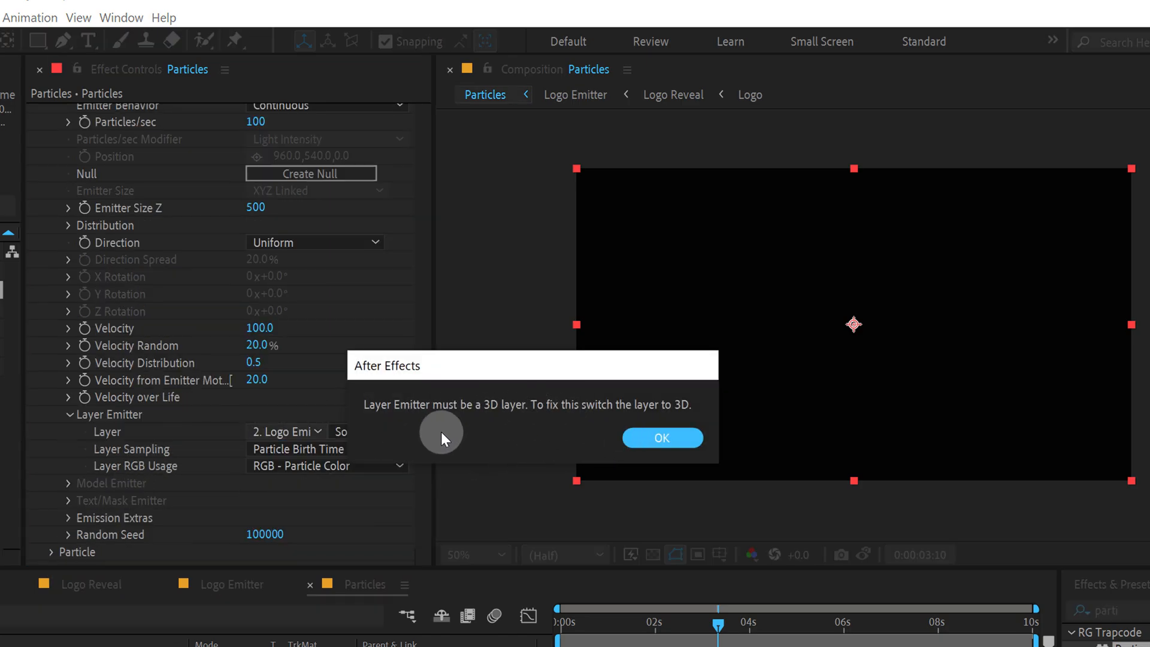
pyautogui.moveTo(661, 437)
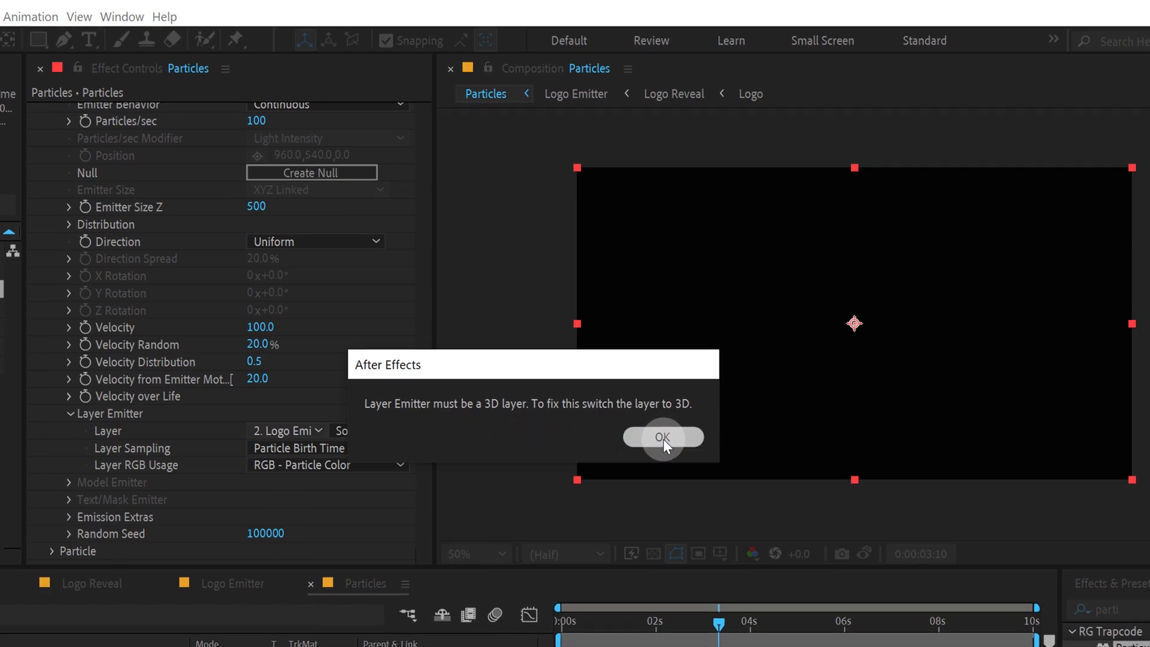
pyautogui.click(662, 438)
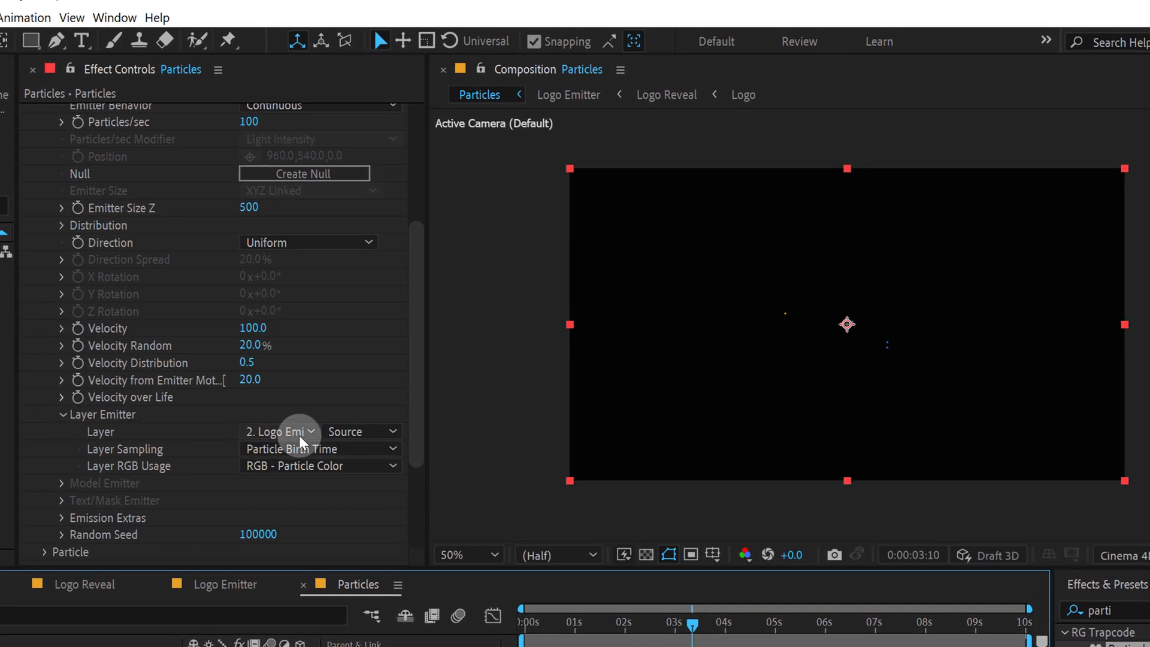
pyautogui.click(279, 431)
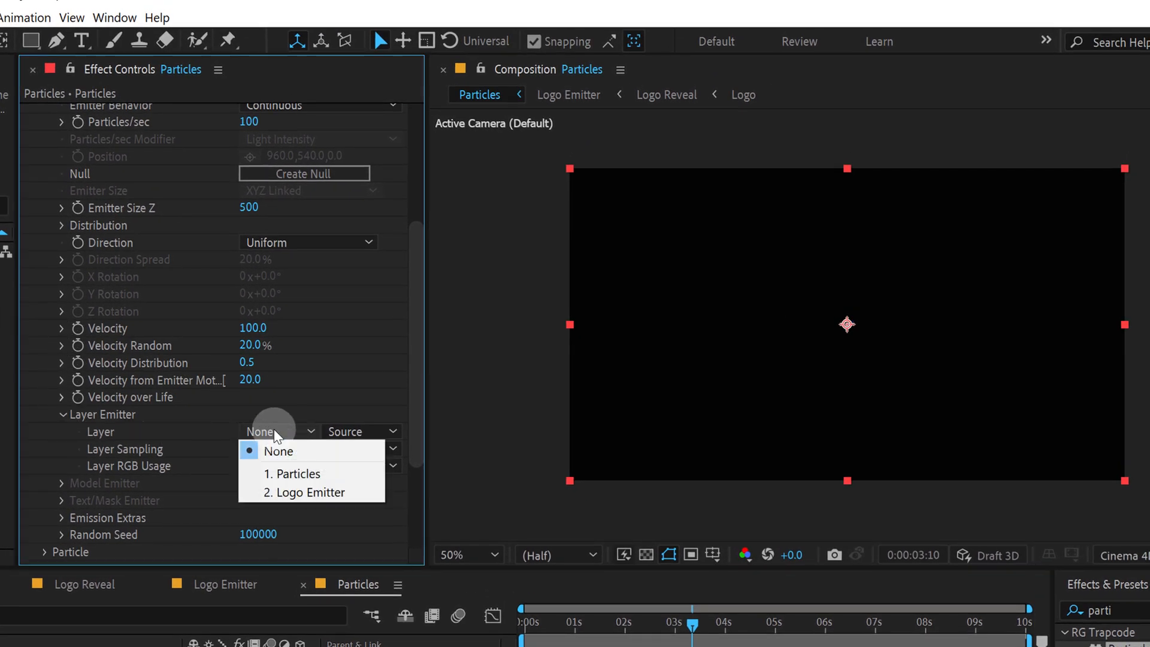
pyautogui.click(306, 492)
pyautogui.write('500000')
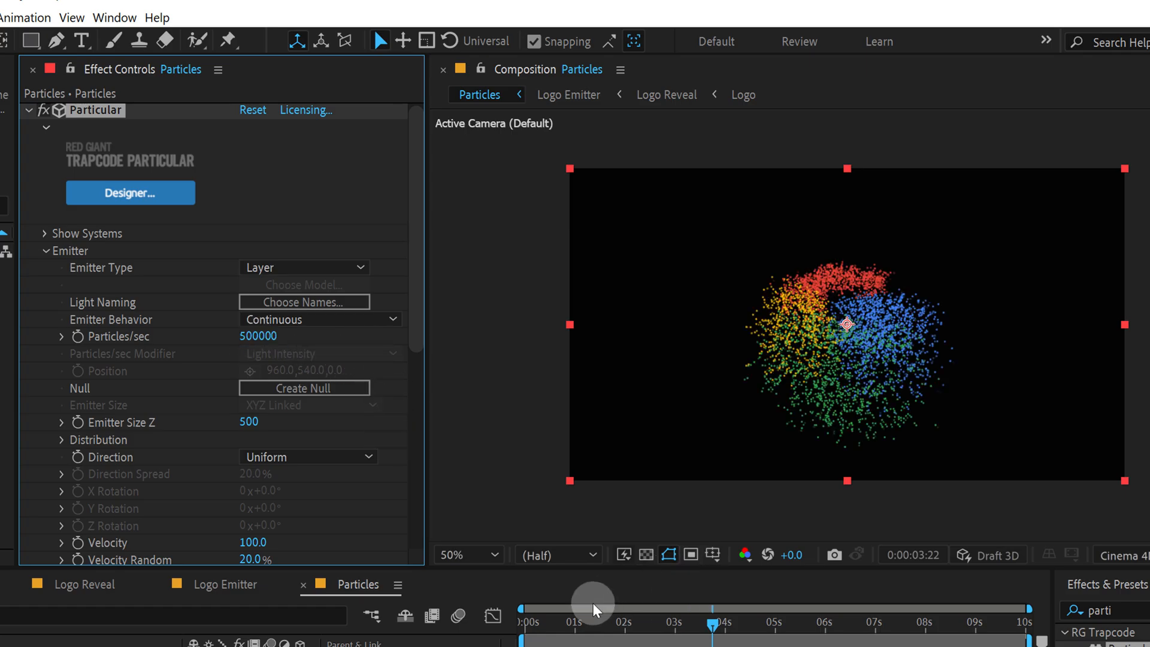
# Step: Scrub to preview the logo-tracing particles, then enter 30 for Velocity
pyautogui.moveTo(594, 606); pyautogui.dragTo(688, 628)
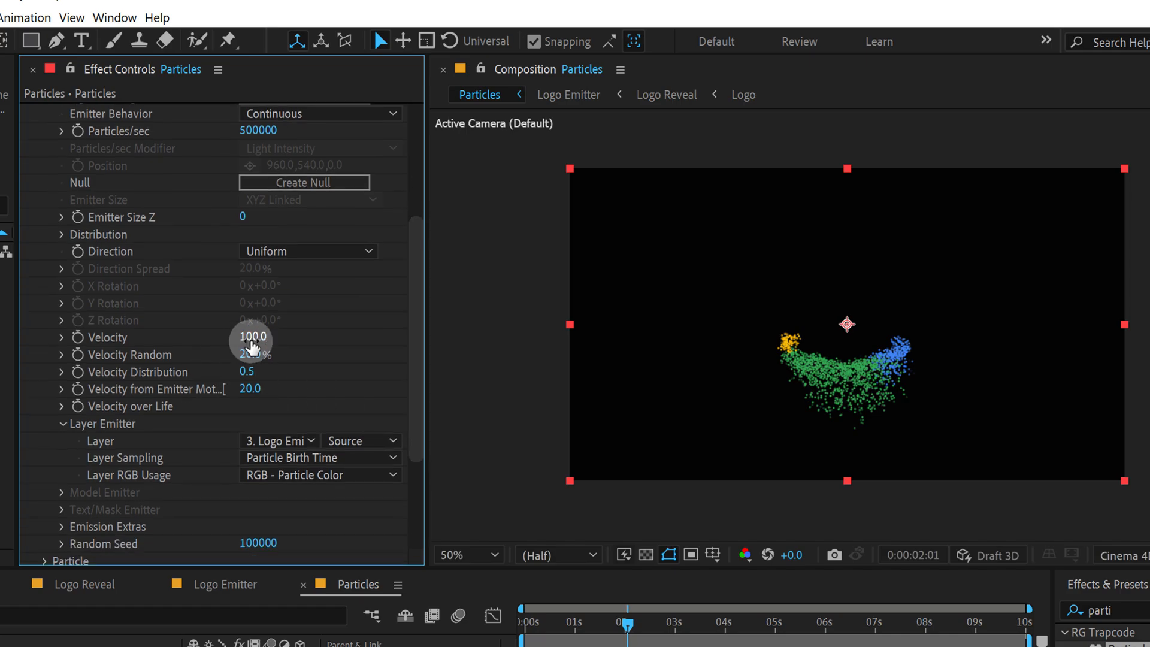
pyautogui.write('30')
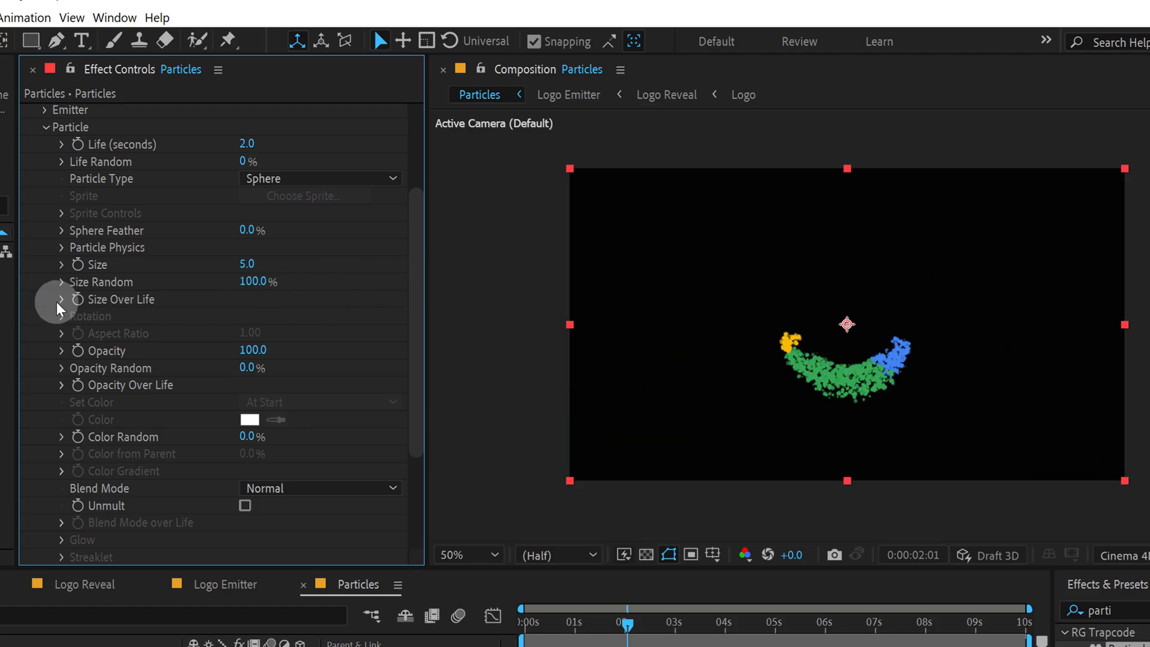
# Step: Apply a descending Size Over Life curve, preview a later frame, and collapse the size settings
pyautogui.click(62, 299)
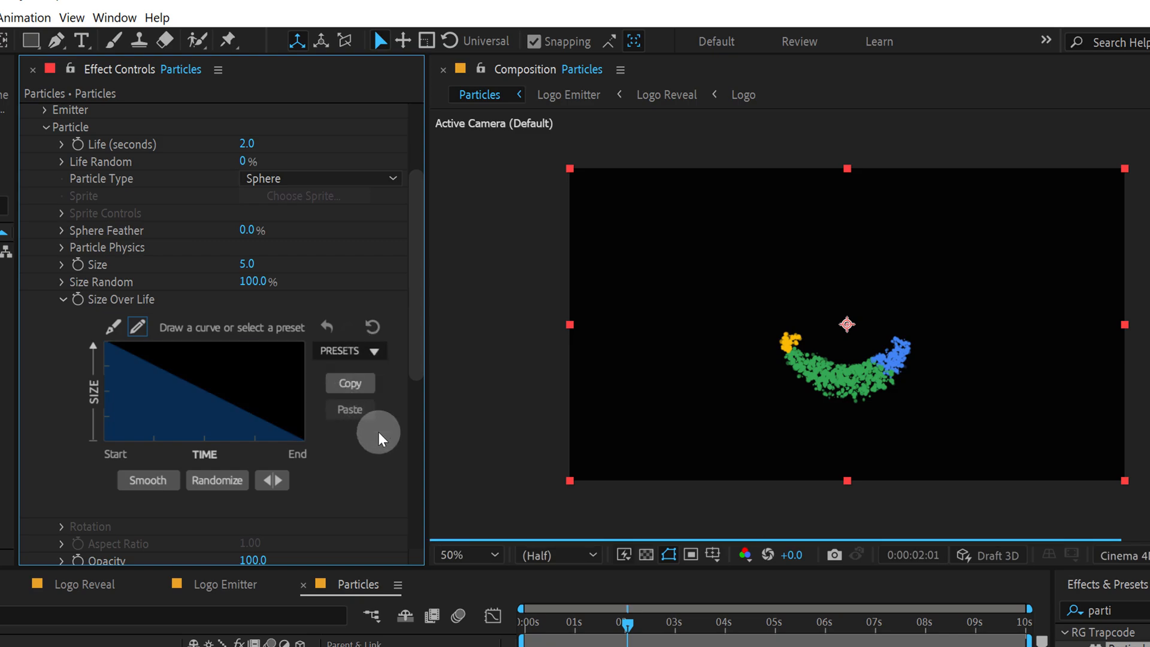
pyautogui.moveTo(627, 627); pyautogui.dragTo(720, 627)
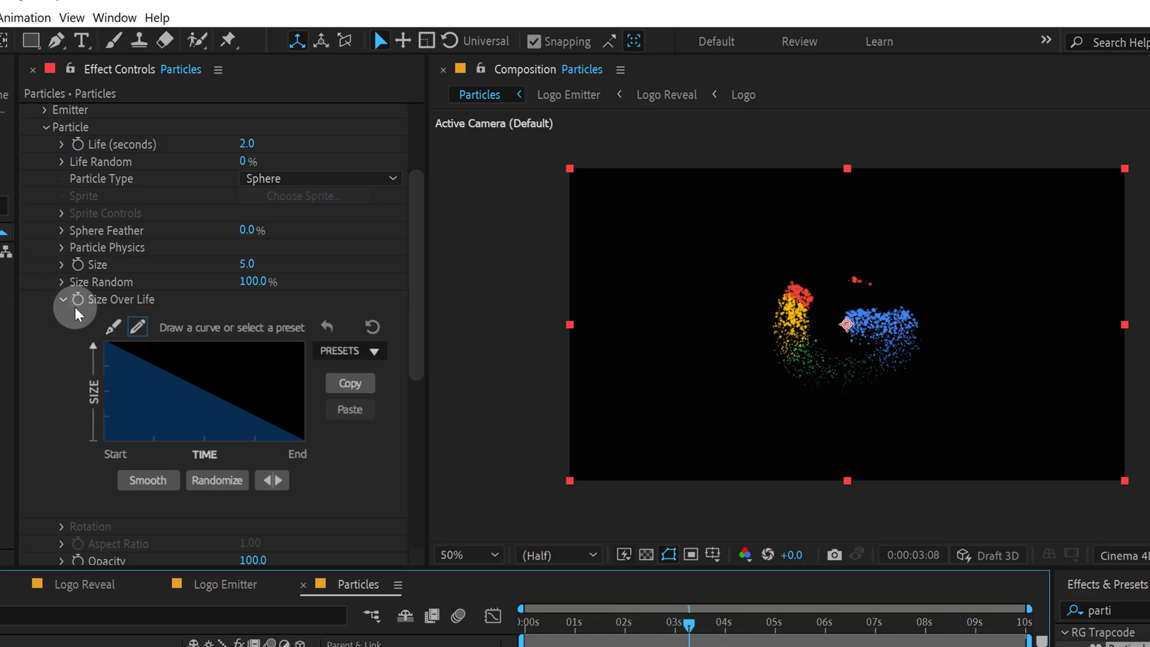
pyautogui.click(62, 300)
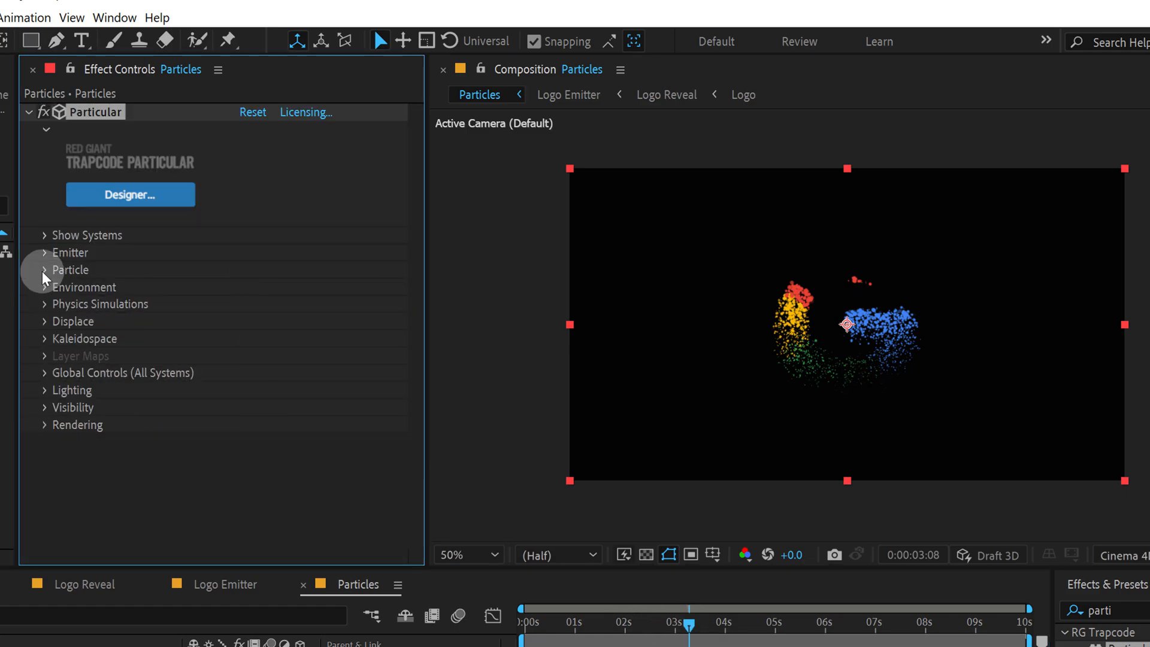
# Step: Set Displace > Turbulence Field Affect Size to 30 and scrub the timeline to preview
pyautogui.click(45, 321)
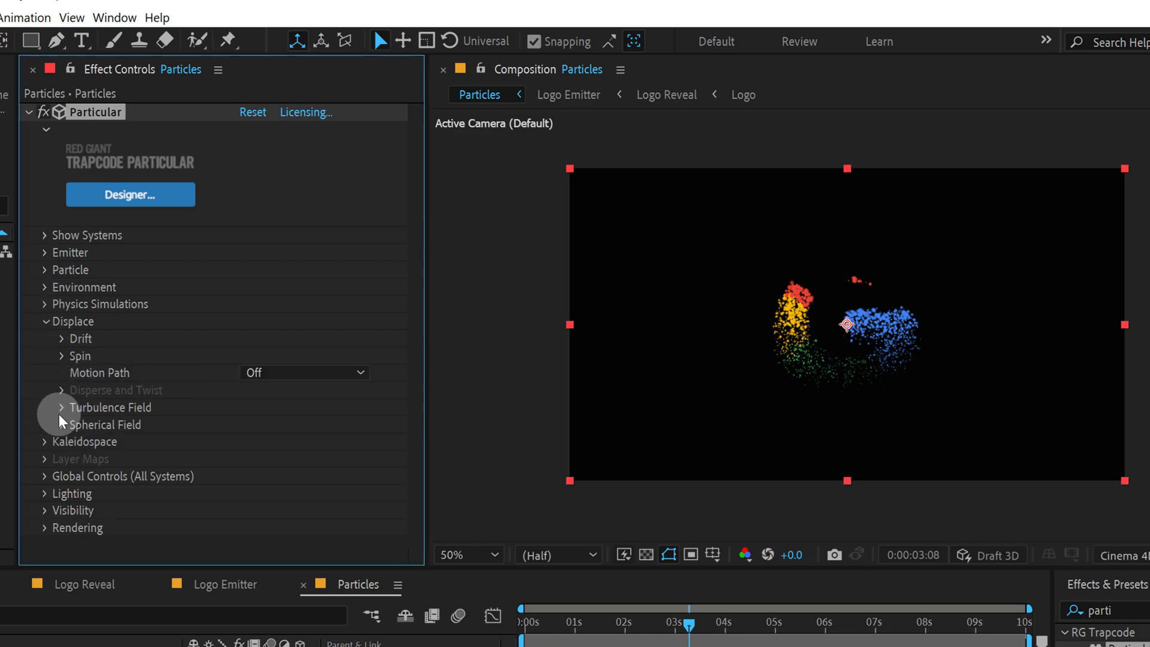
pyautogui.click(62, 407)
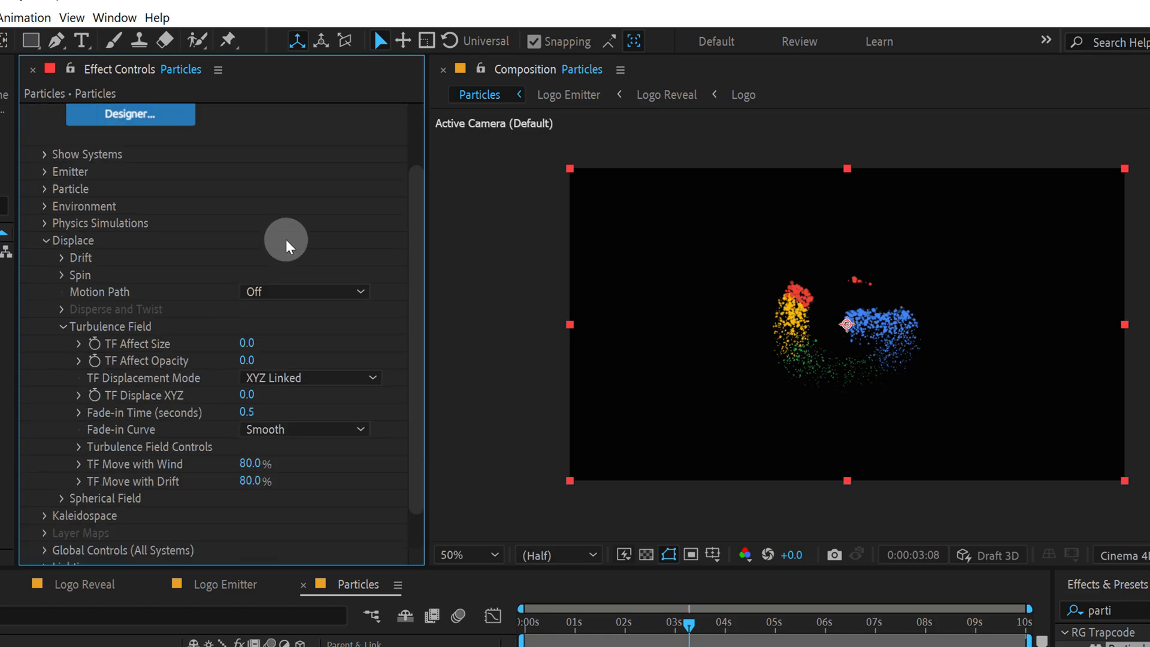
pyautogui.moveTo(339, 212)
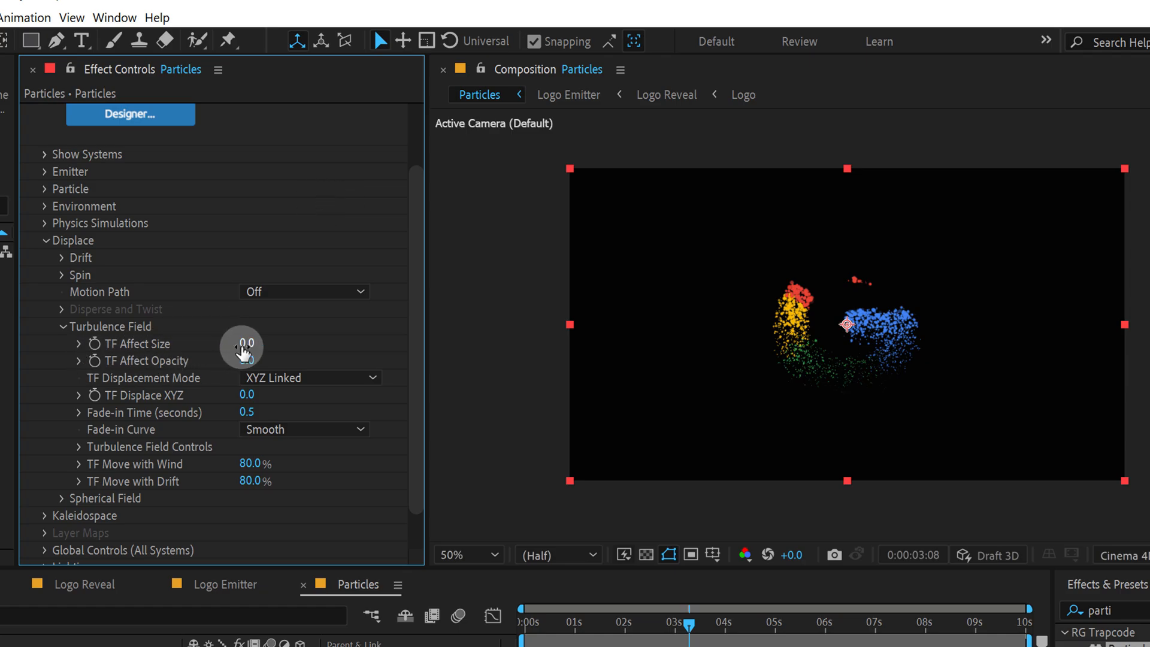
pyautogui.click(246, 343)
pyautogui.write('30')
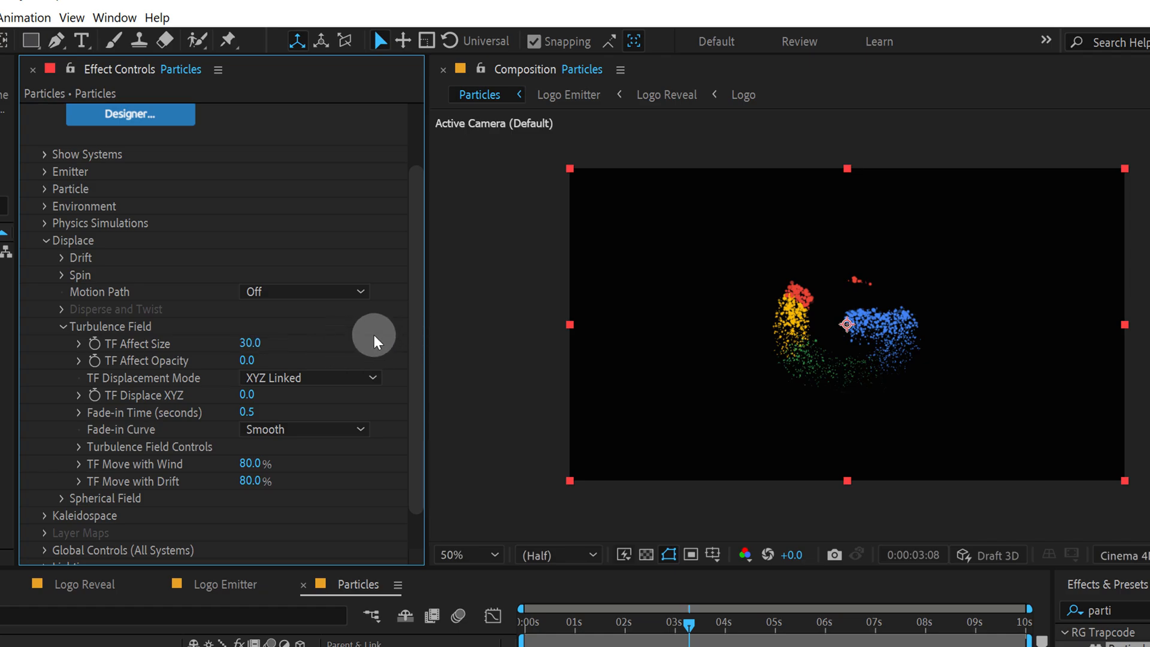
pyautogui.click(464, 554)
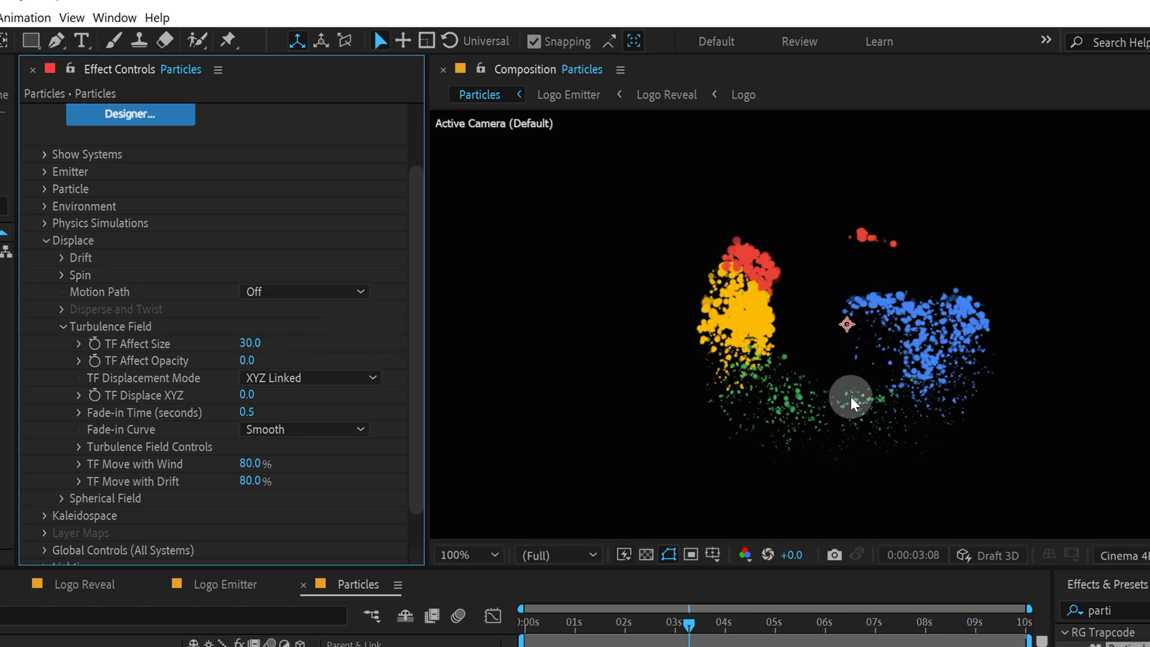
pyautogui.moveTo(692, 624); pyautogui.dragTo(684, 624)
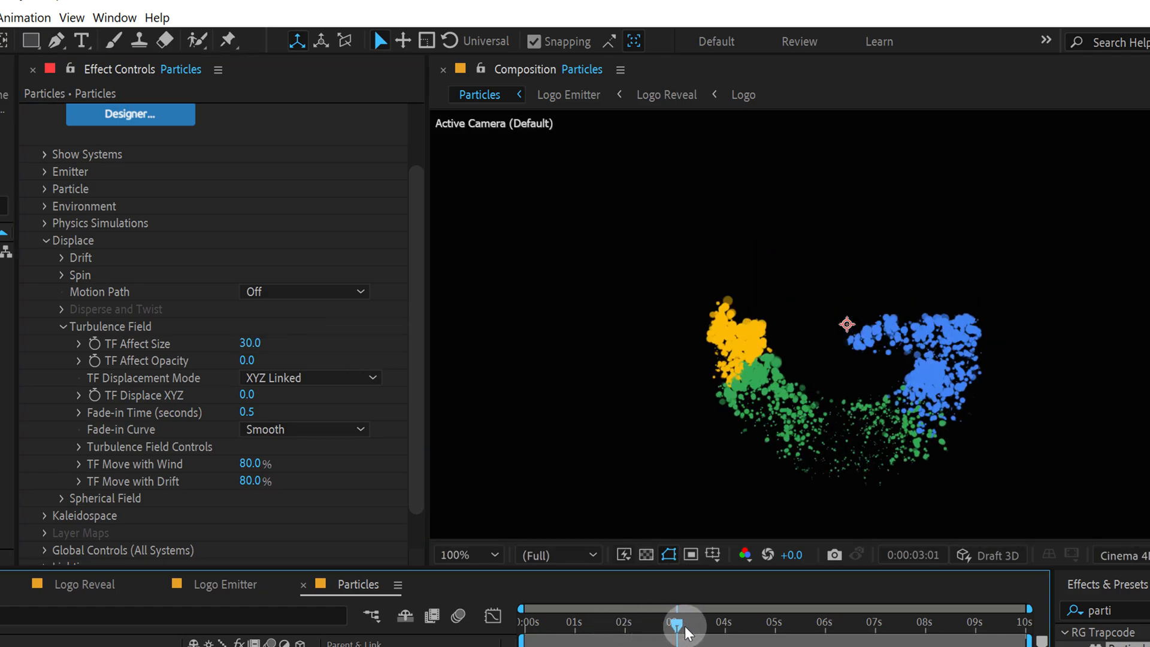
pyautogui.moveTo(685, 625); pyautogui.dragTo(744, 624)
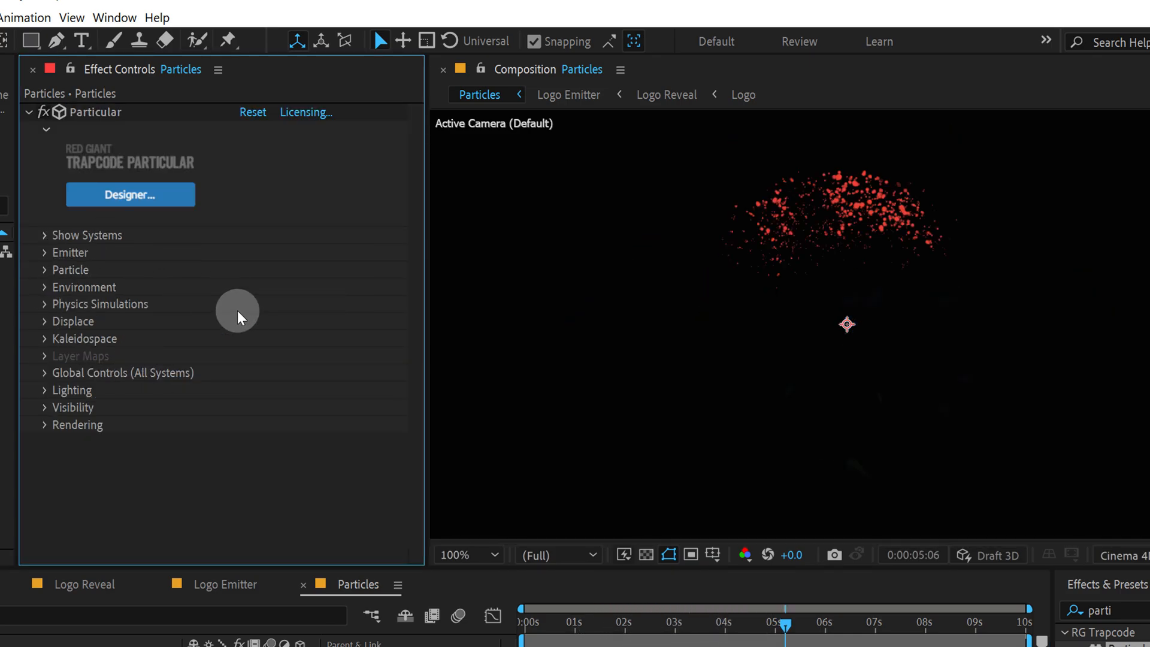
# Step: Collapse Particular's Rendering group and expand its Lighting group
pyautogui.click(45, 424)
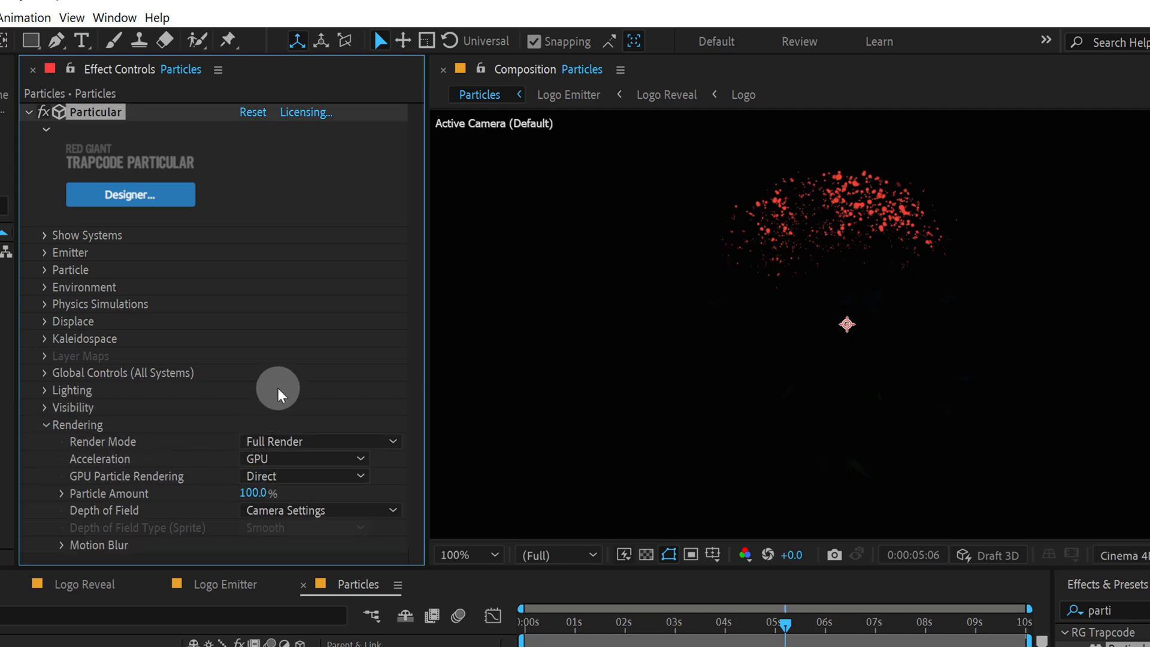
pyautogui.click(46, 425)
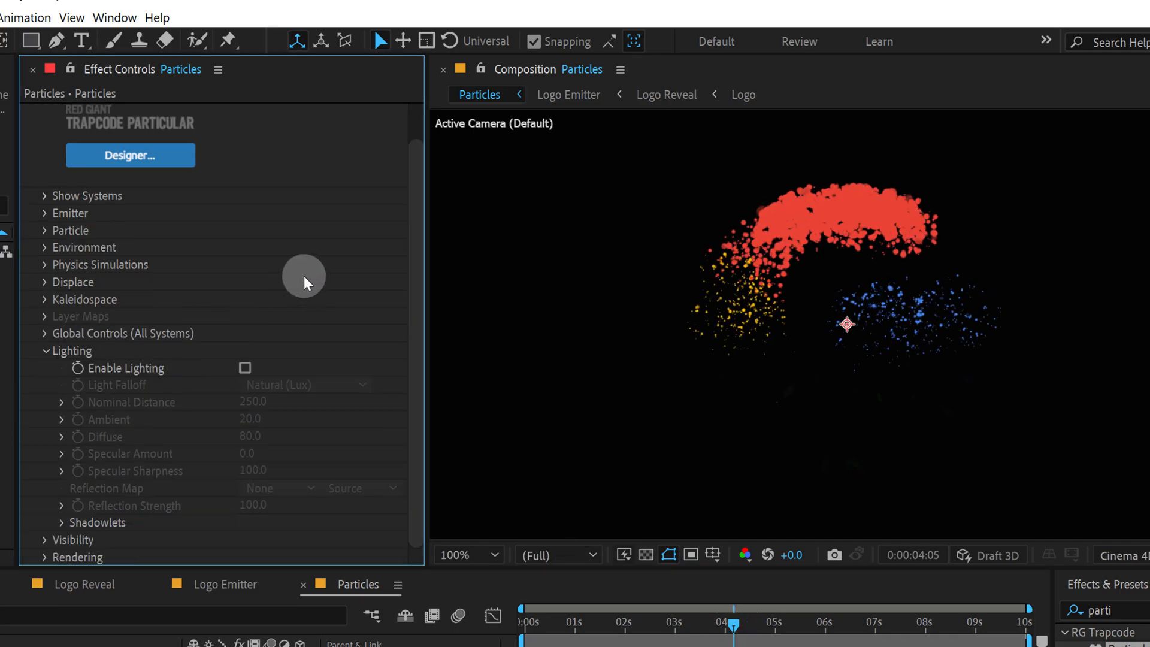
# Step: Enable shadowlets under Lighting > Shadowlets with shadowlet opacity 6
pyautogui.scroll(-3)
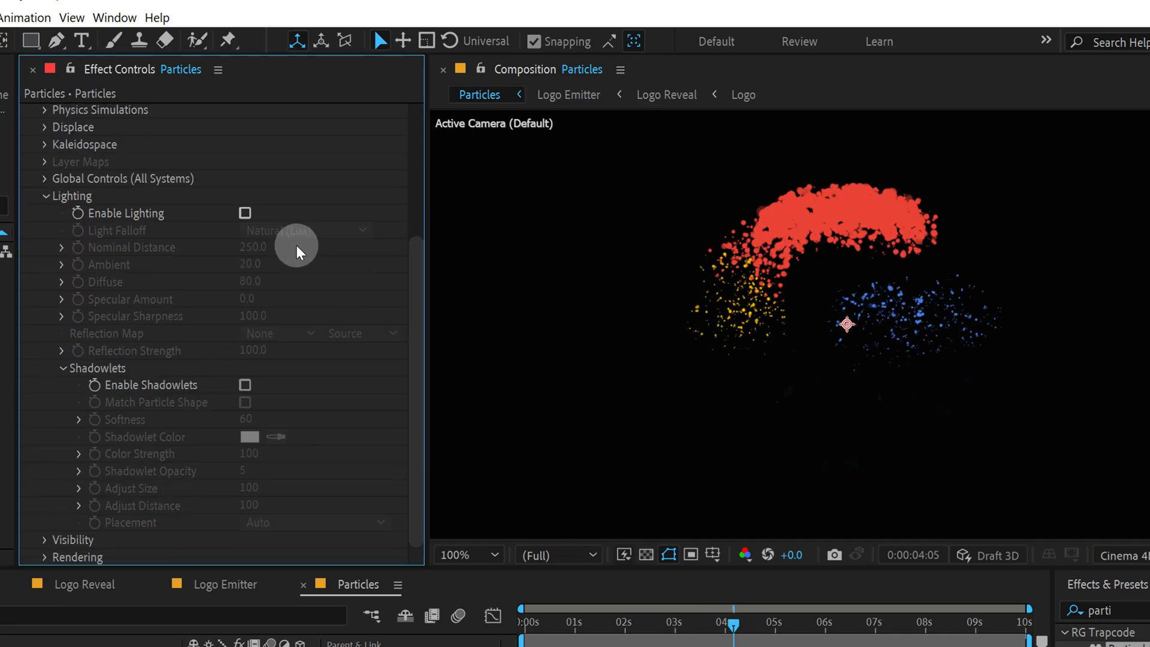
pyautogui.click(245, 385)
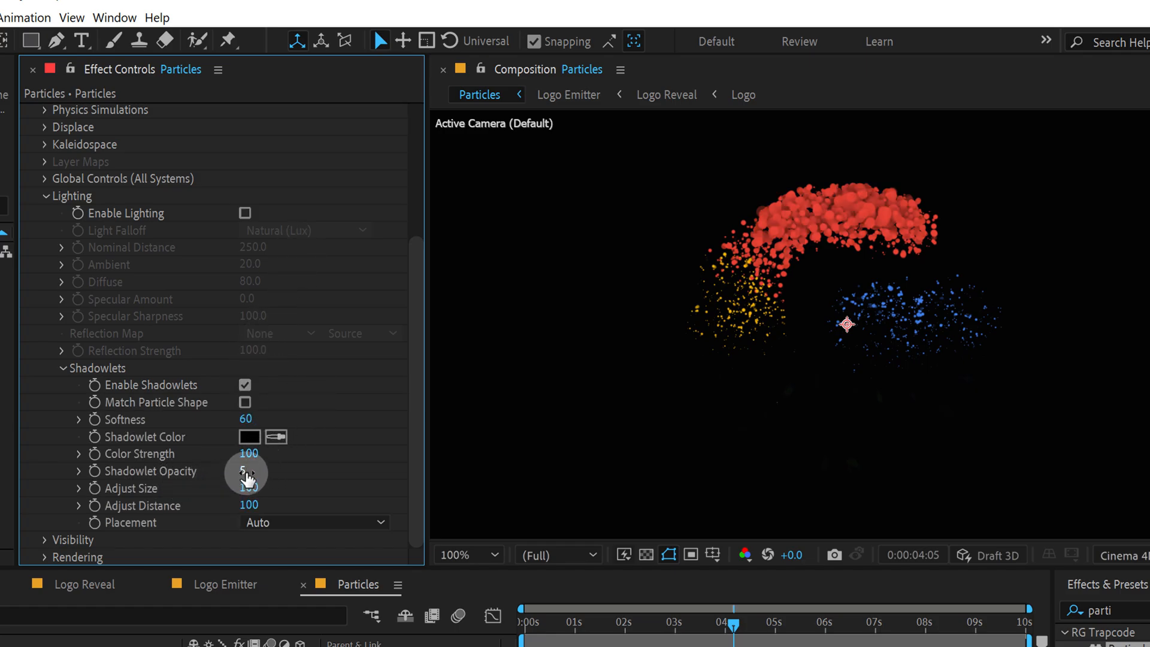
pyautogui.click(249, 471)
pyautogui.write('6')
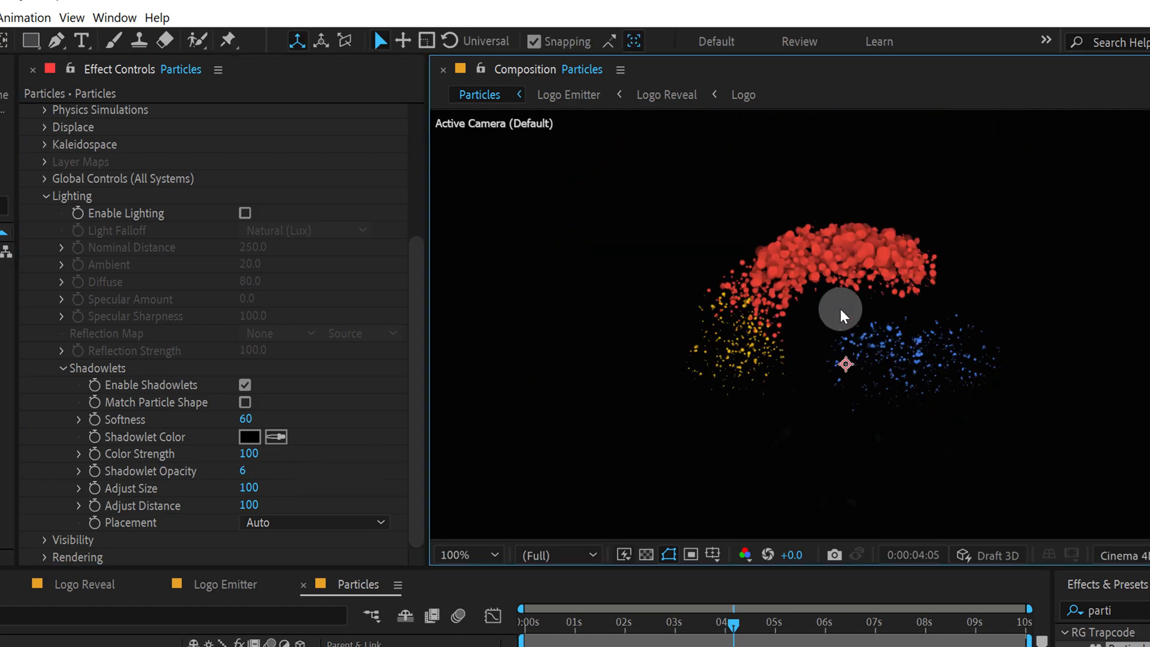
# Step: Scrub to check the shaded particles, settling near four seconds, and collapse Lighting
pyautogui.moveTo(732, 624); pyautogui.dragTo(666, 625)
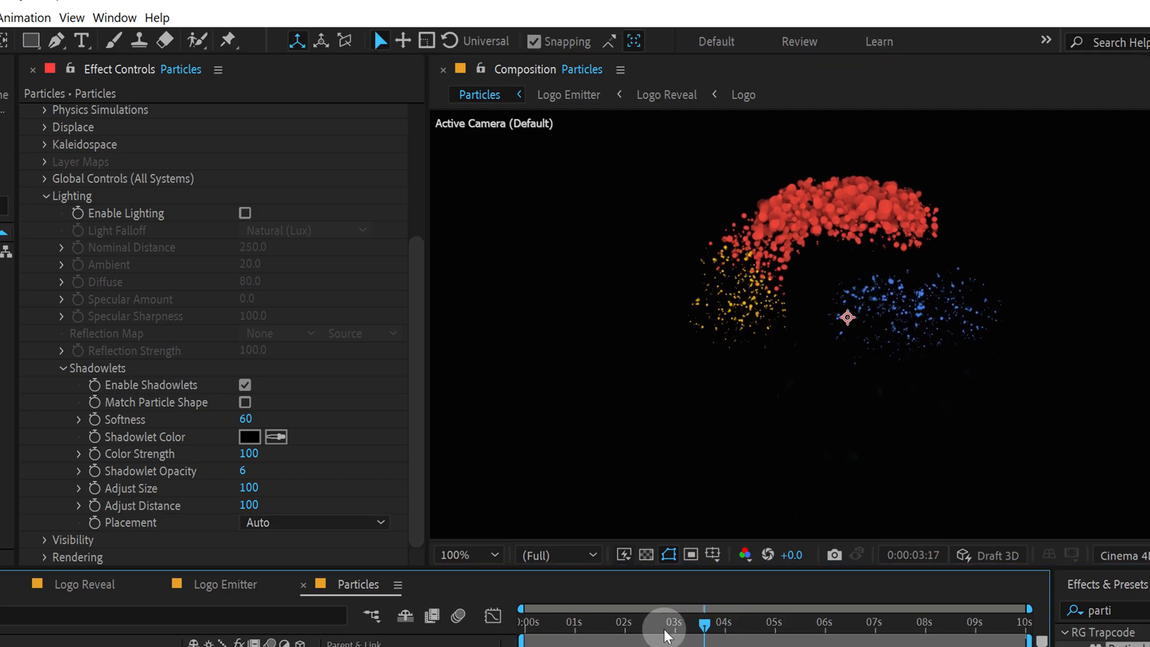
pyautogui.moveTo(666, 622); pyautogui.dragTo(620, 622)
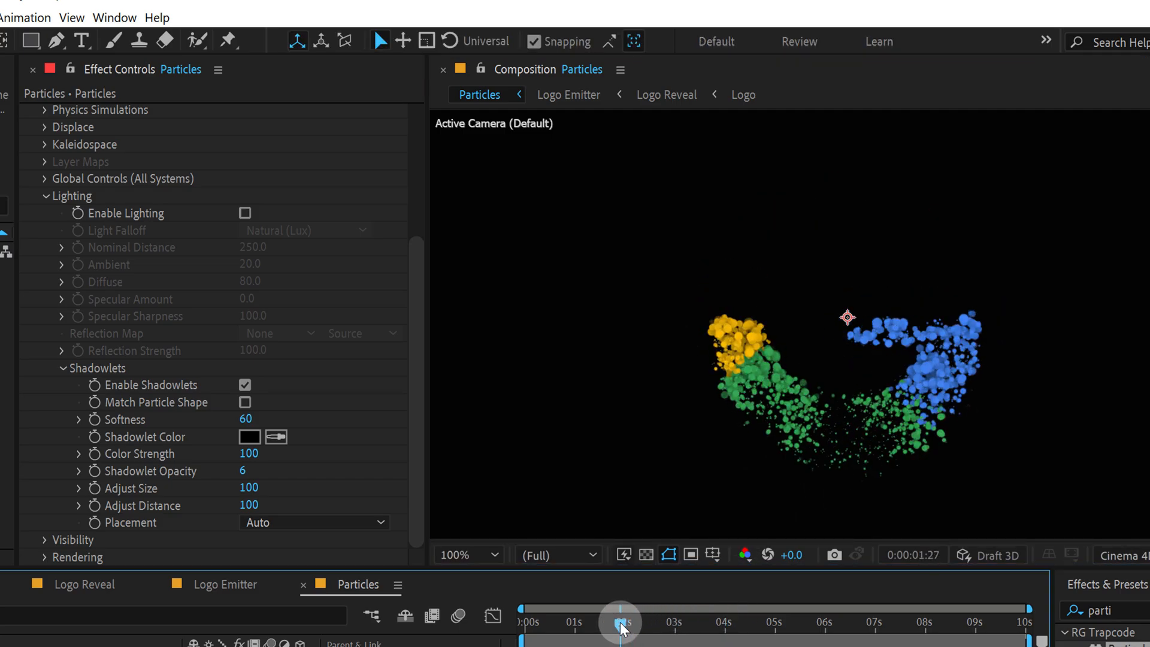
pyautogui.moveTo(620, 621); pyautogui.dragTo(733, 621)
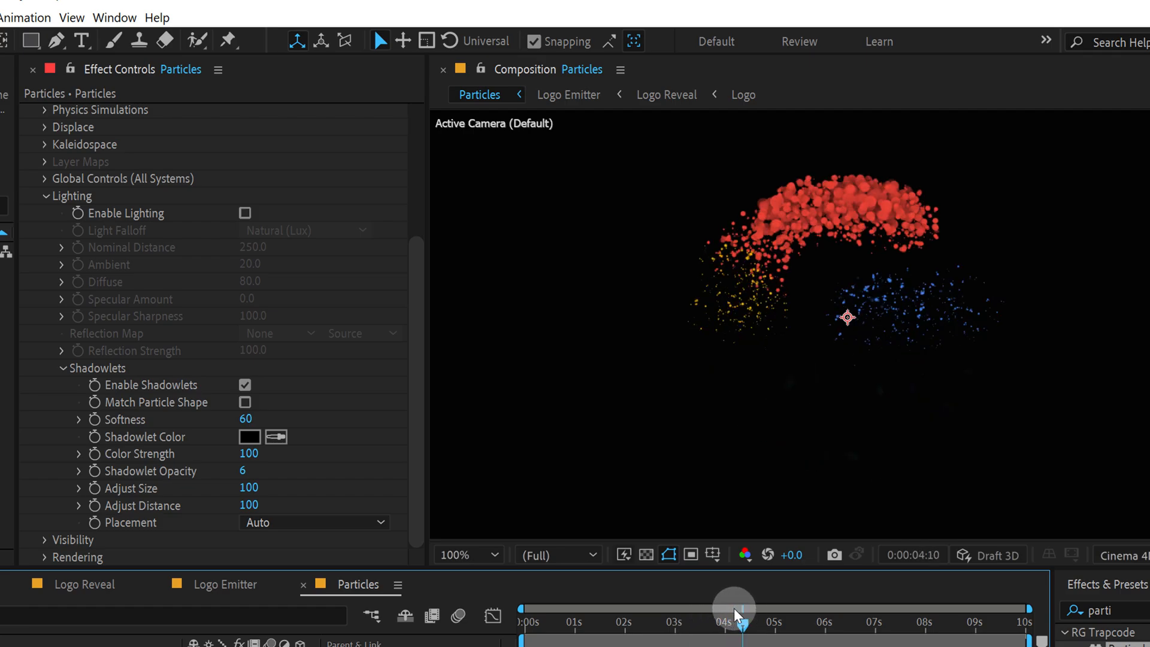
pyautogui.moveTo(737, 602); pyautogui.dragTo(706, 627)
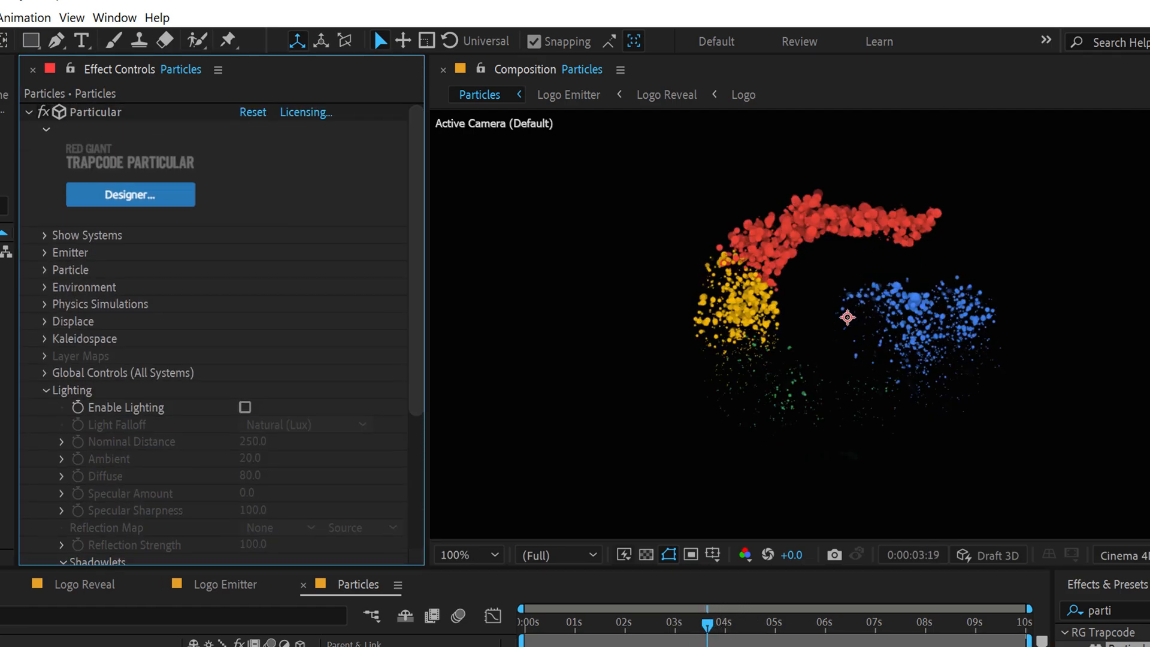
pyautogui.click(44, 389)
pyautogui.write('v')
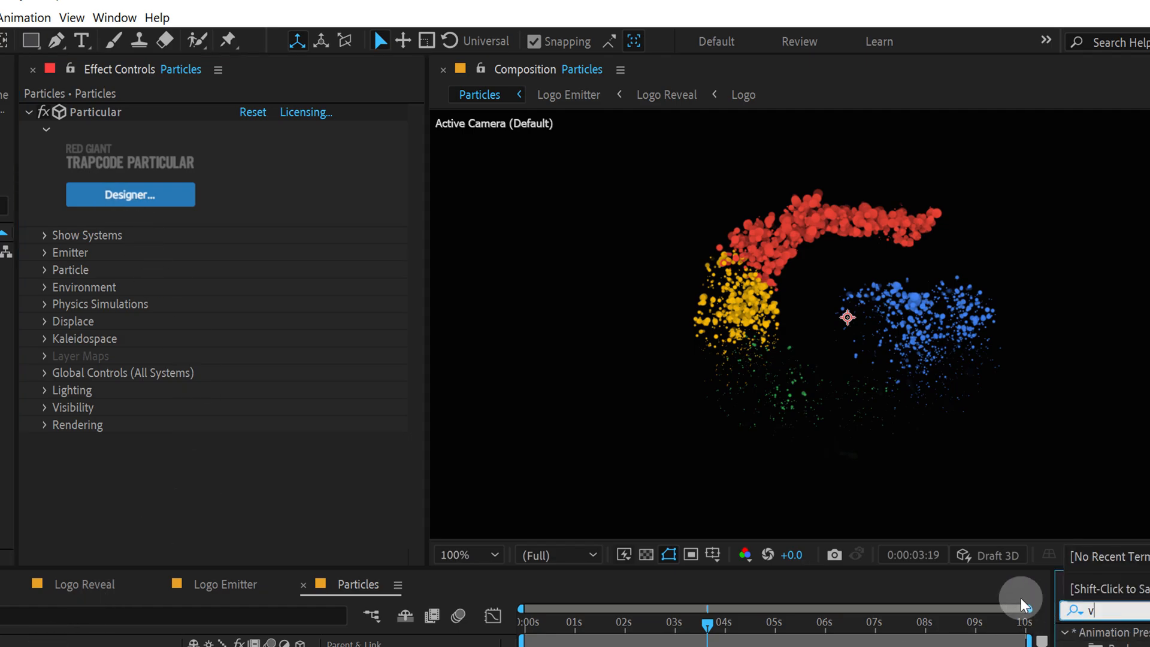
# Step: Apply CC Vector Blur with Perpendicular type and Map Softness 20, then preview
pyautogui.write('ect')
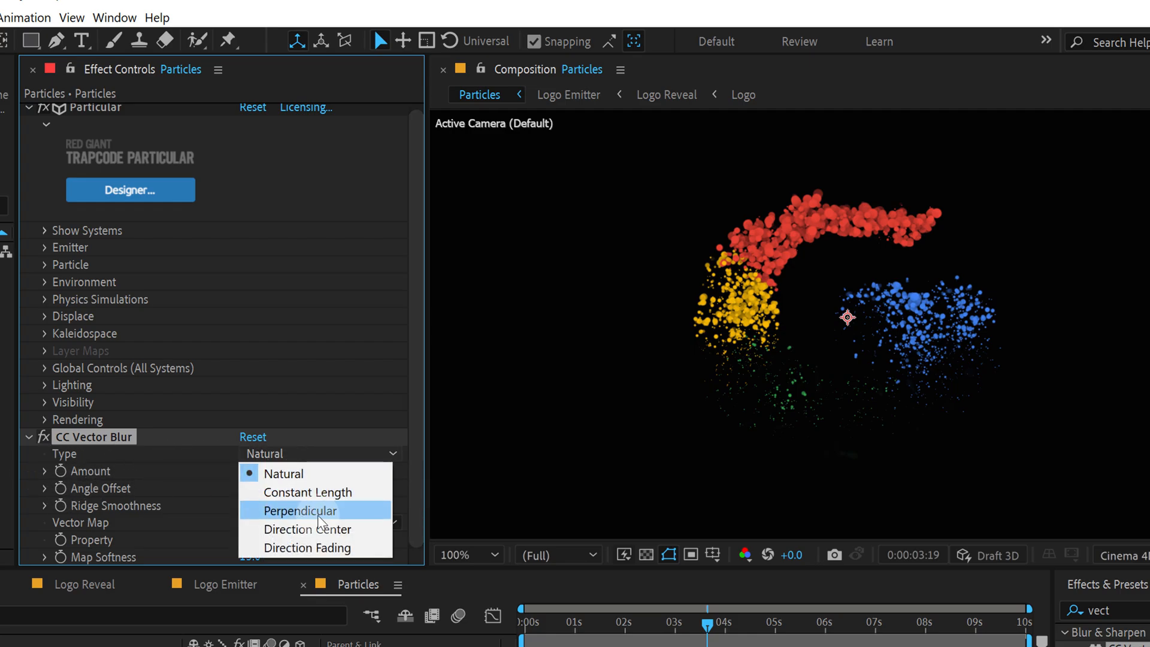
pyautogui.click(300, 510)
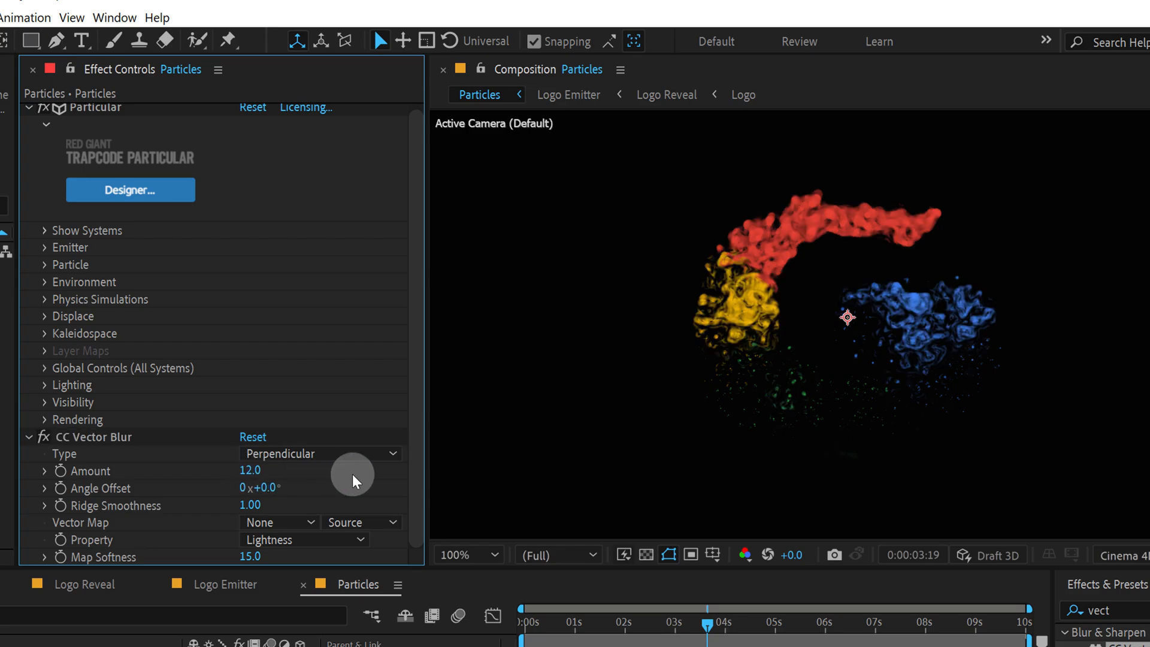
pyautogui.moveTo(233, 561)
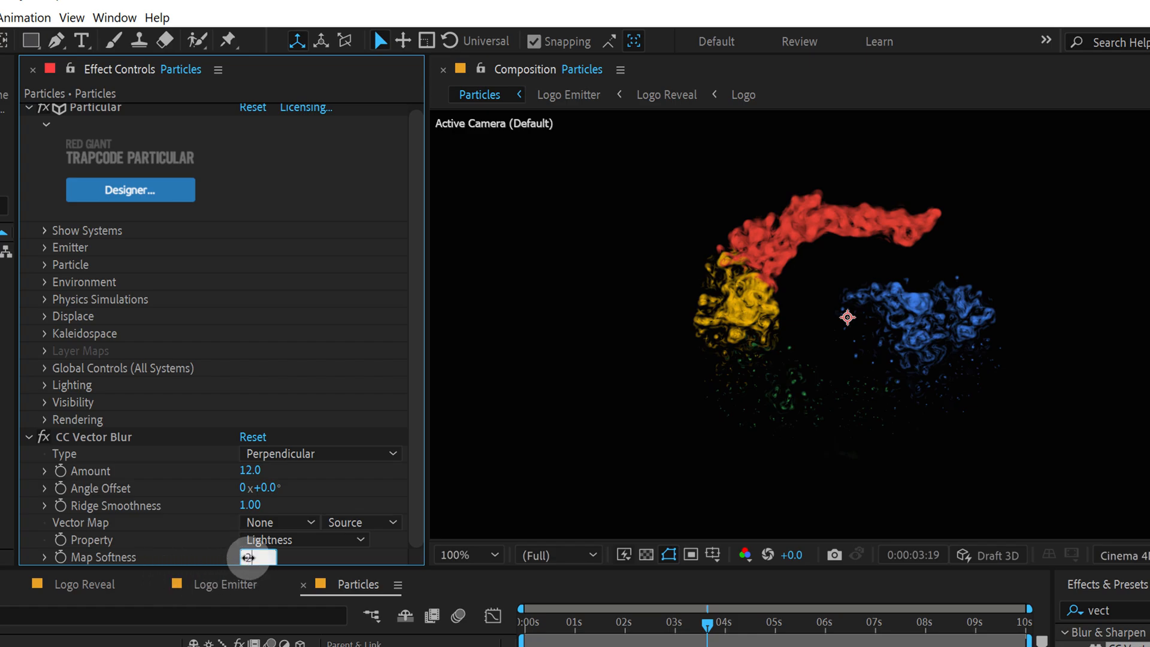
pyautogui.moveTo(249, 556); pyautogui.dragTo(359, 556)
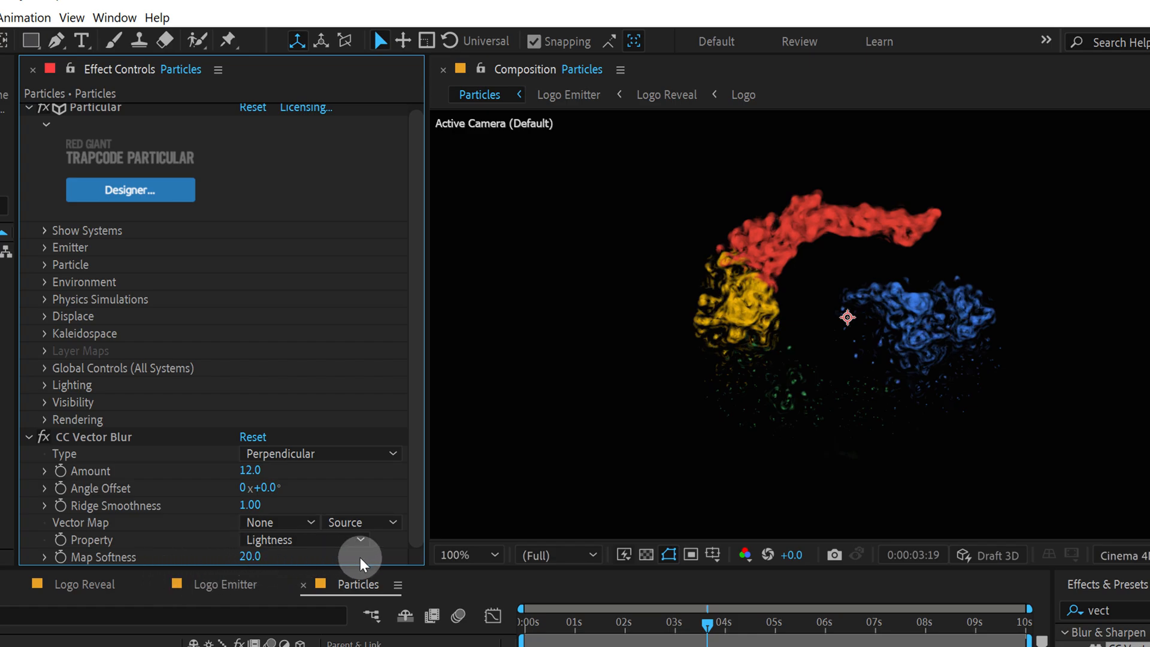
pyautogui.moveTo(705, 624); pyautogui.dragTo(657, 624)
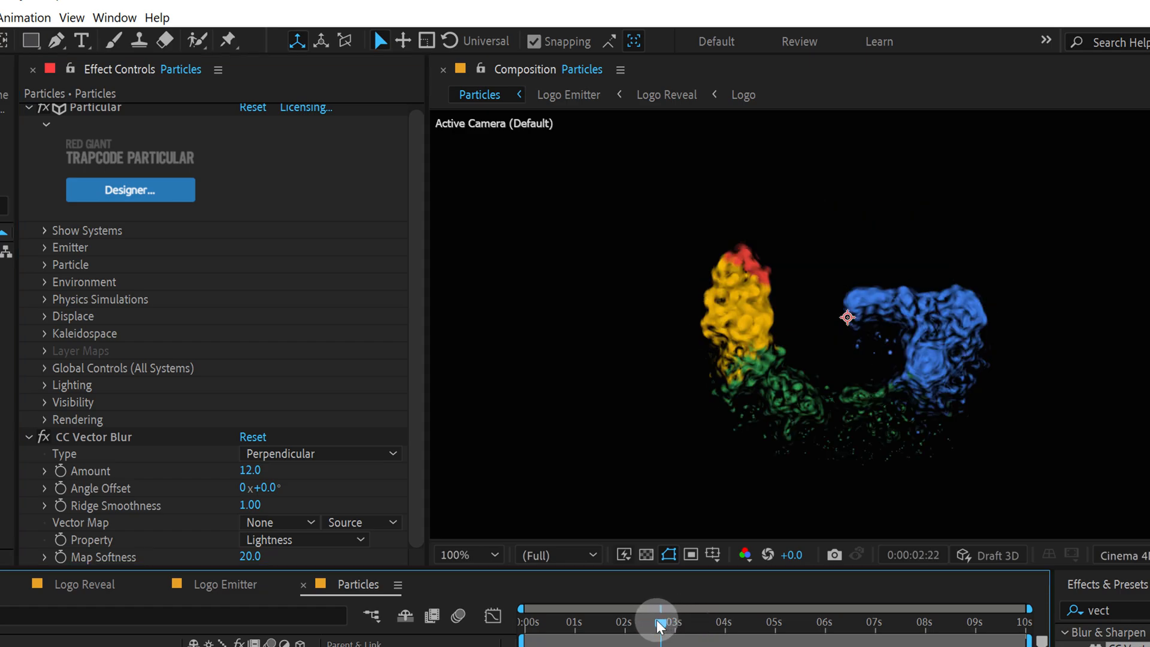
pyautogui.moveTo(656, 618); pyautogui.dragTo(653, 627)
pyautogui.write('glow')
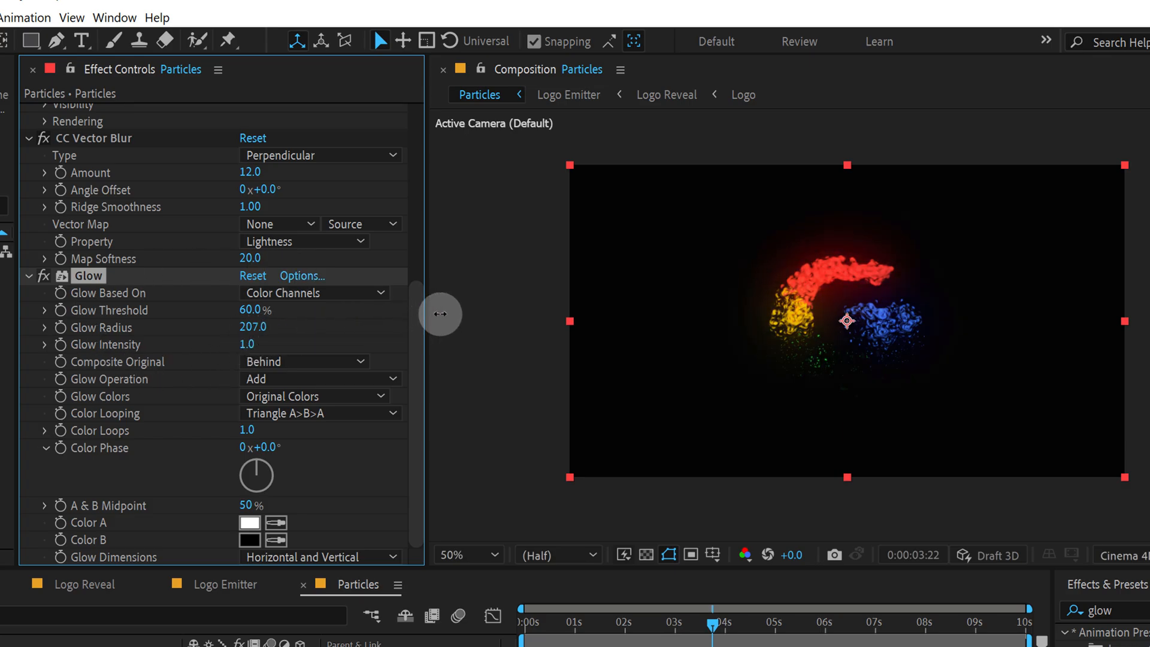
# Step: Enlarge the Glow Radius toward 213 and adjust the glow intensity
pyautogui.moveTo(253, 327); pyautogui.dragTo(265, 326)
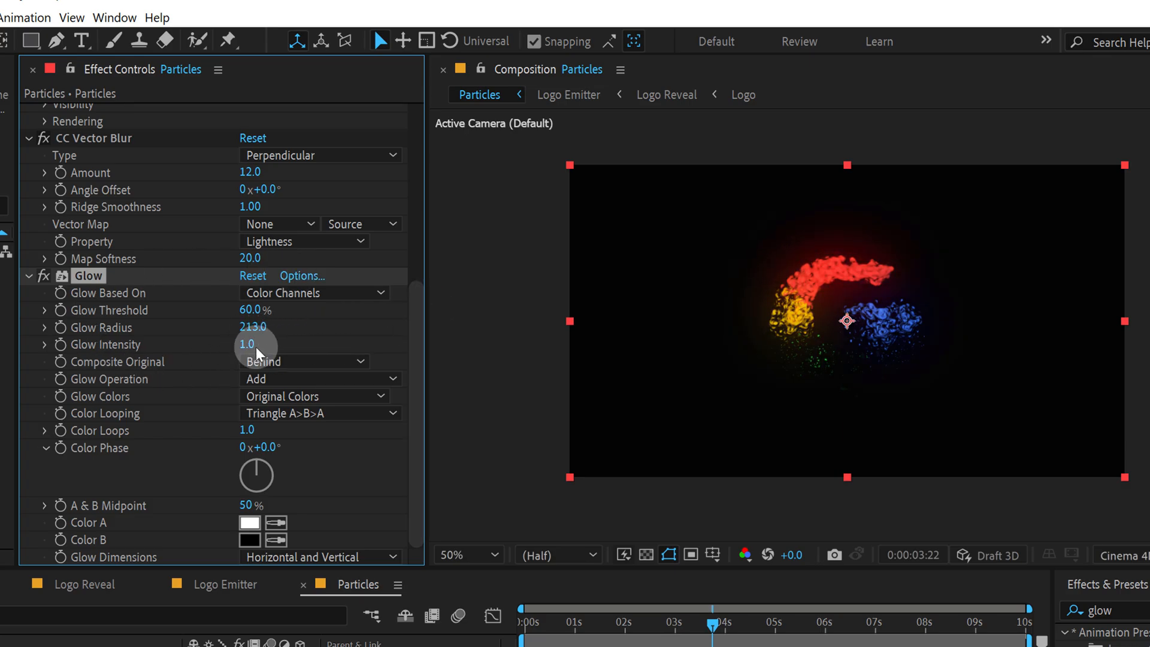
pyautogui.moveTo(245, 344); pyautogui.dragTo(253, 344)
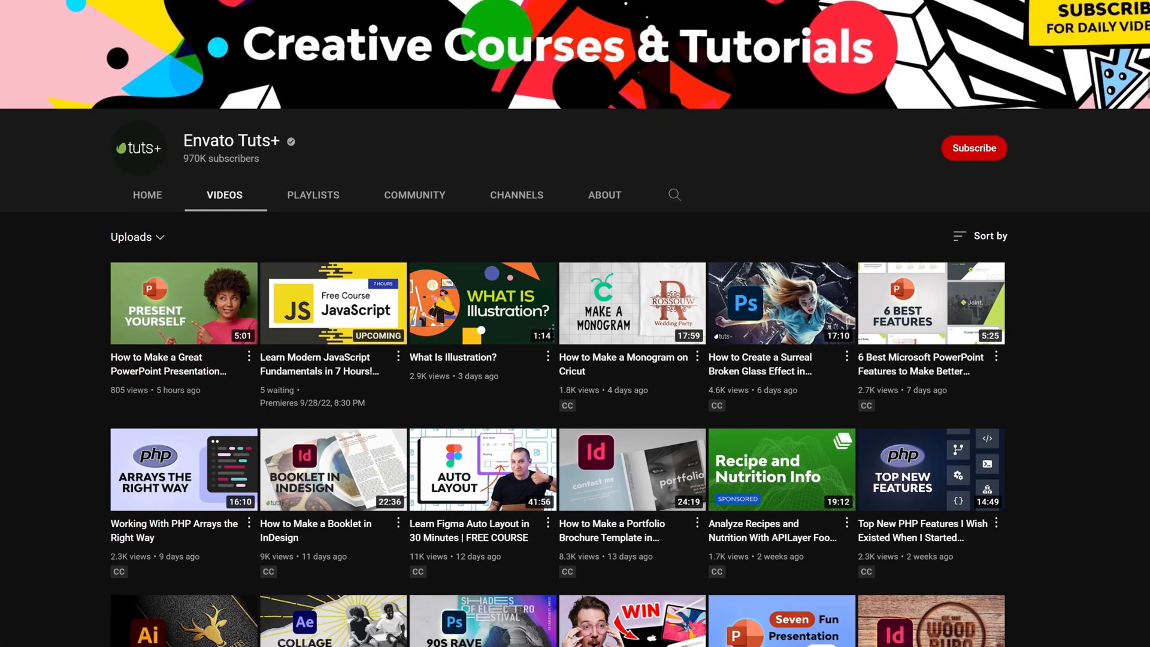
# Step: Scroll through the Envato Tuts+ channel's uploaded videos
pyautogui.scroll(-3)
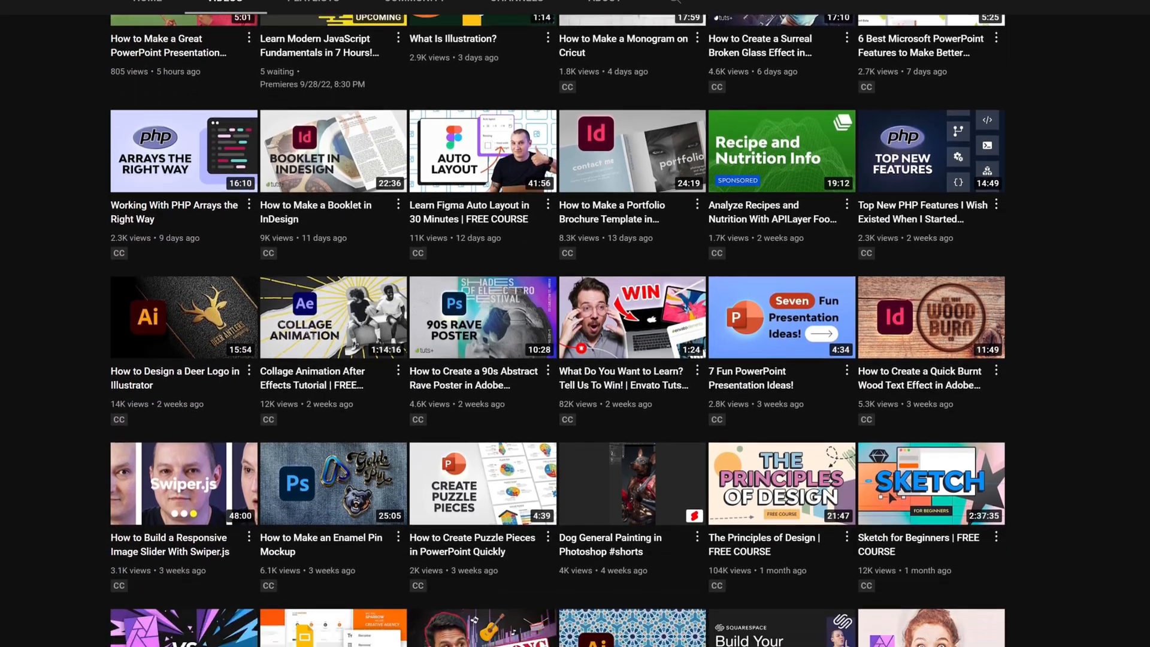
pyautogui.scroll(-3)
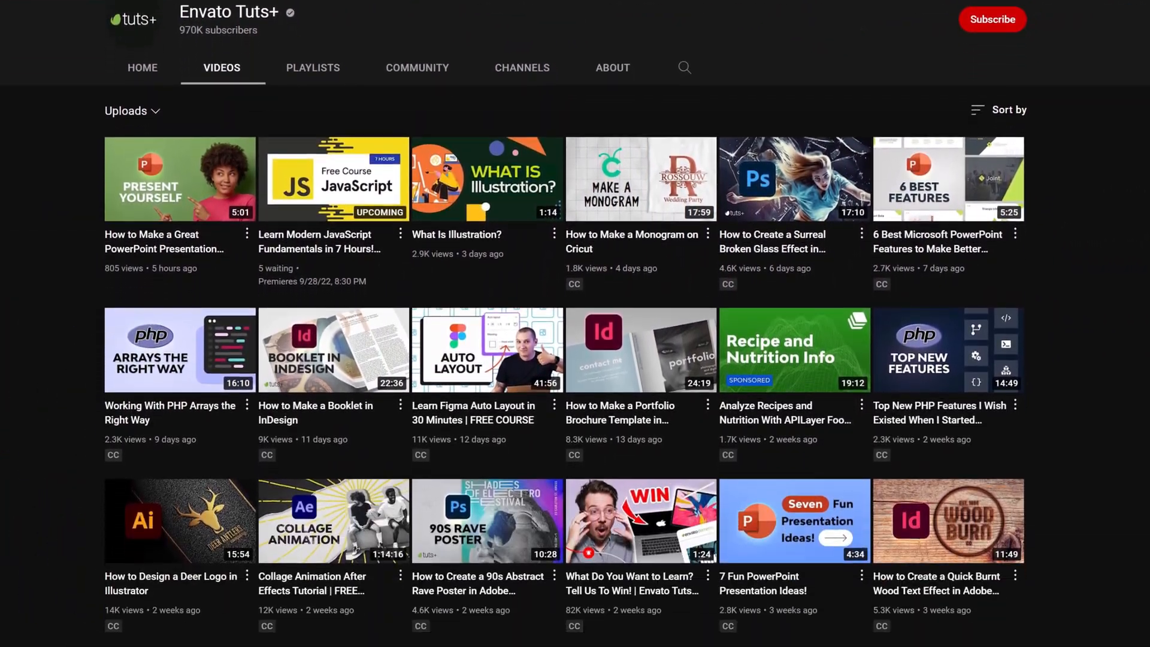
pyautogui.scroll(-3)
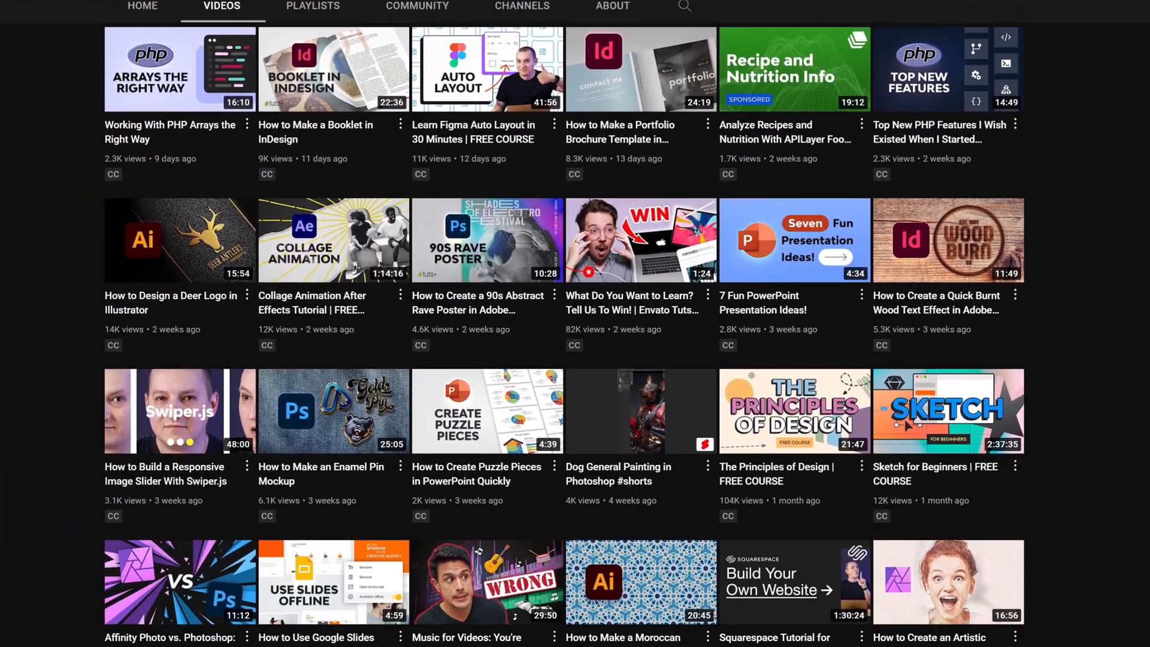
pyautogui.scroll(-3)
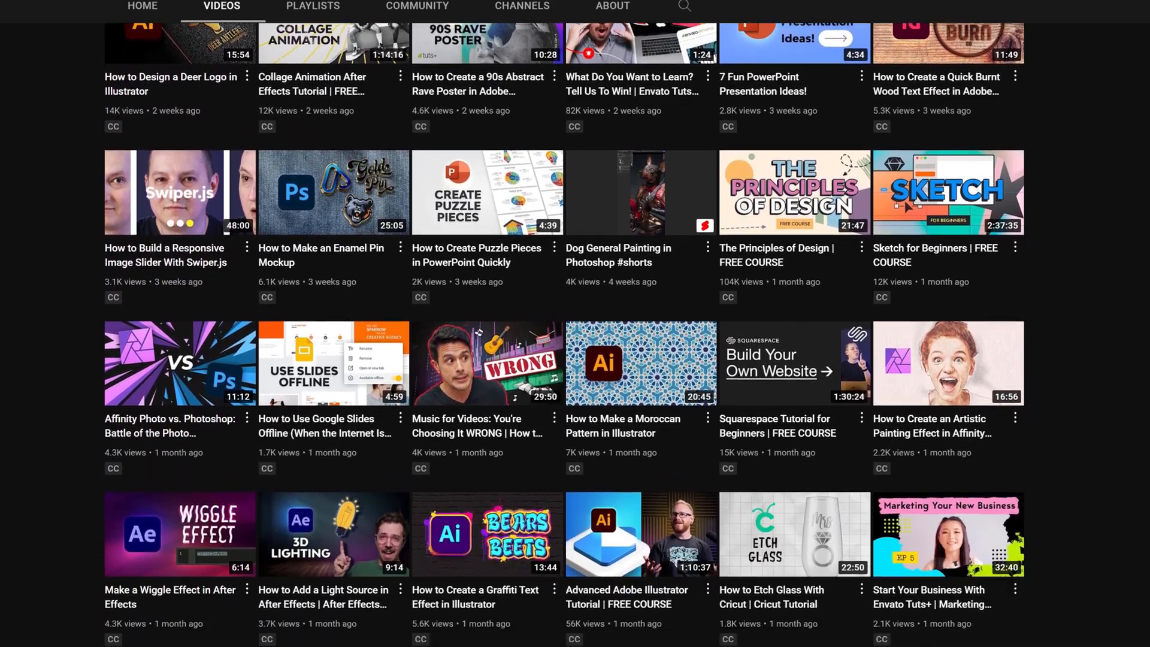
pyautogui.scroll(-3)
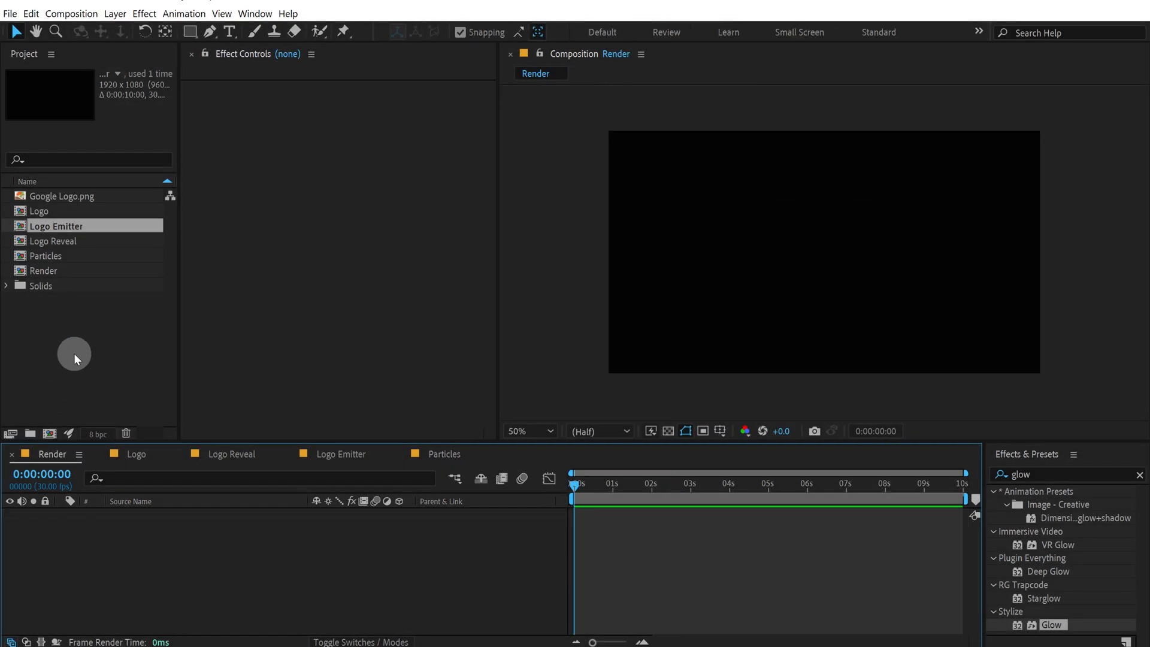
# Step: Place Particles and Logo Reveal in the Render comp and scrub to watch the G form
pyautogui.click(47, 255)
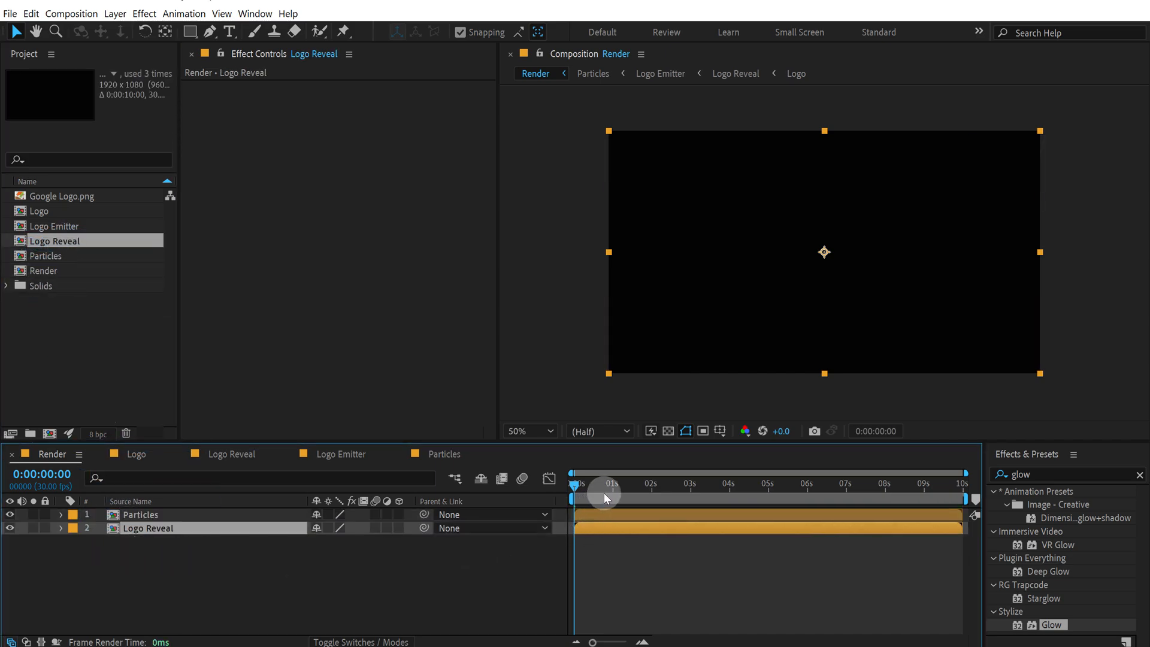
pyautogui.moveTo(581, 486); pyautogui.dragTo(641, 486)
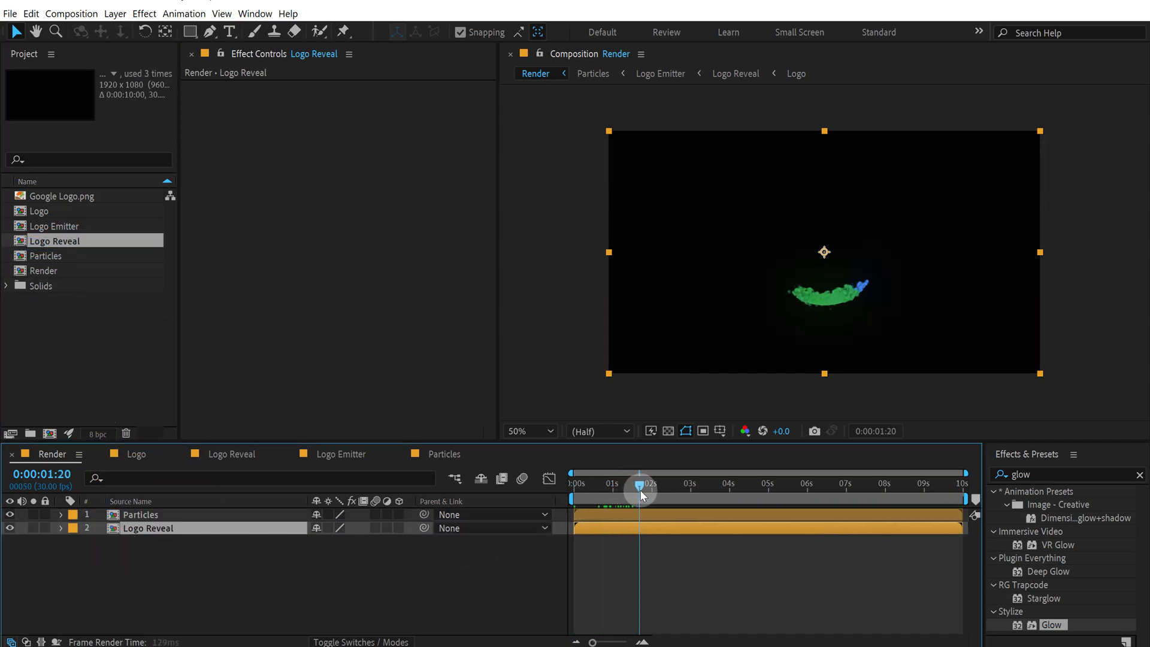
pyautogui.moveTo(642, 486); pyautogui.dragTo(732, 485)
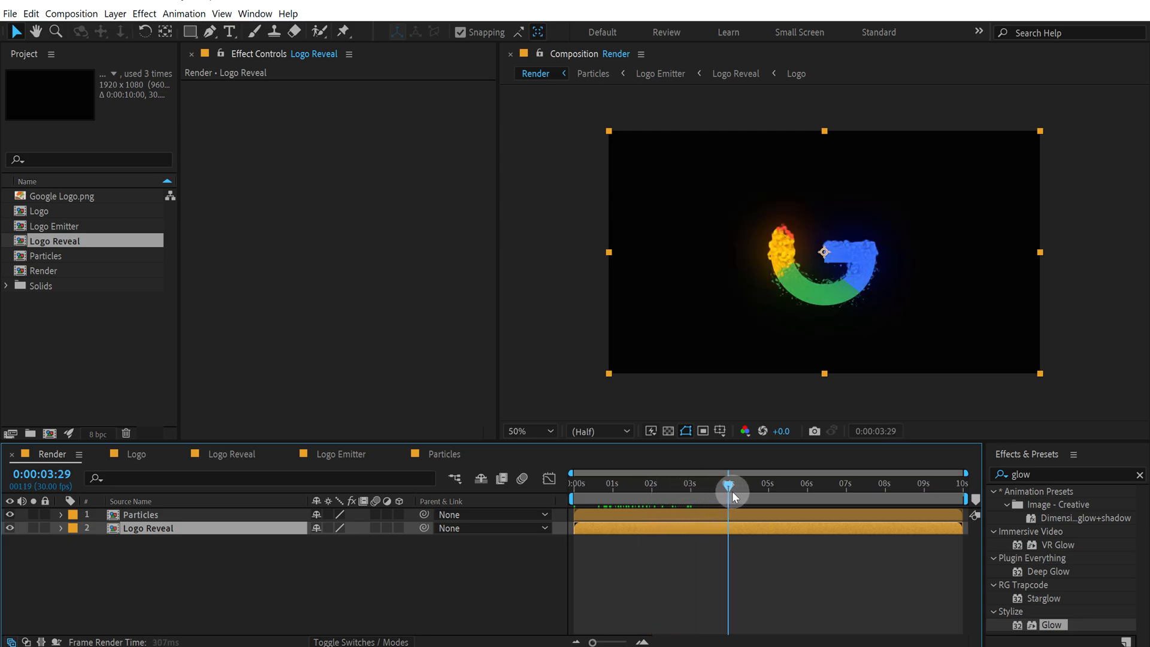
pyautogui.moveTo(732, 488); pyautogui.dragTo(738, 488)
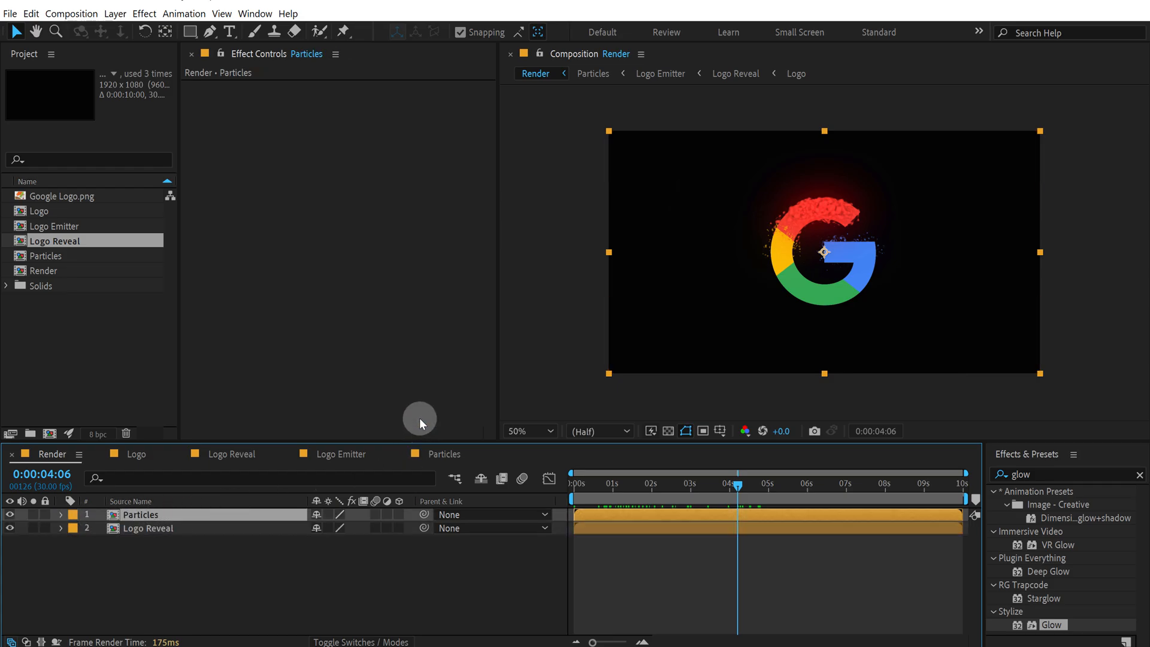
# Step: Apply Drop Shadow to the Particles layer with Distance 0 and Softness 5
pyautogui.click(1071, 473)
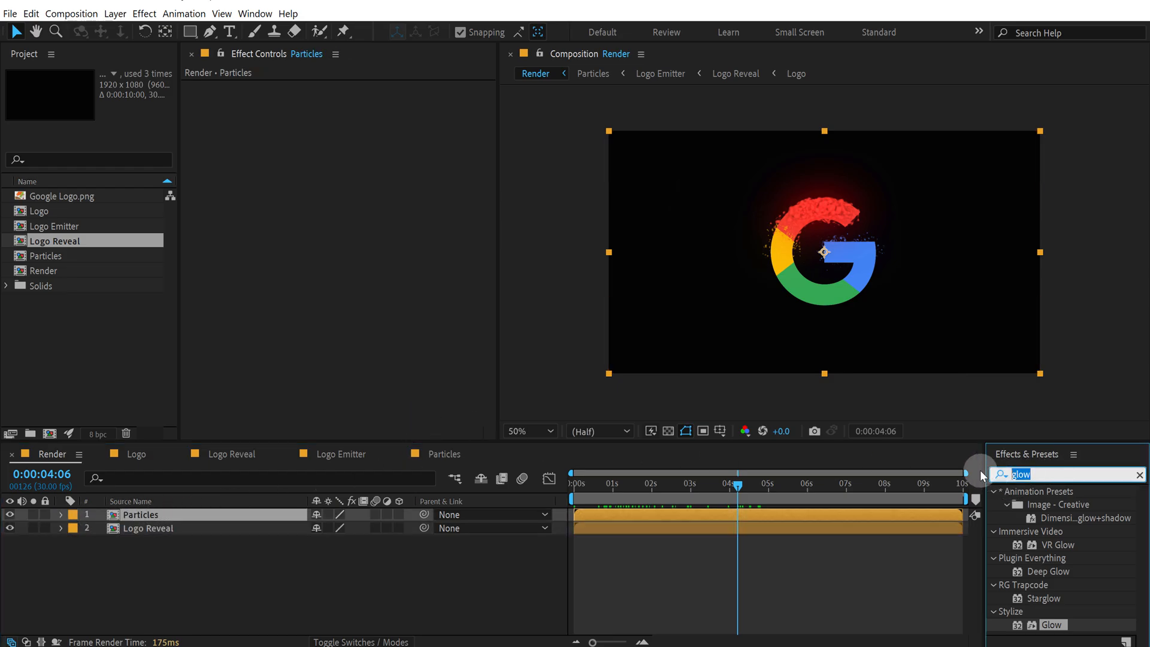
pyautogui.write('shad')
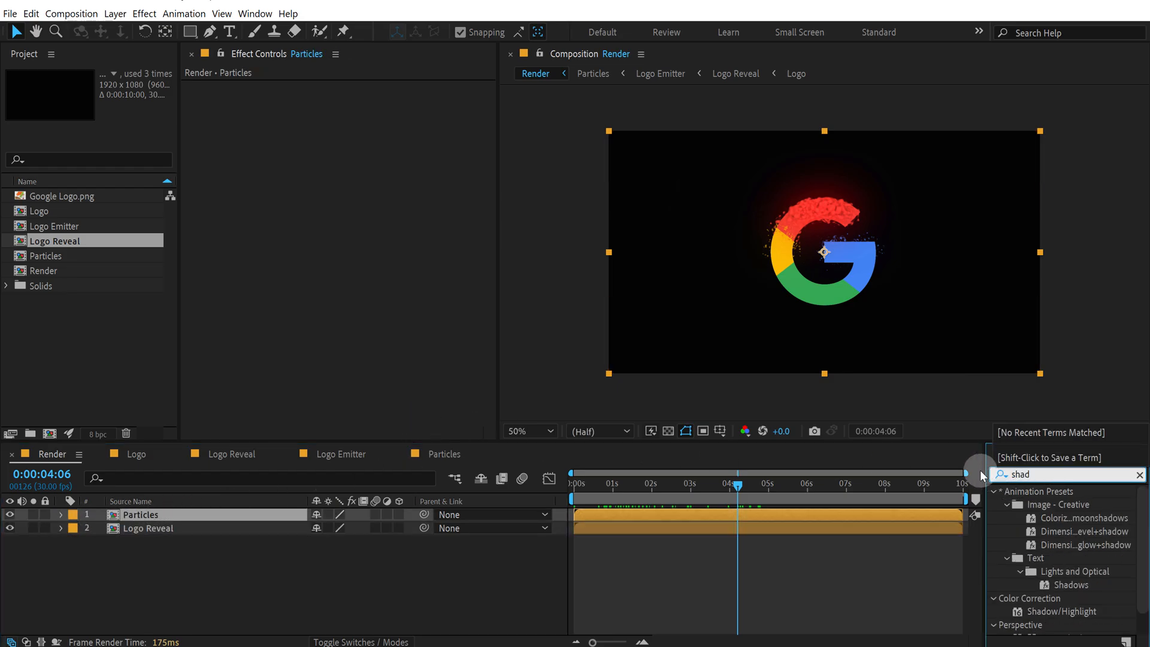
pyautogui.write('drop')
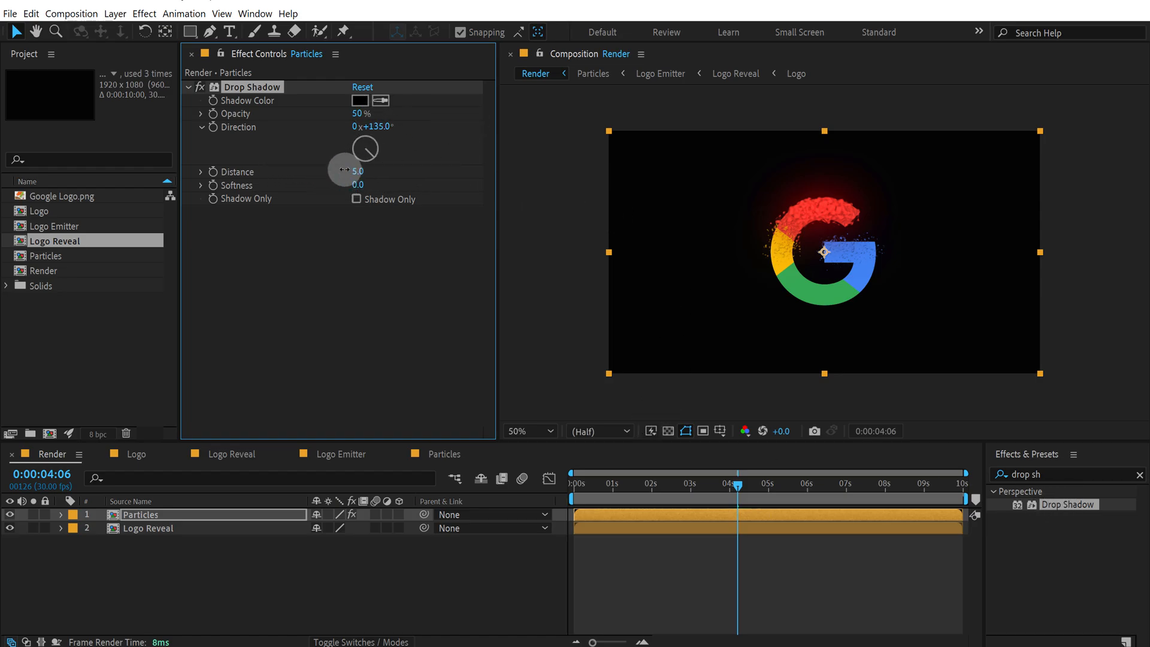
pyautogui.write('5')
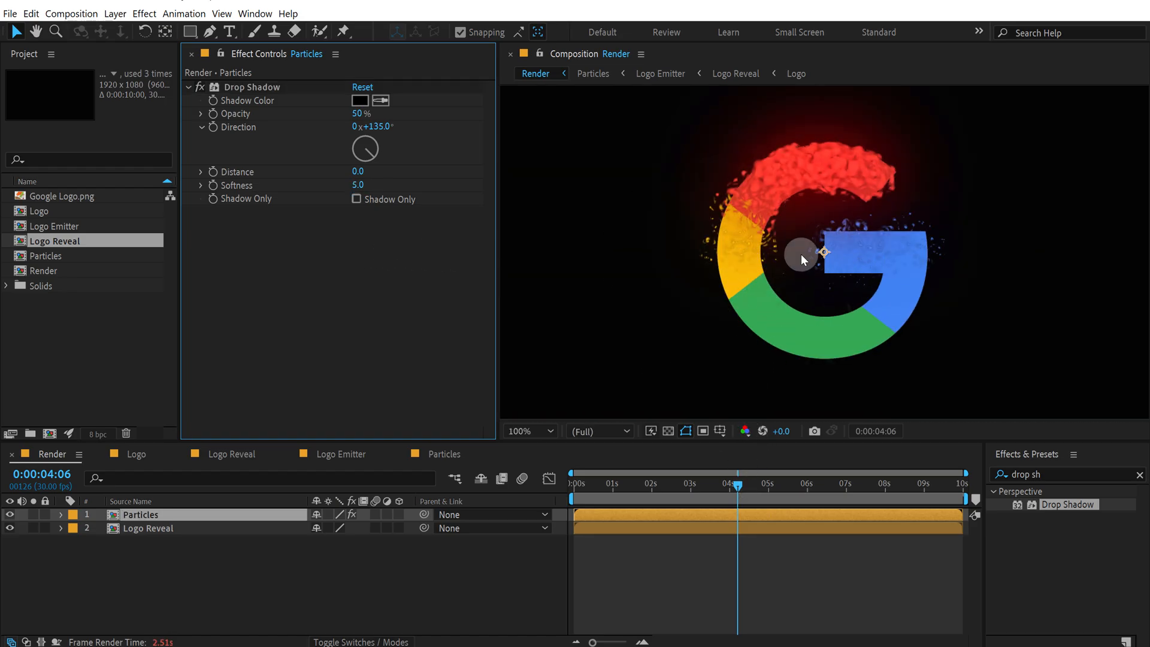
pyautogui.click(527, 431)
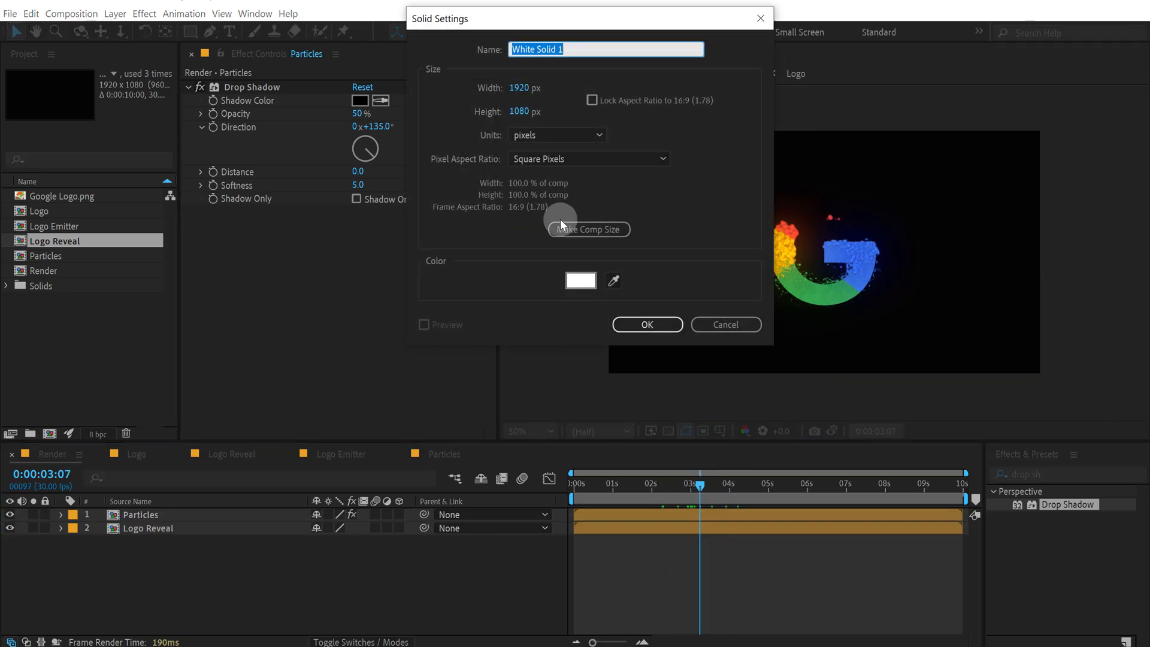
# Step: Name the new solid BG and switch the project color depth to 16 bpc
pyautogui.write('BG')
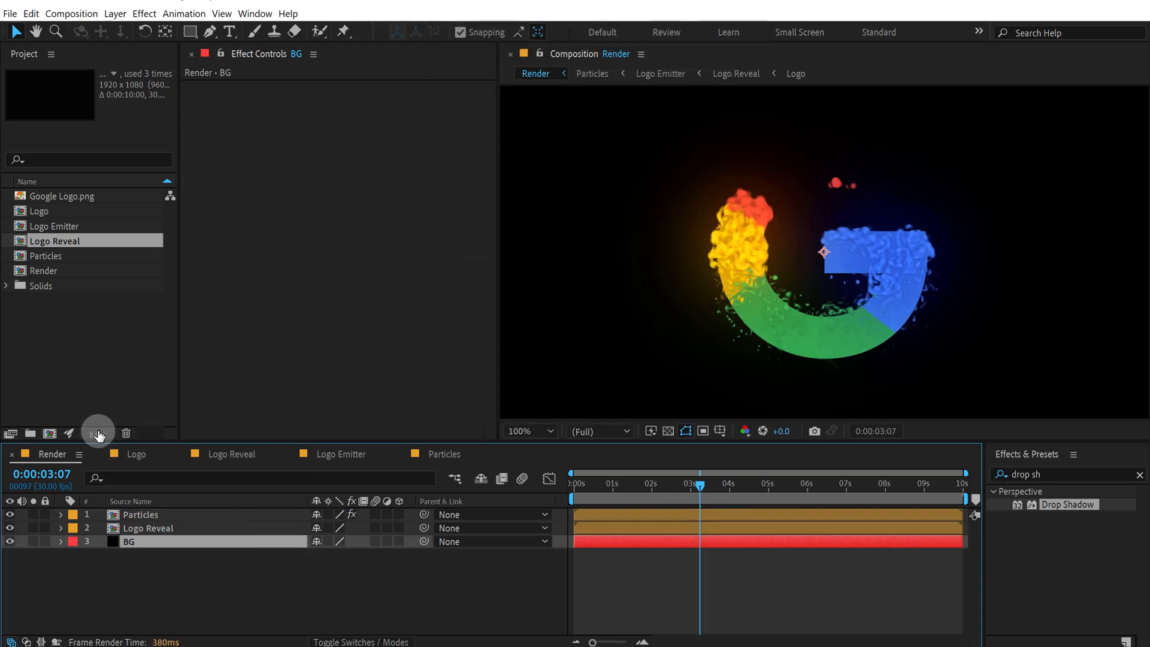
pyautogui.moveTo(101, 434)
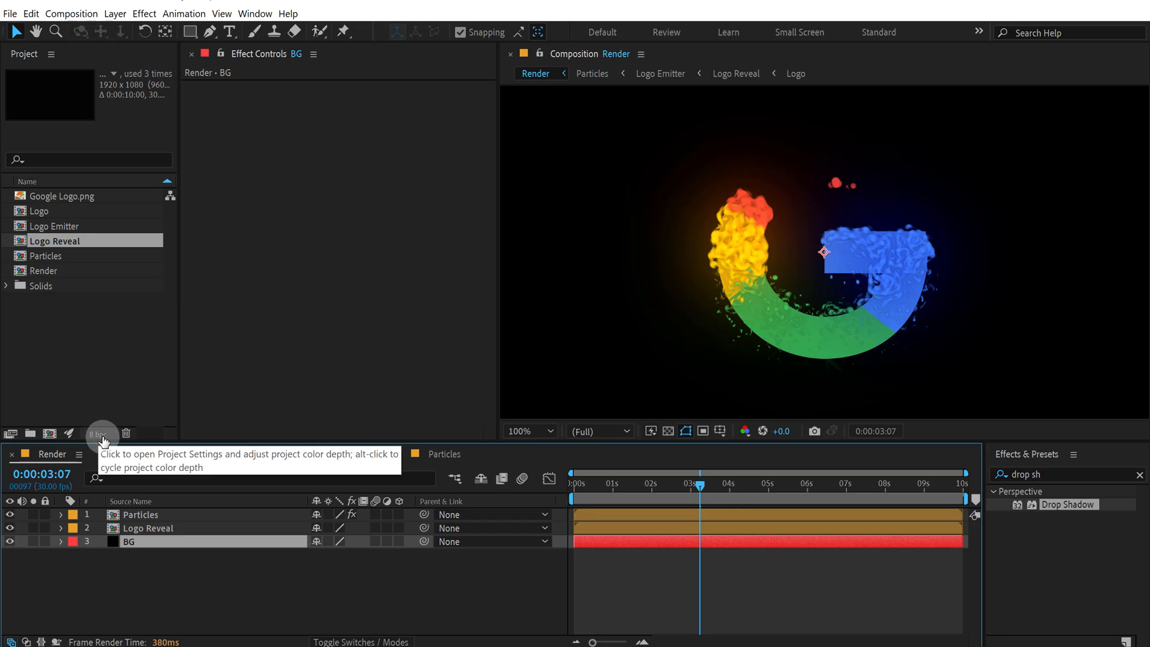
pyautogui.click(99, 434)
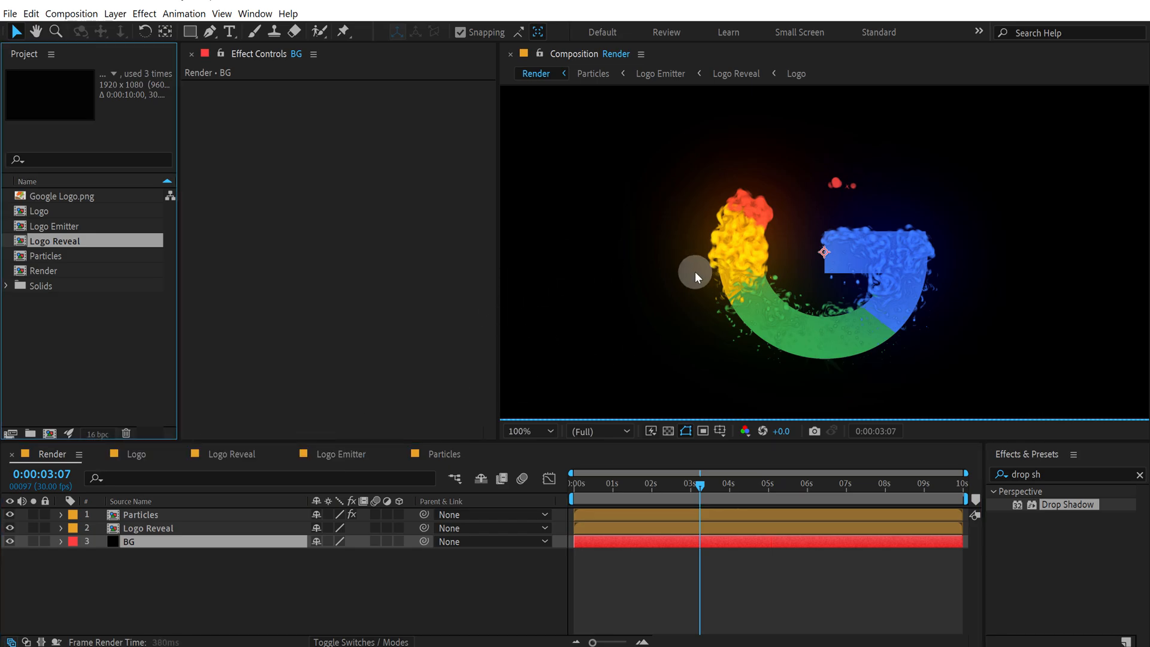
pyautogui.moveTo(232, 580)
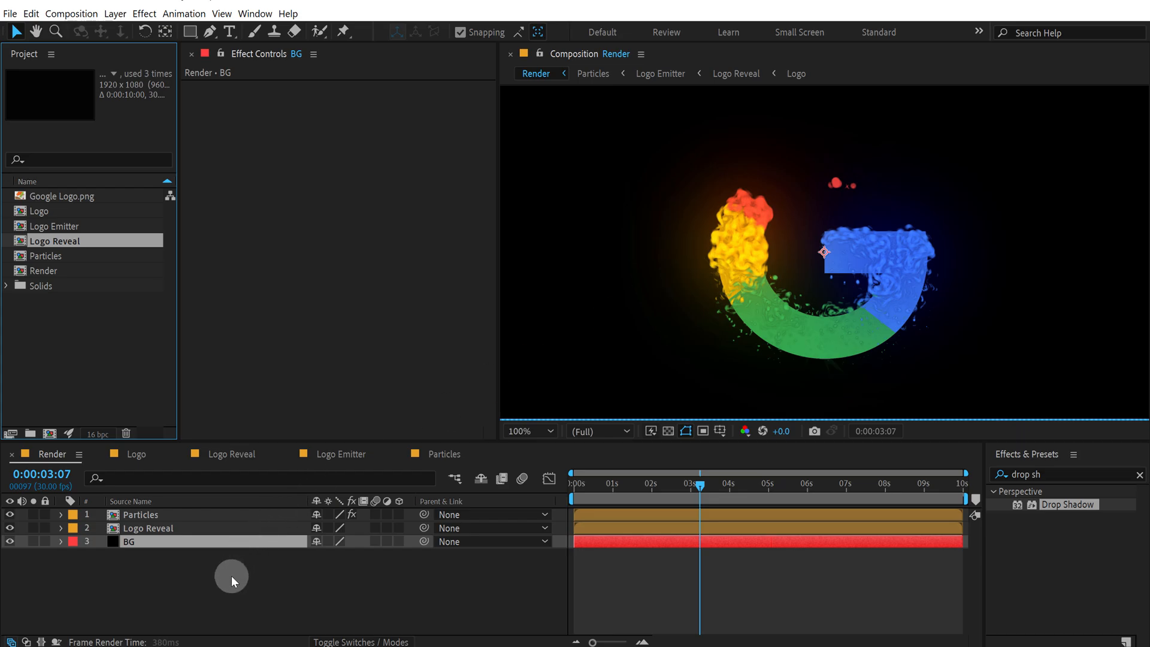
# Step: Add an adjustment layer at the top of the layer stack and rename it CC
pyautogui.rightClick(232, 581)
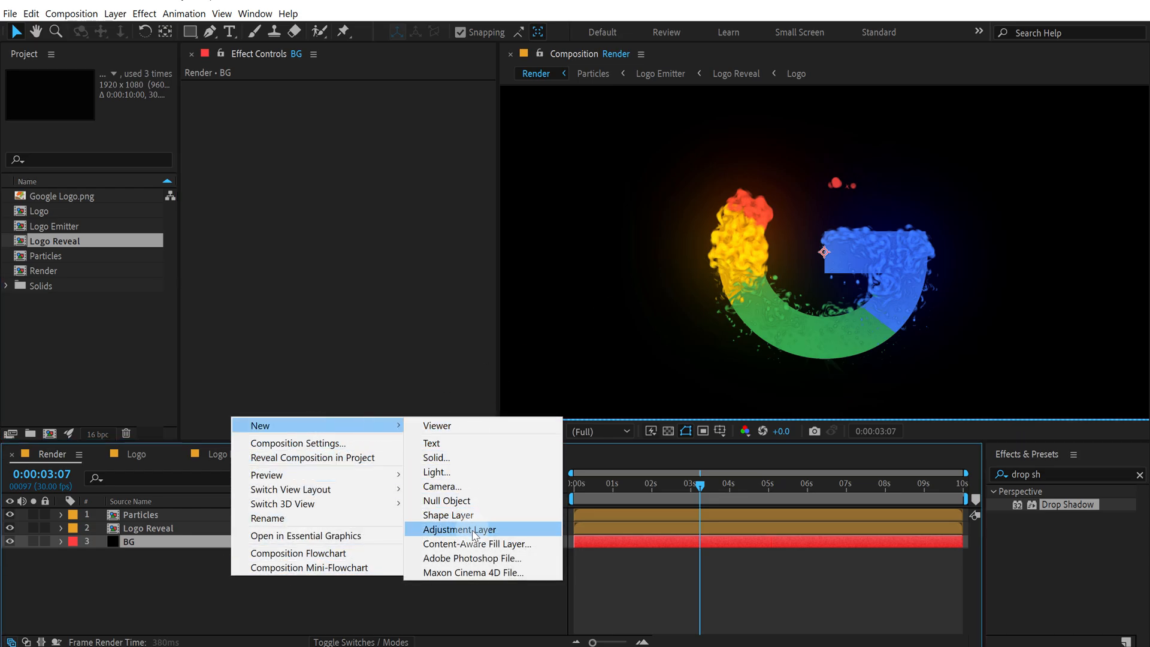
pyautogui.click(460, 529)
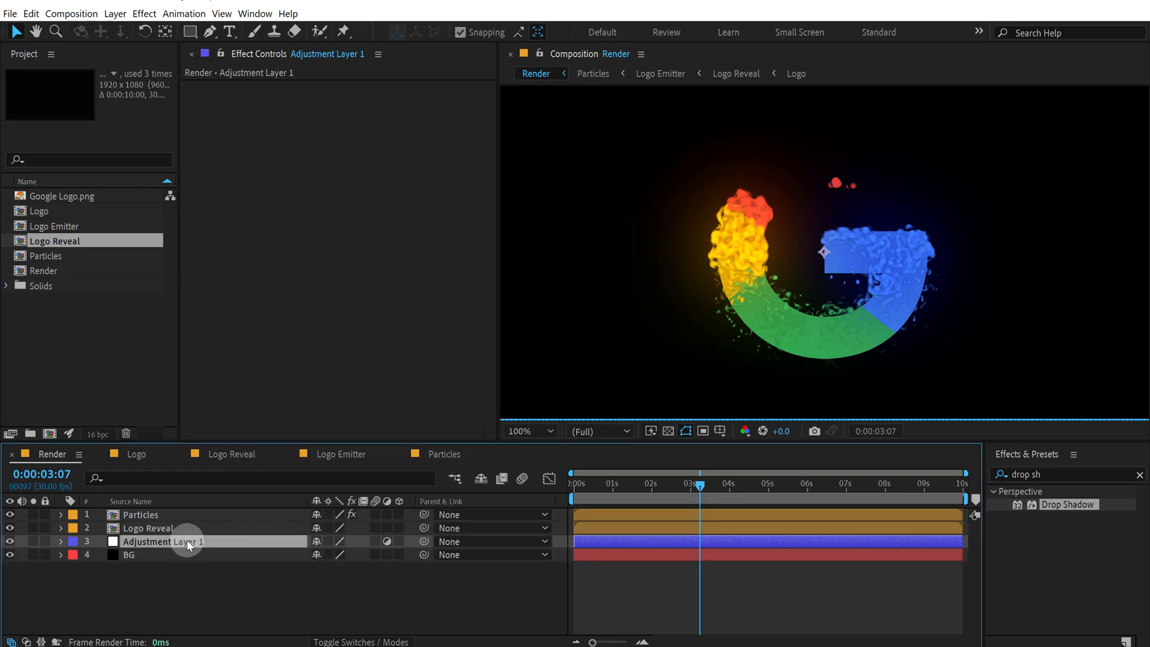
pyautogui.moveTo(164, 541); pyautogui.dragTo(163, 514)
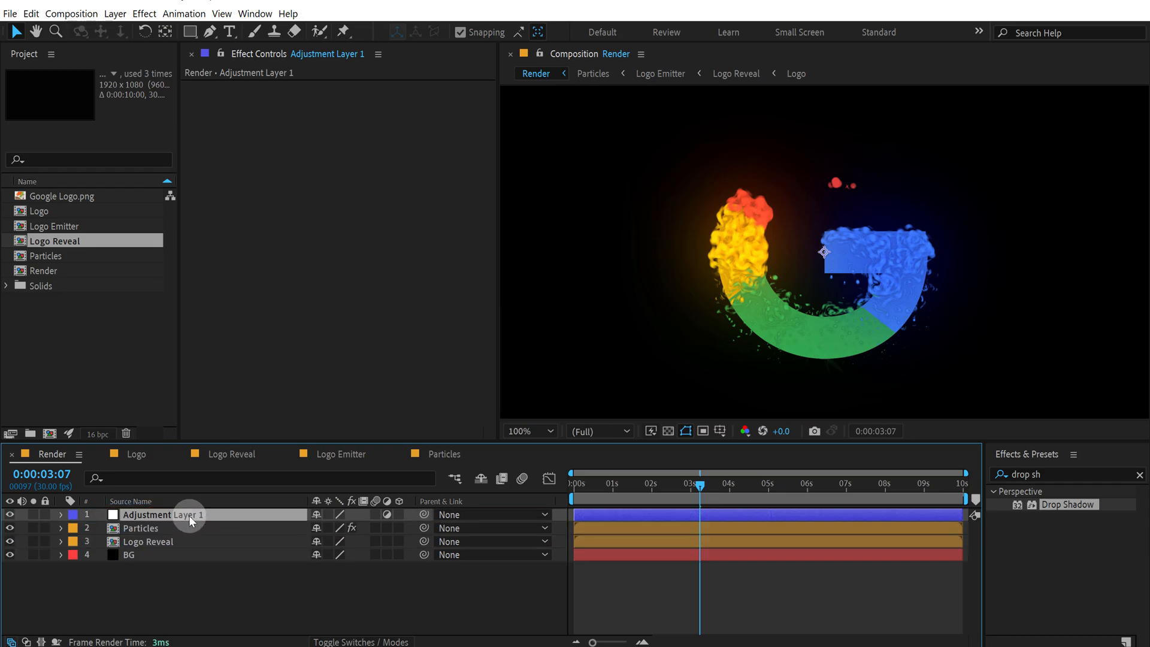
pyautogui.write('CC')
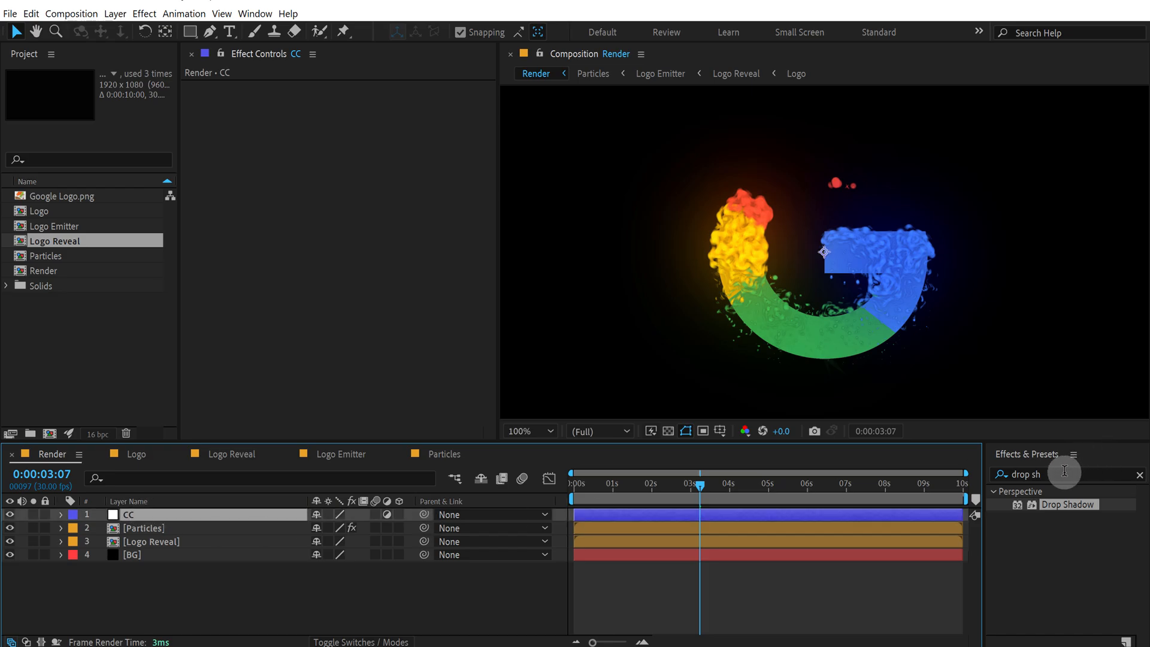
# Step: Apply the Noise effect to the CC layer and set its Amount to 2%
pyautogui.write('nois')
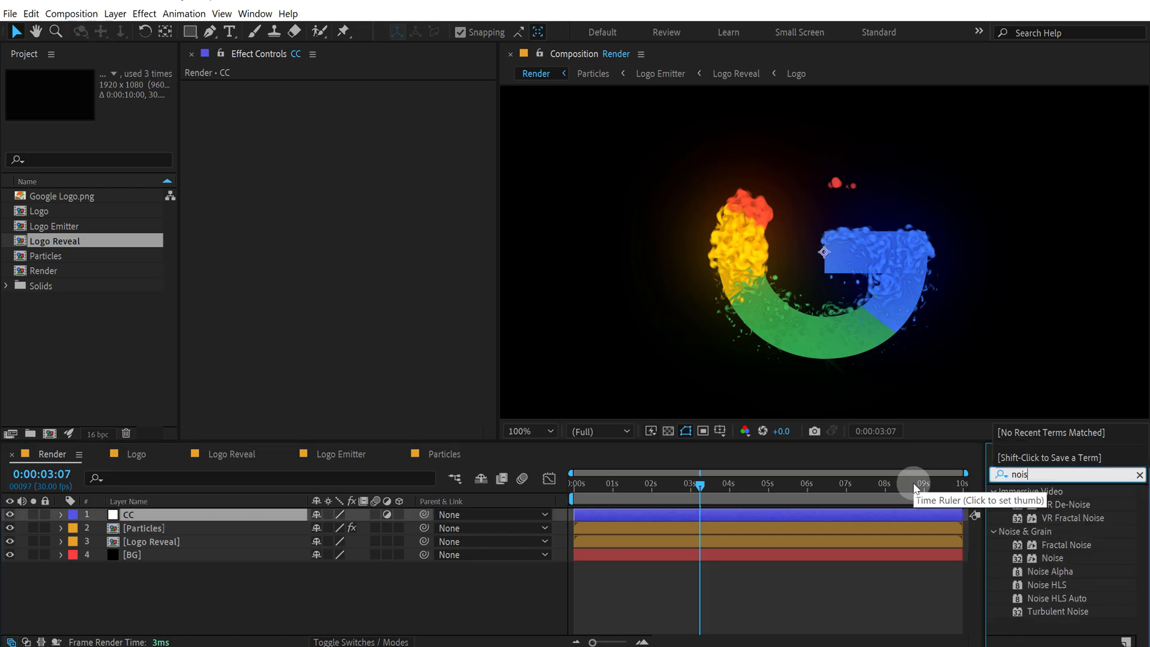
pyautogui.doubleClick(1052, 558)
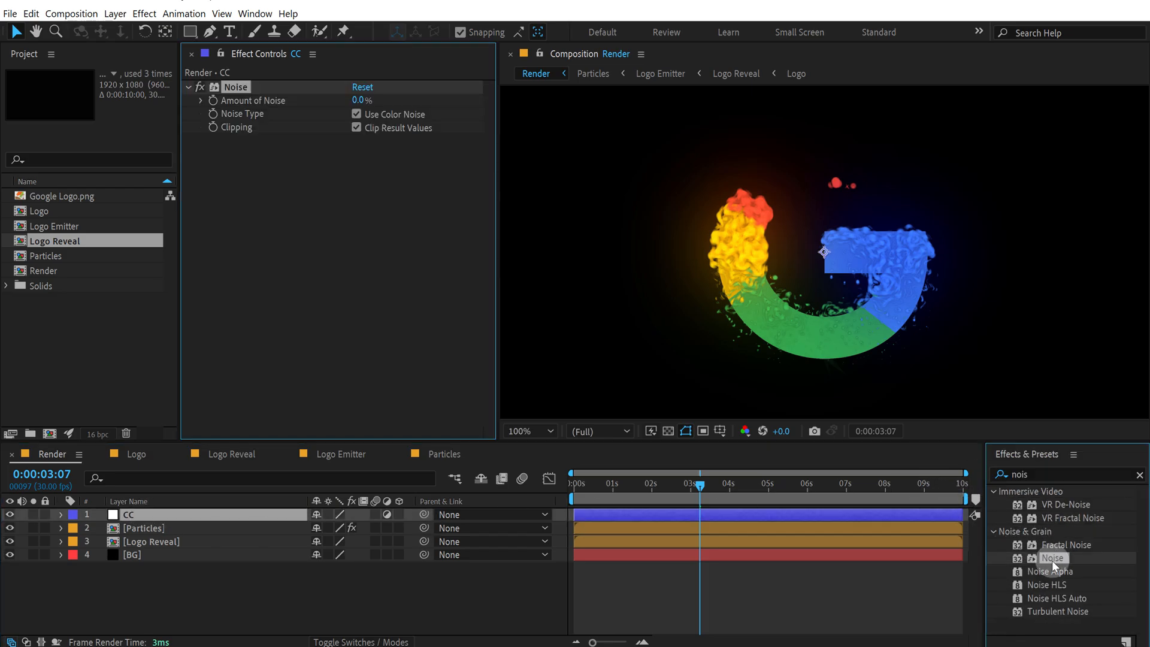
pyautogui.click(361, 101)
pyautogui.write('2')
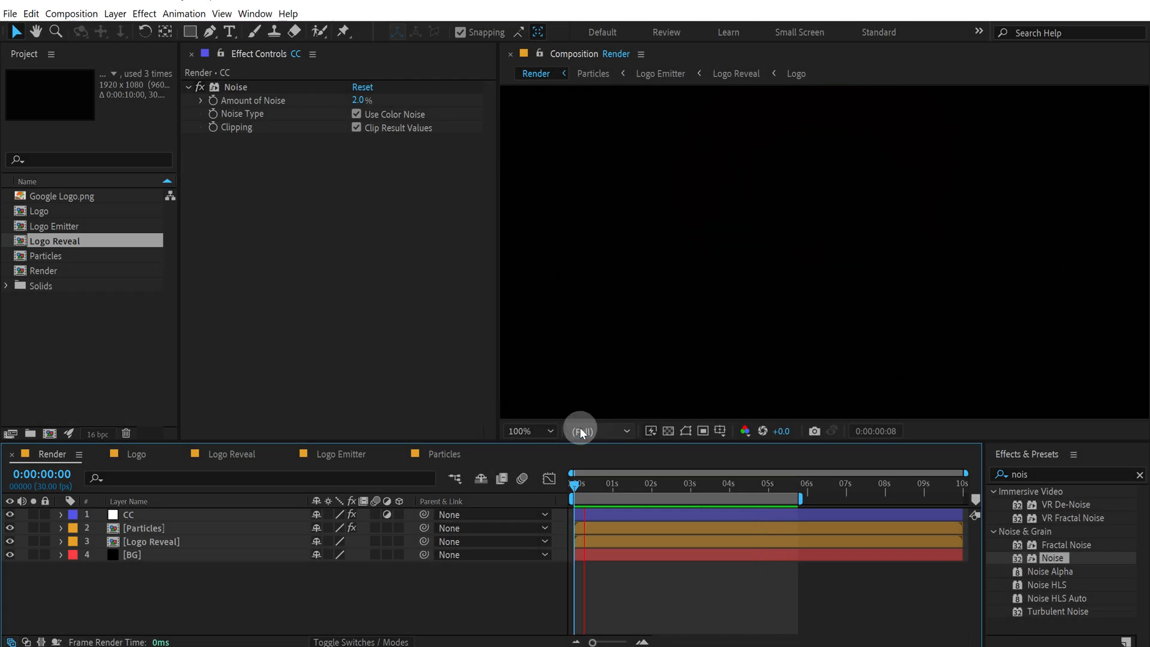
# Step: Set preview resolution to Half and scrub to where the logo finishes forming
pyautogui.click(737, 484)
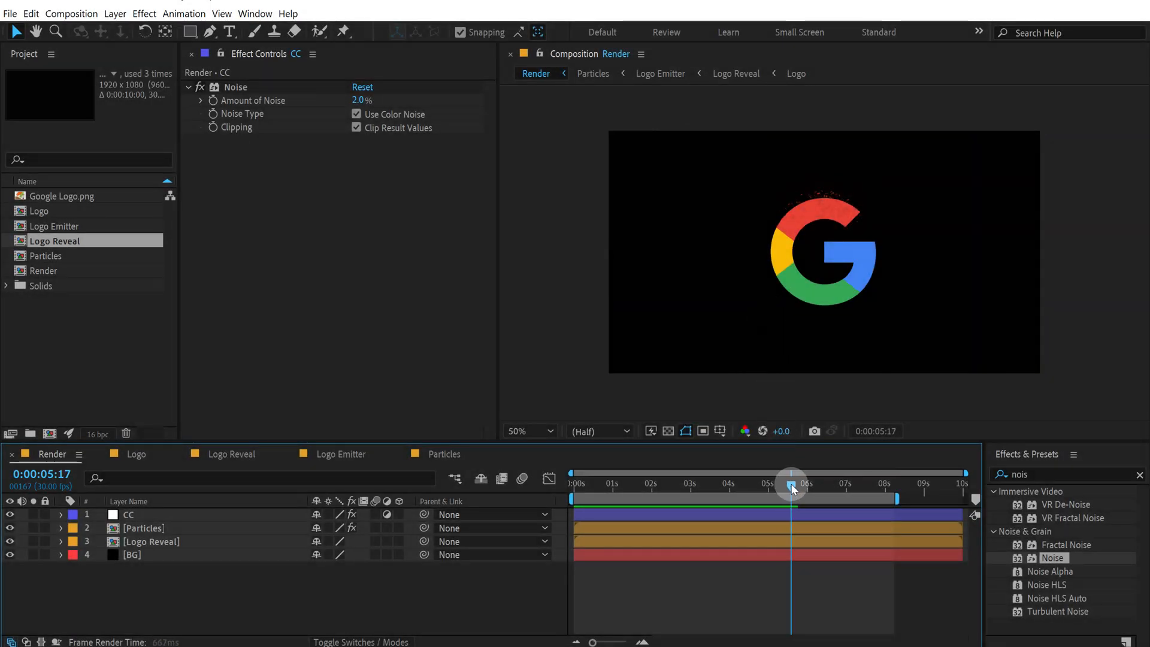
pyautogui.moveTo(791, 488); pyautogui.dragTo(807, 488)
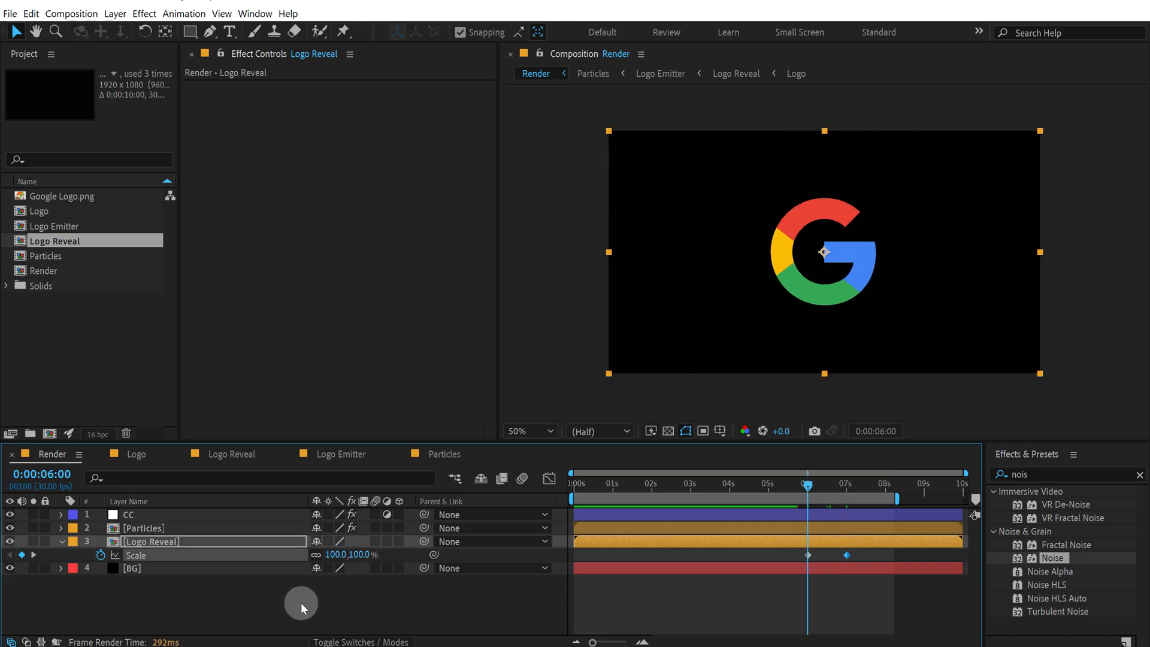
pyautogui.click(229, 32)
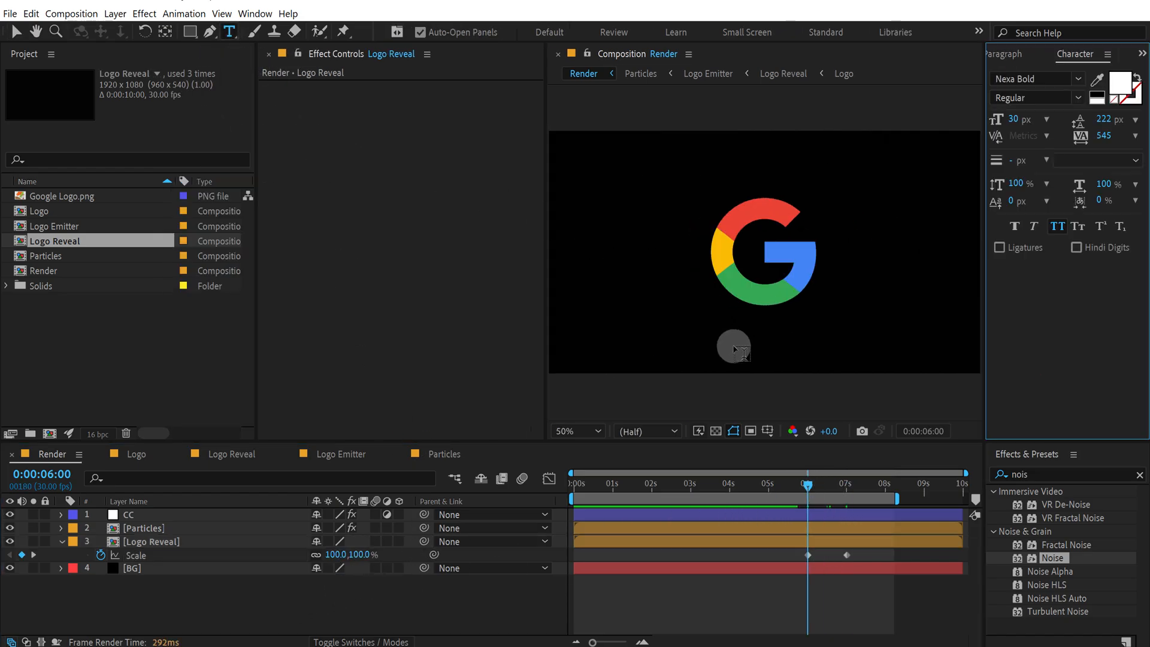
pyautogui.write('w')
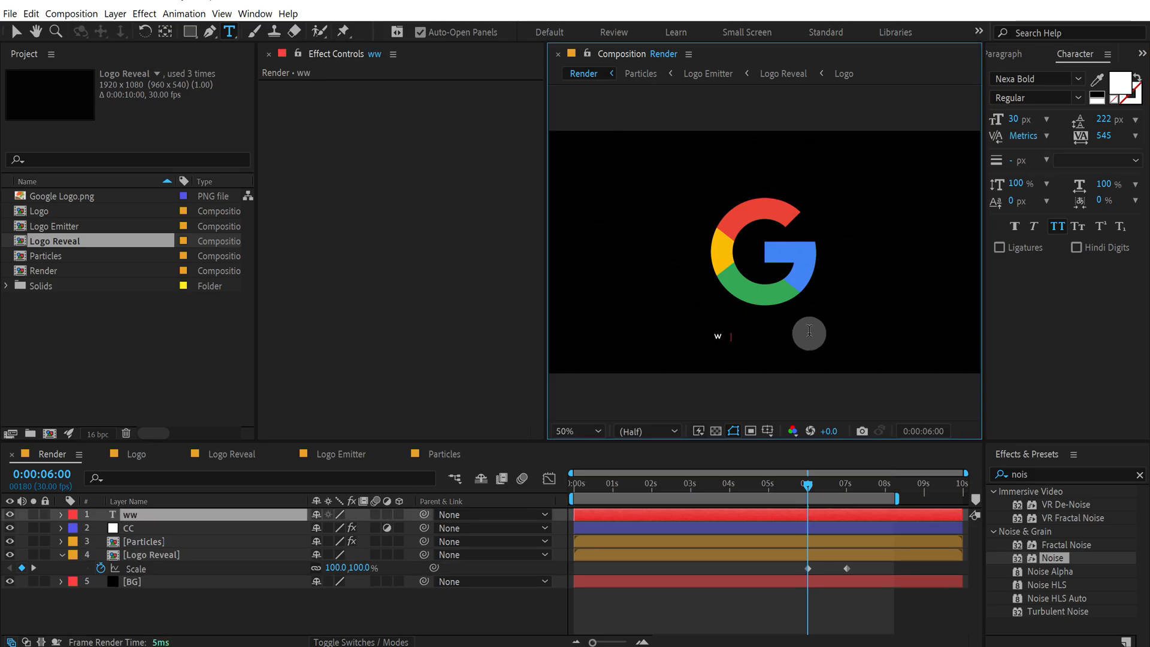
pyautogui.write('ww.google')
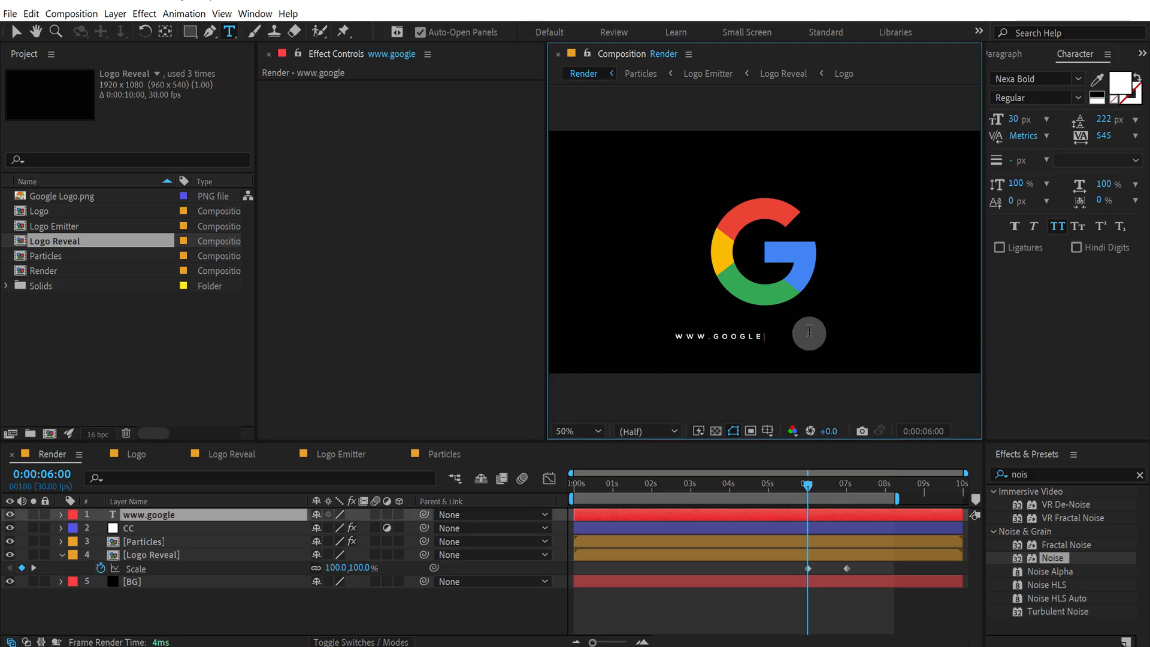
pyautogui.write('.com')
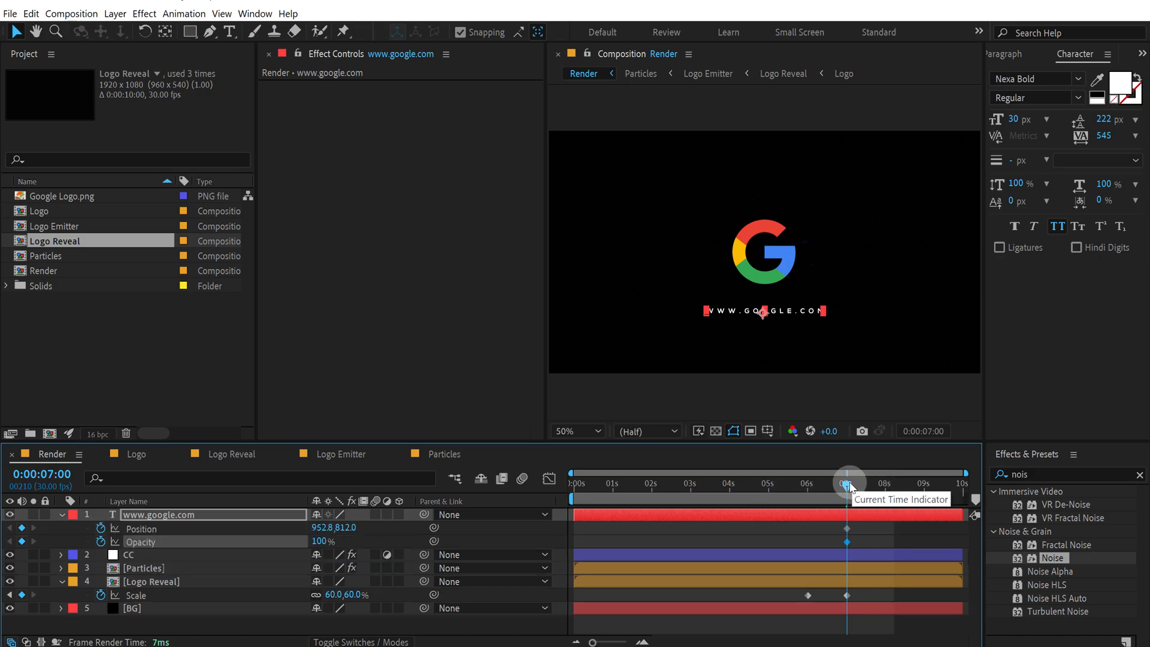
# Step: Ease the text keyframes from six seconds, sharpen the speed curve, and preview the animation
pyautogui.moveTo(849, 481); pyautogui.dragTo(807, 481)
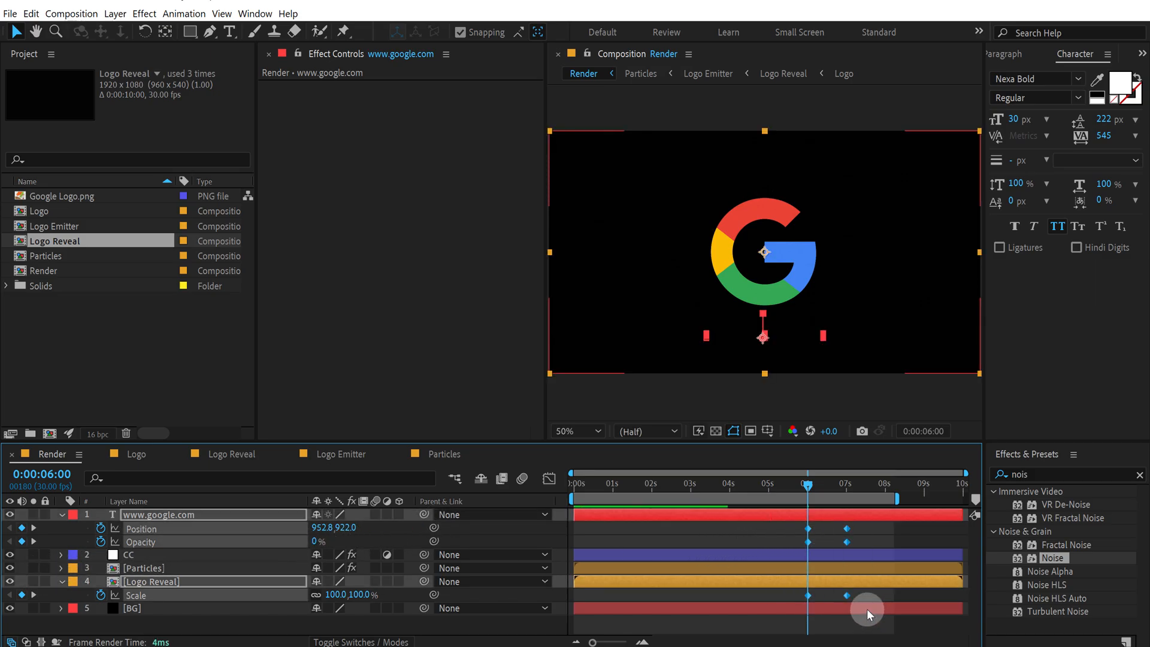
pyautogui.click(549, 478)
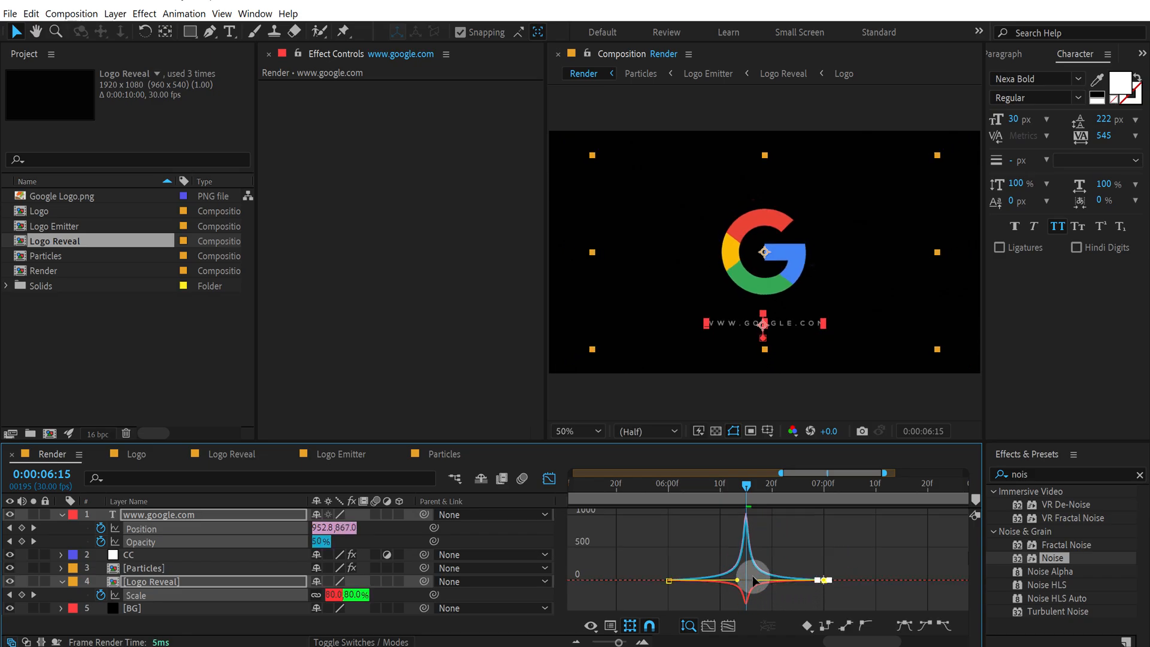
pyautogui.moveTo(747, 486); pyautogui.dragTo(664, 486)
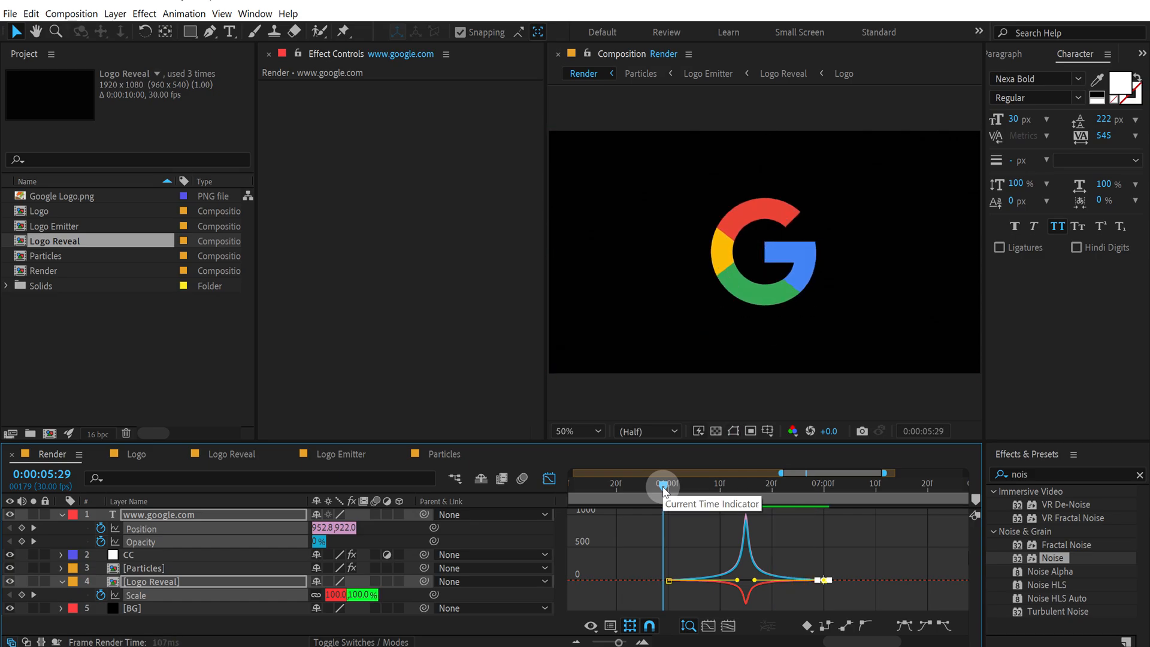
pyautogui.moveTo(664, 486); pyautogui.dragTo(843, 487)
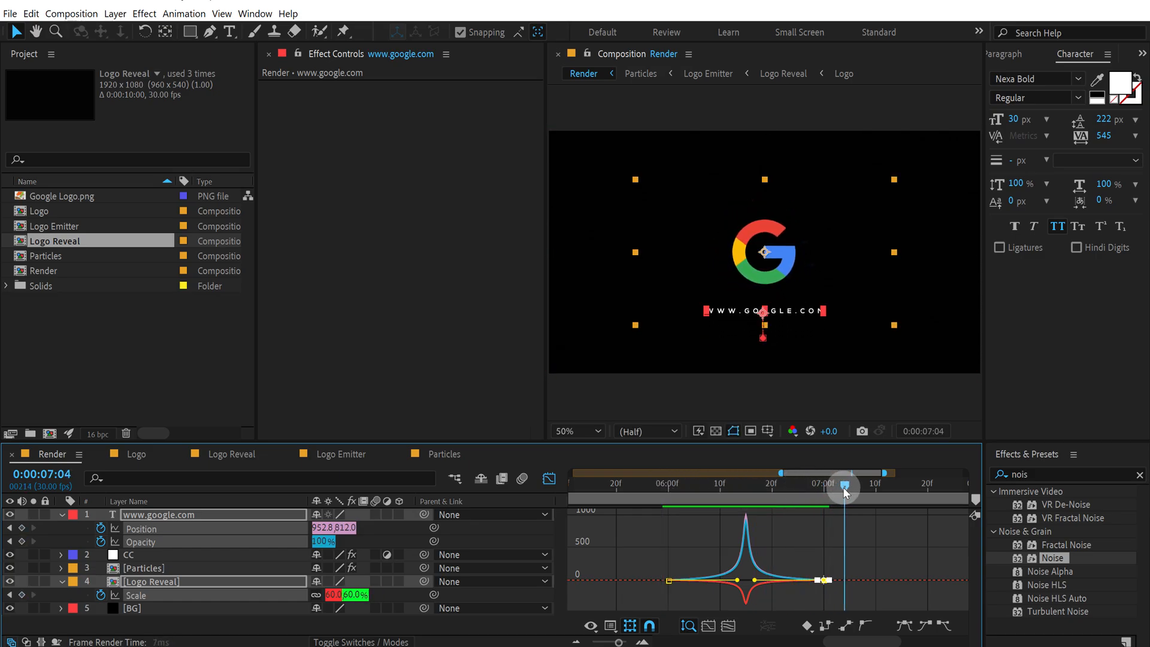